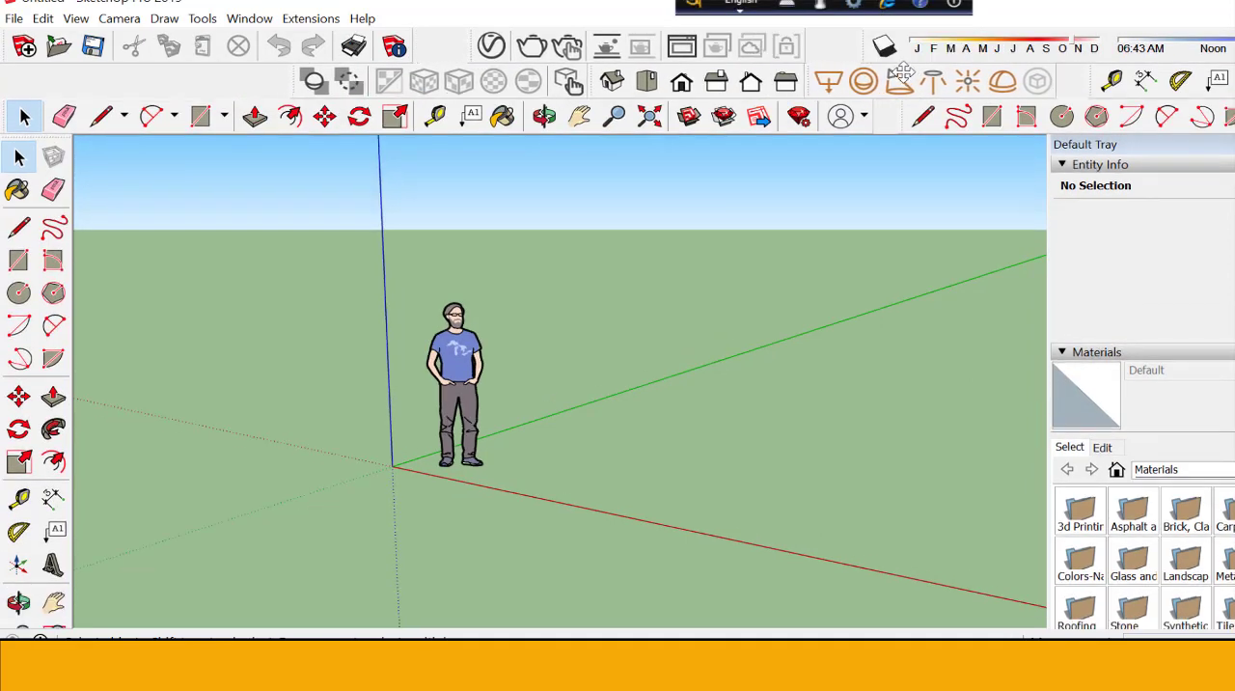
Open the File menu and browse its commands, including Import
{"action": "left_click", "coordinate": [14, 18]}
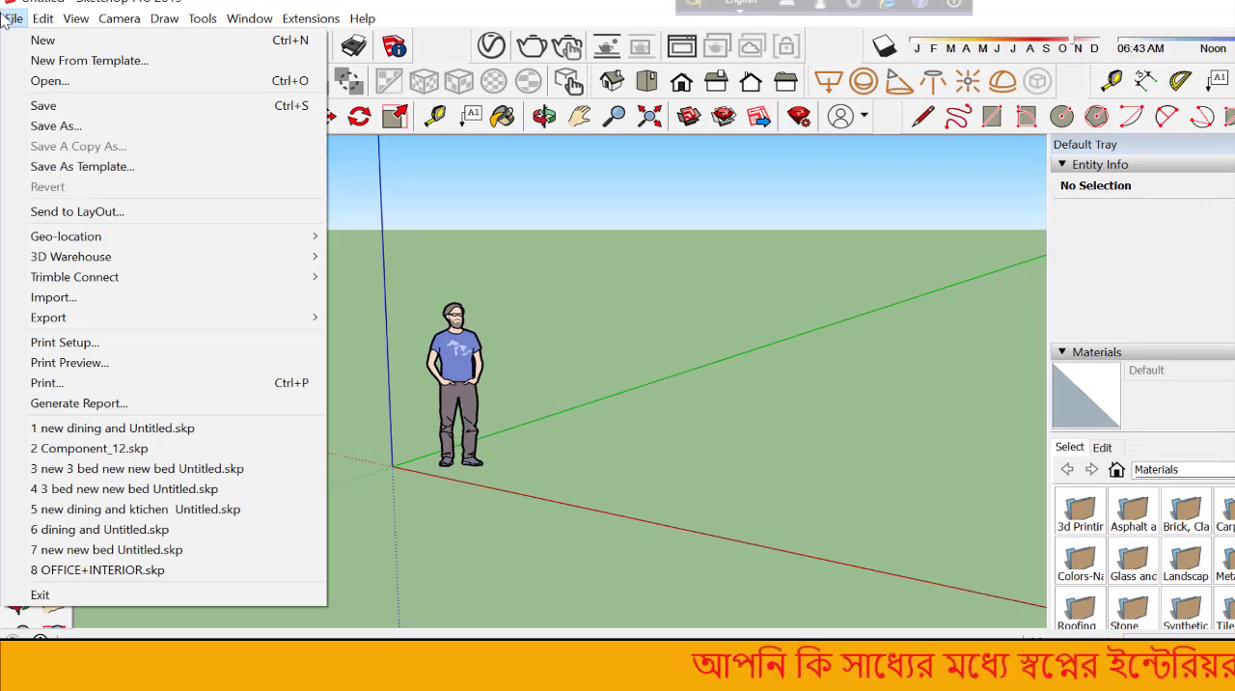
{"action": "mouse_move", "coordinate": [43, 40]}
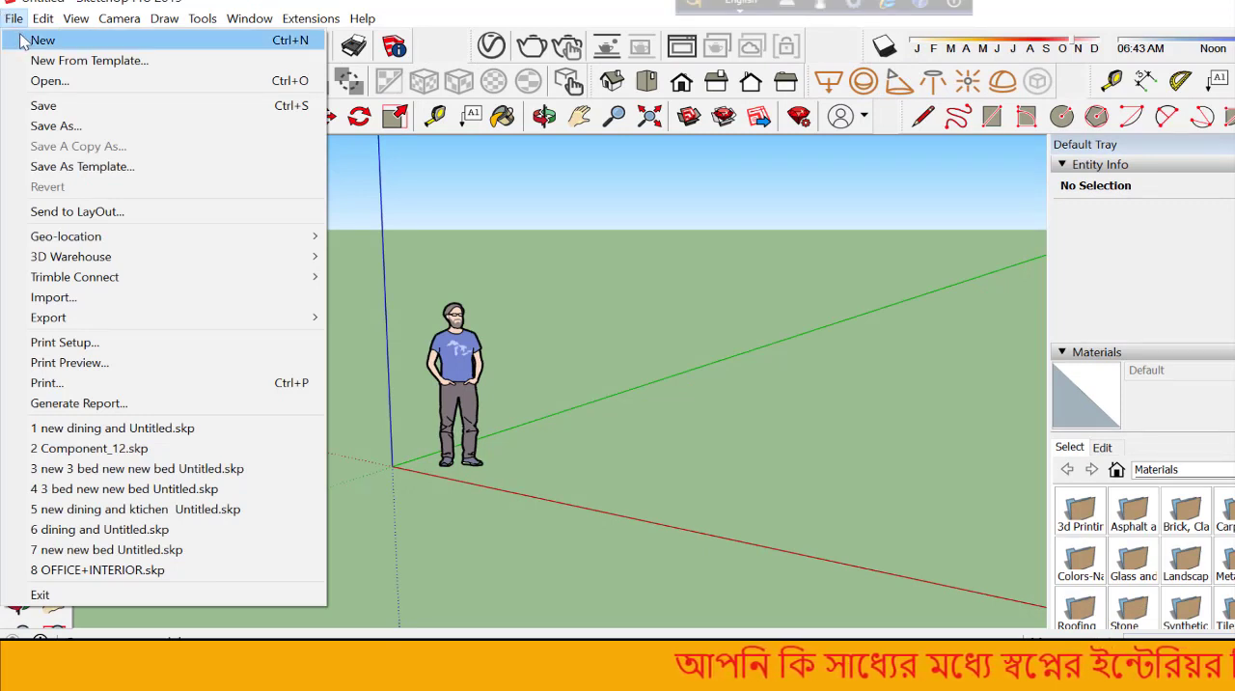
{"action": "mouse_move", "coordinate": [90, 59]}
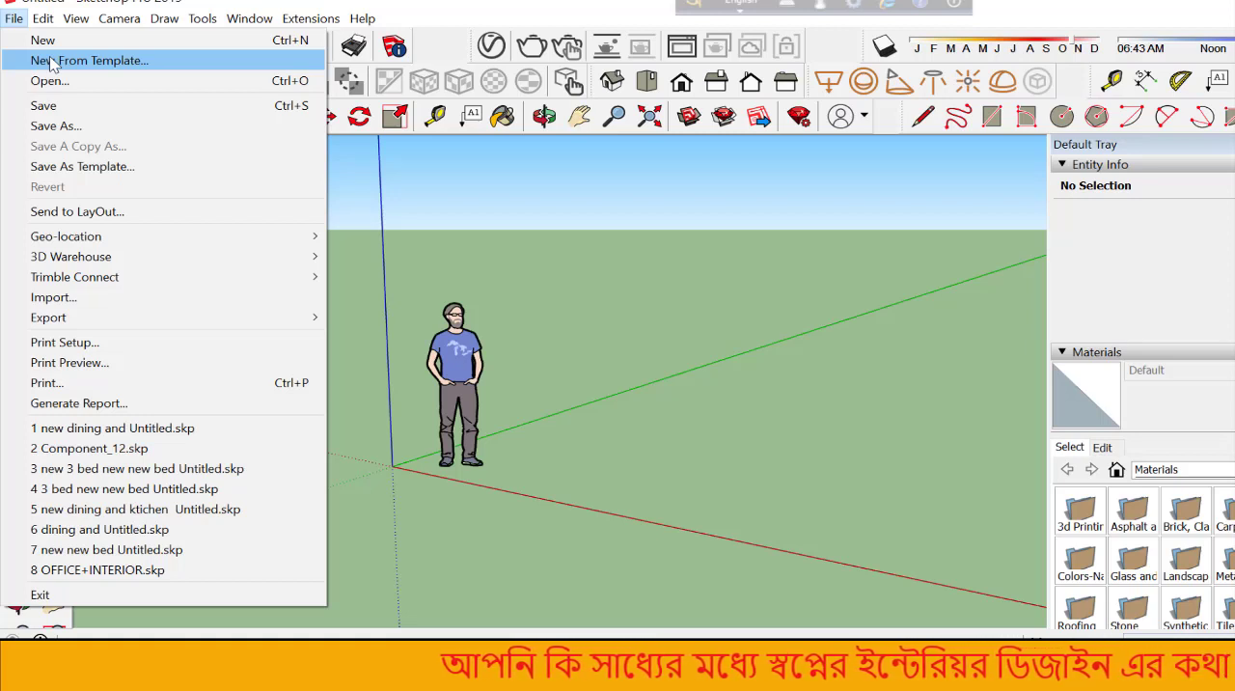
{"action": "mouse_move", "coordinate": [42, 105]}
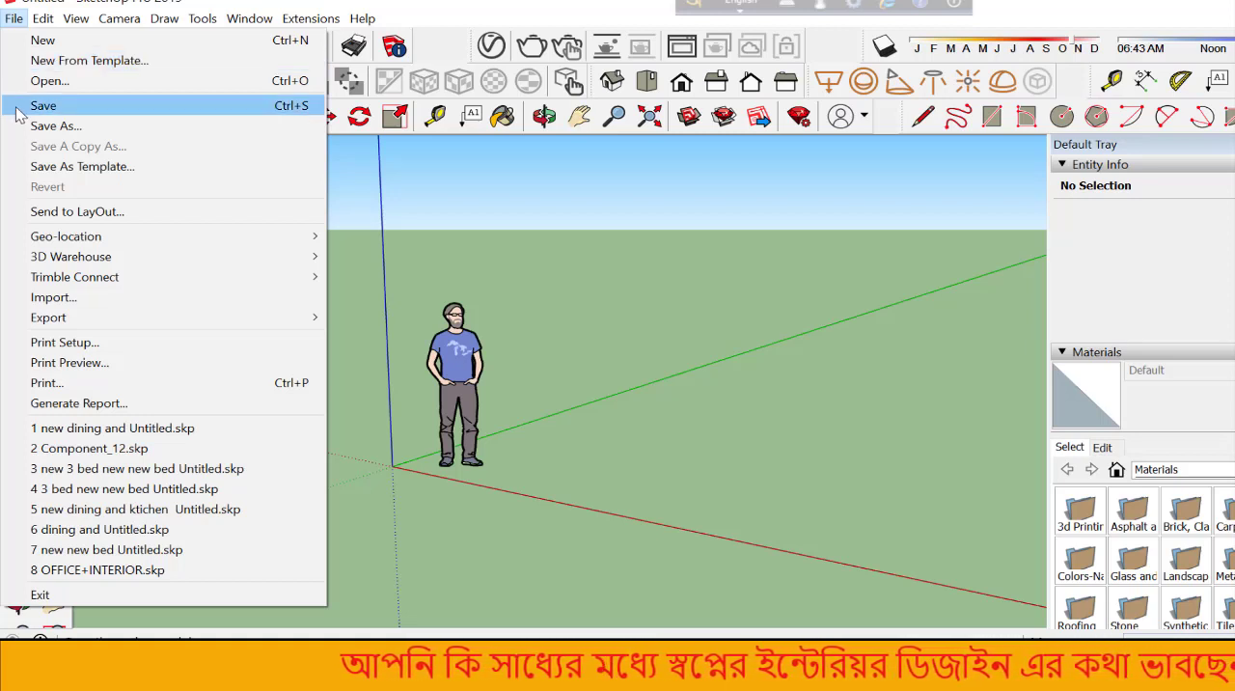
{"action": "mouse_move", "coordinate": [49, 80]}
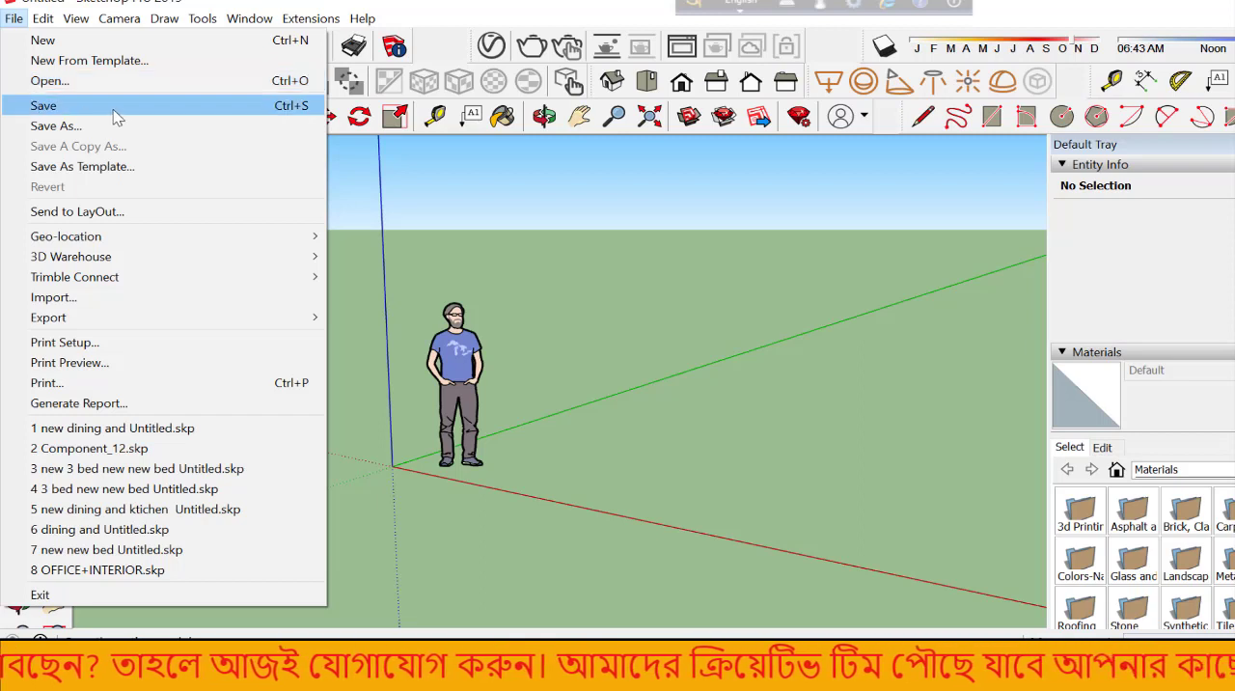
{"action": "mouse_move", "coordinate": [704, 470]}
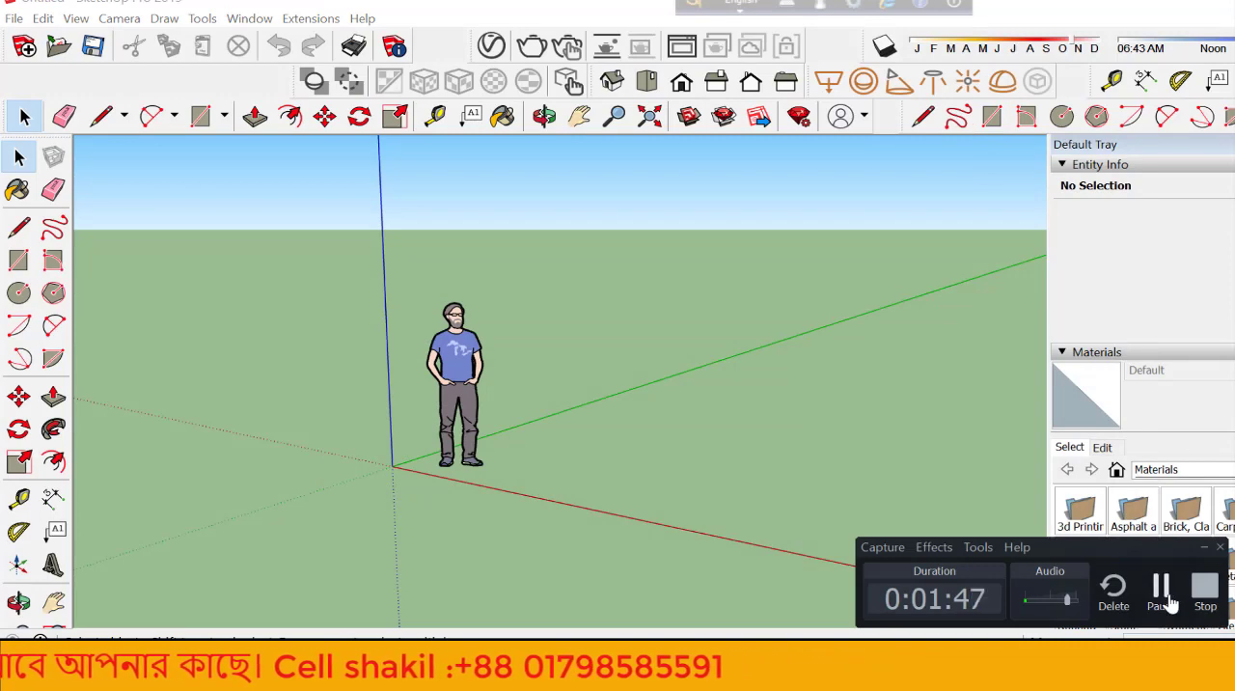
{"action": "left_click", "coordinate": [13, 18]}
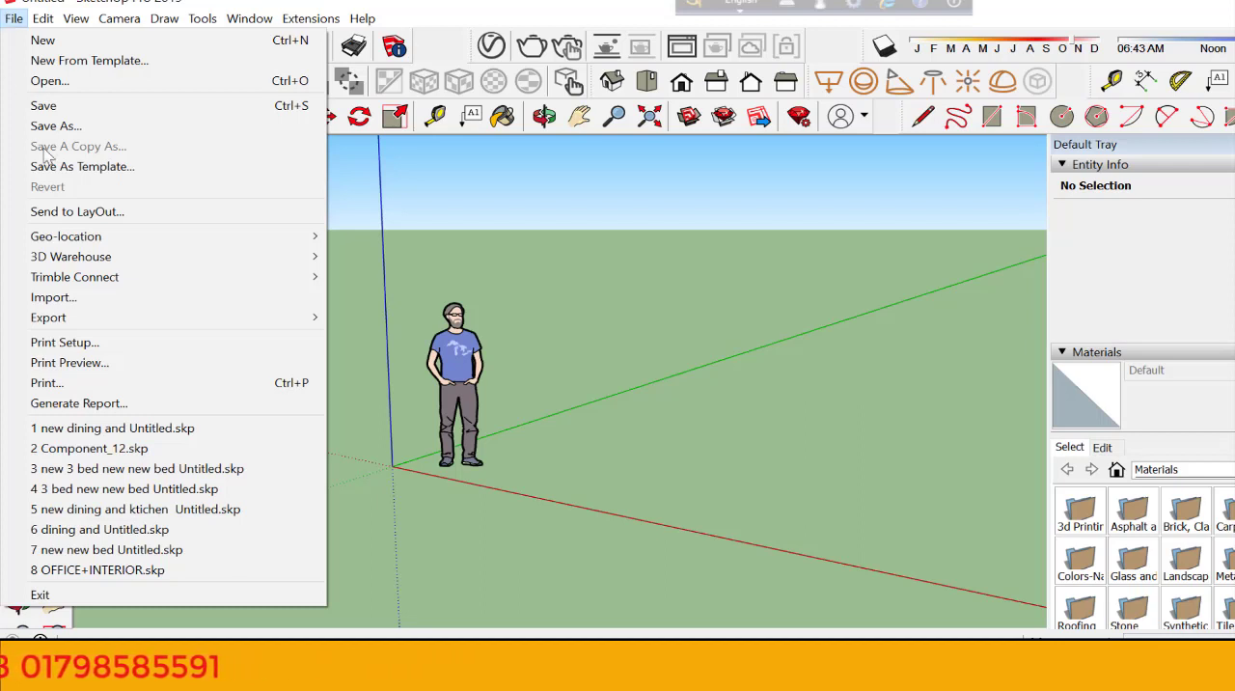
{"action": "mouse_move", "coordinate": [81, 297]}
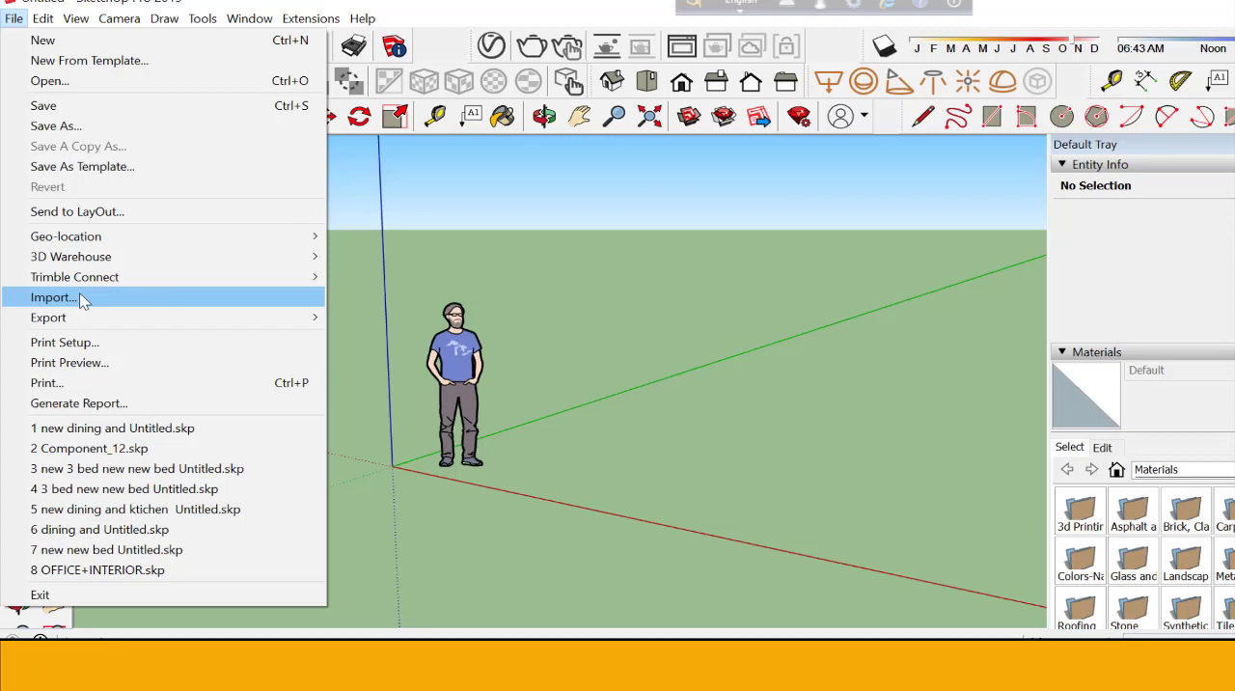
{"action": "mouse_move", "coordinate": [86, 60]}
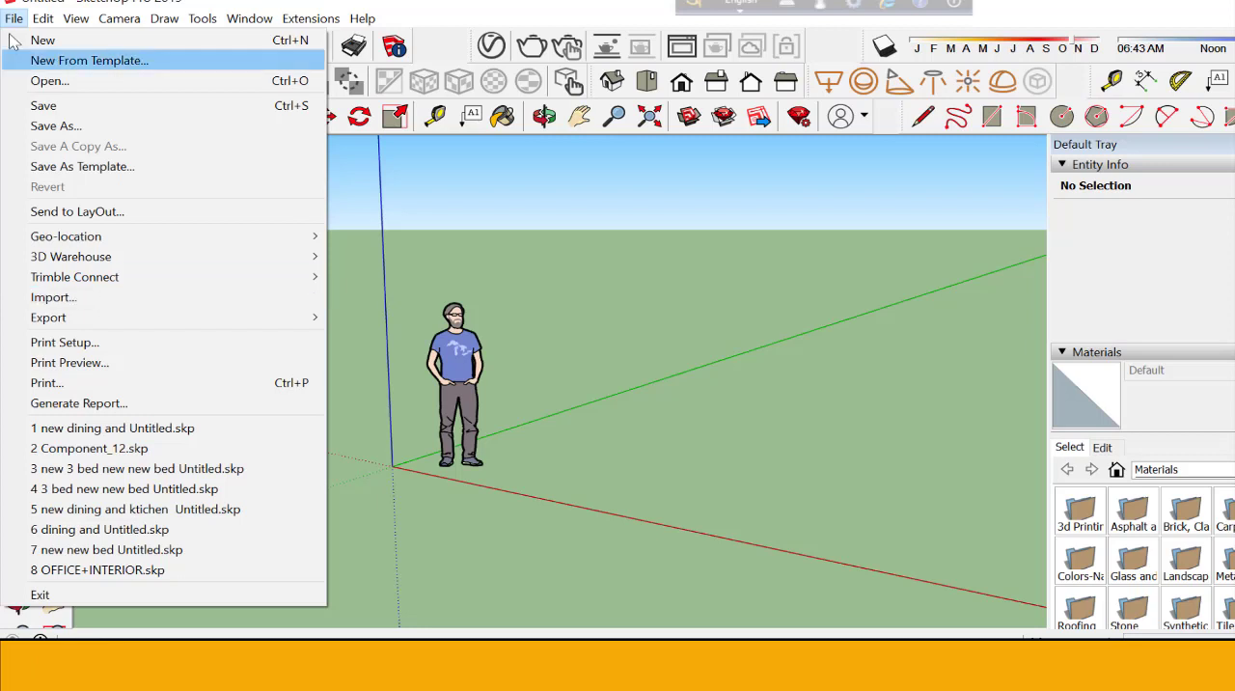
Browse the Edit menu, then leave the View menu open
{"action": "left_click", "coordinate": [43, 19]}
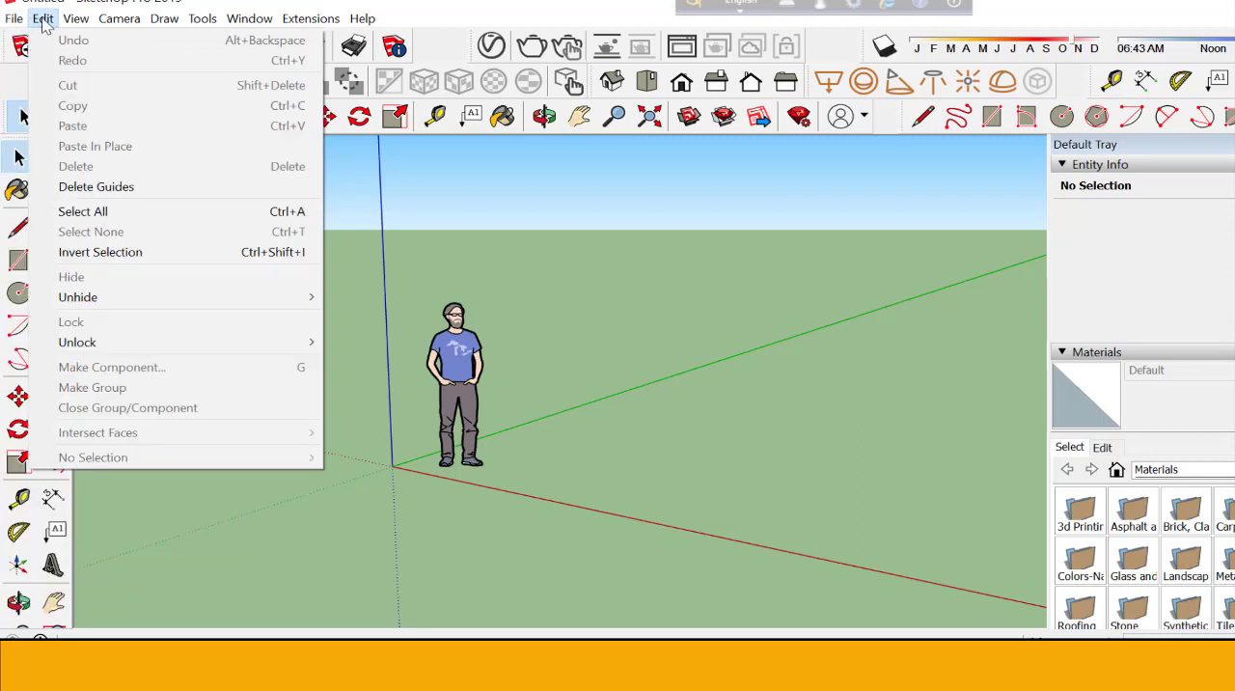
{"action": "mouse_move", "coordinate": [96, 186]}
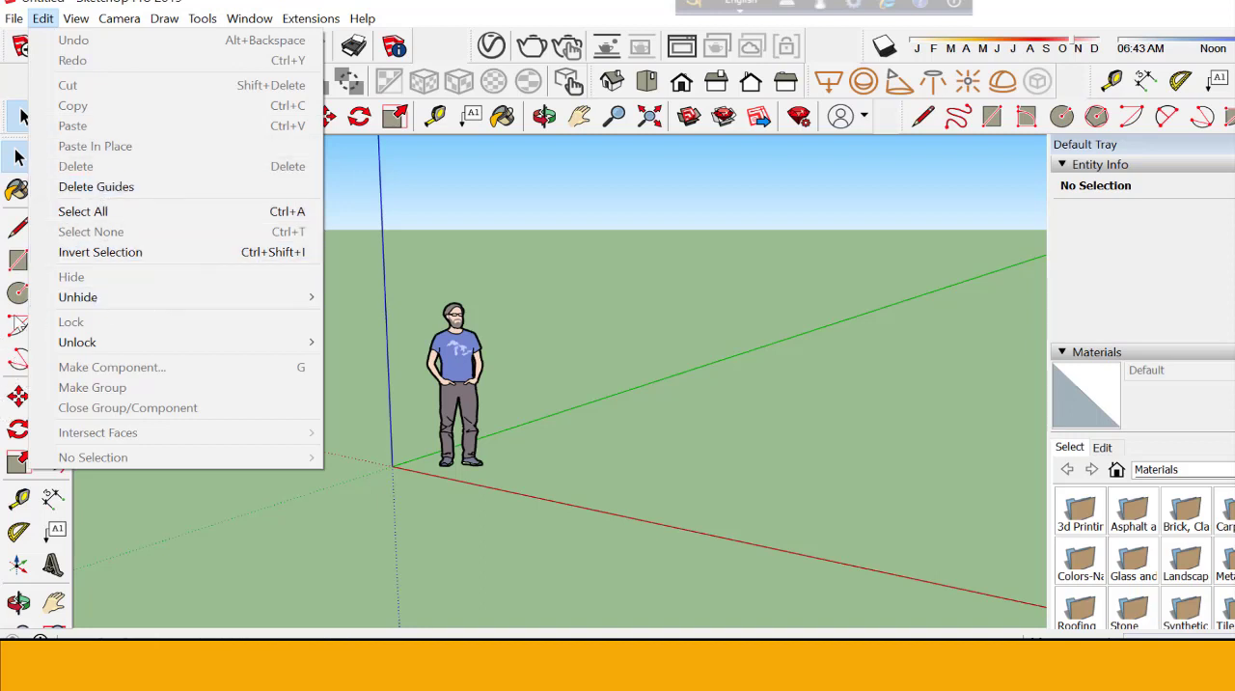
{"action": "left_click", "coordinate": [76, 18]}
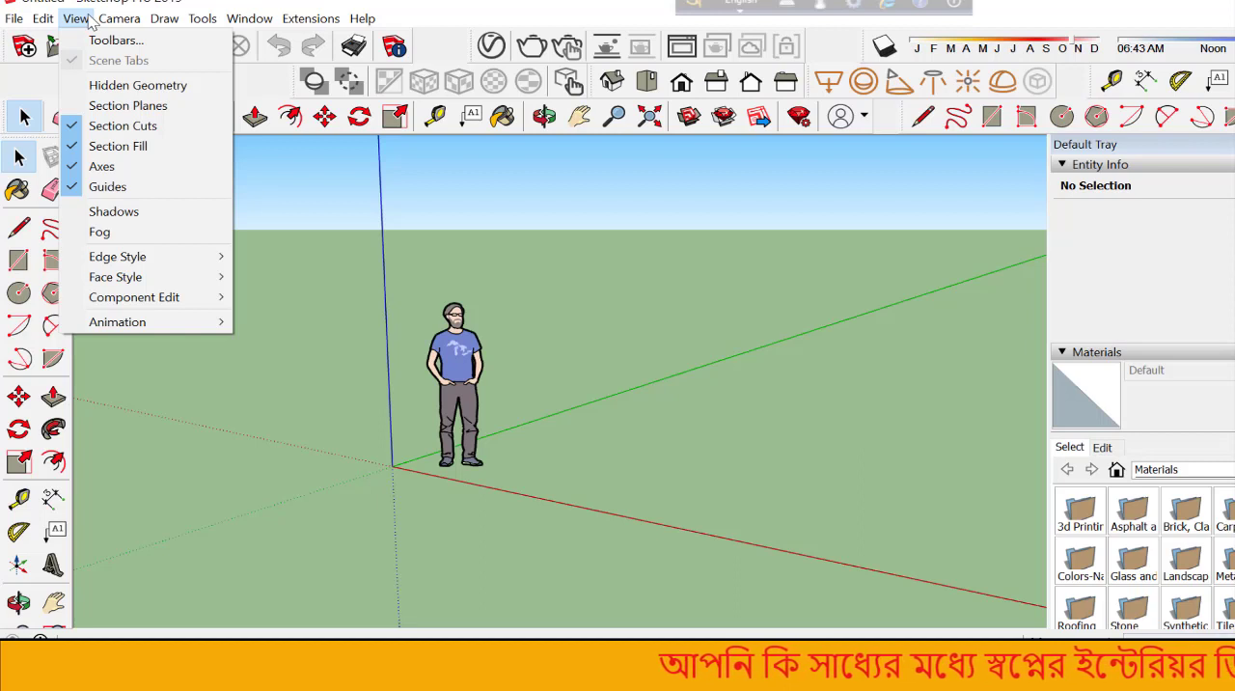
Toggle the Advanced Camera Tools and Camera toolbars on and back off
{"action": "left_click", "coordinate": [119, 18]}
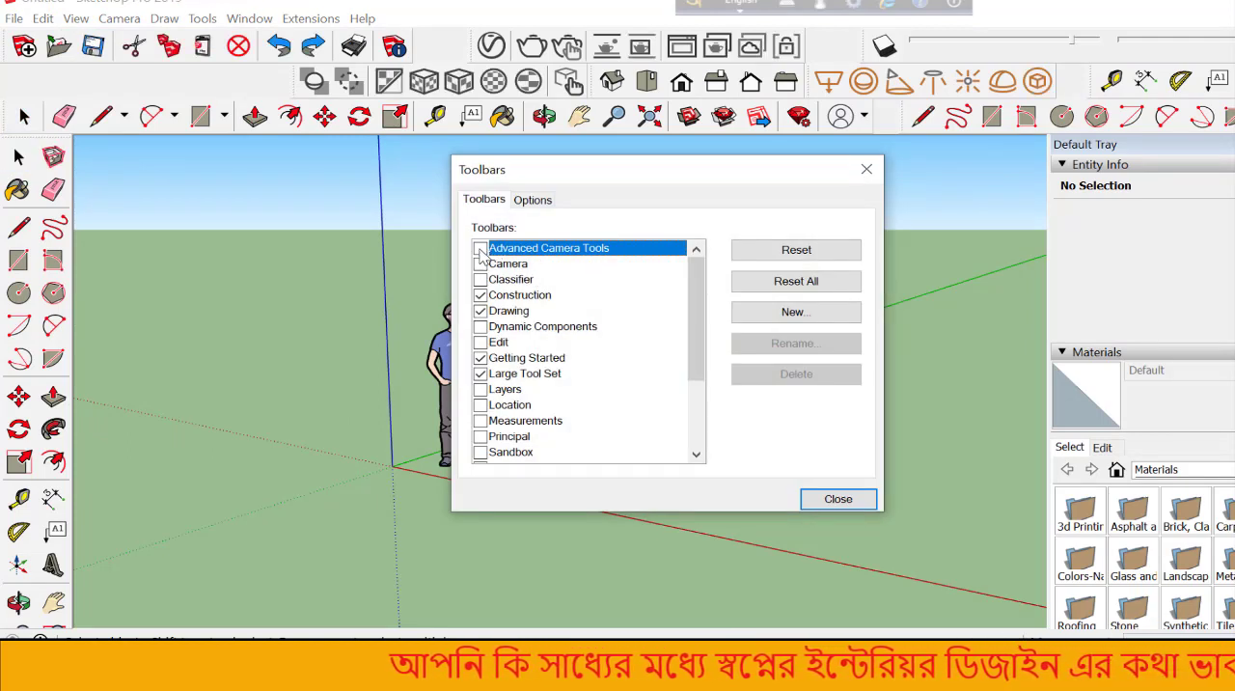
{"action": "left_click", "coordinate": [480, 248]}
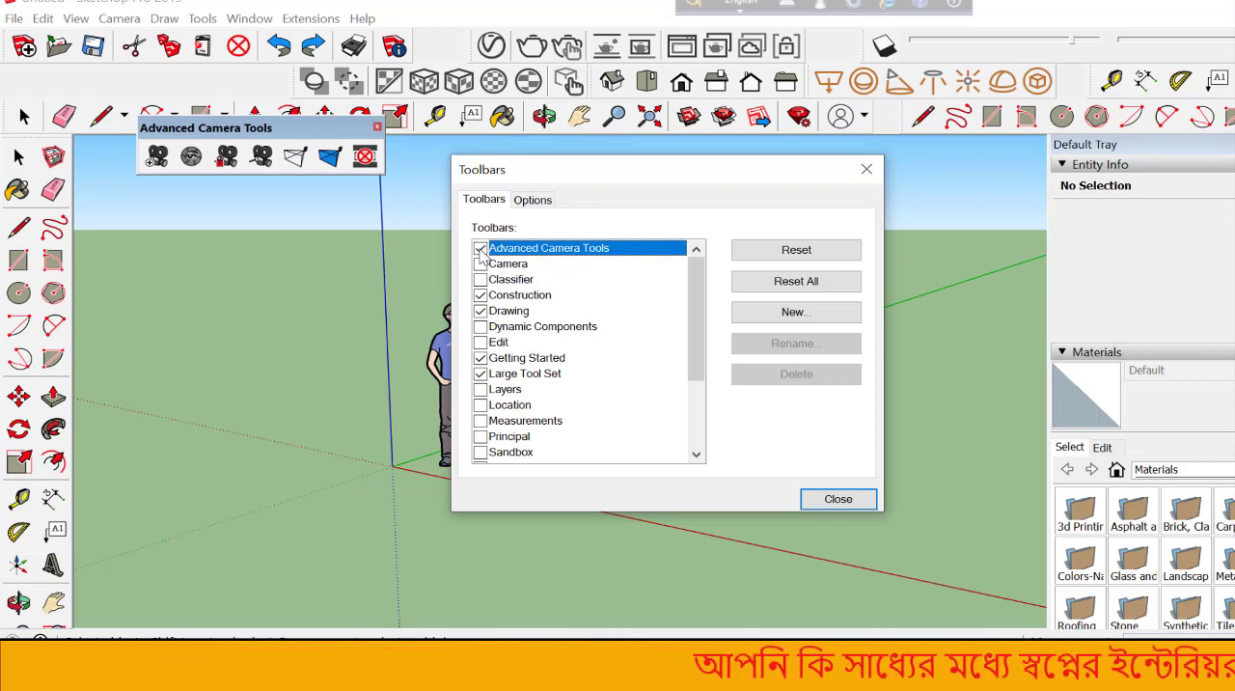
{"action": "left_click", "coordinate": [480, 248]}
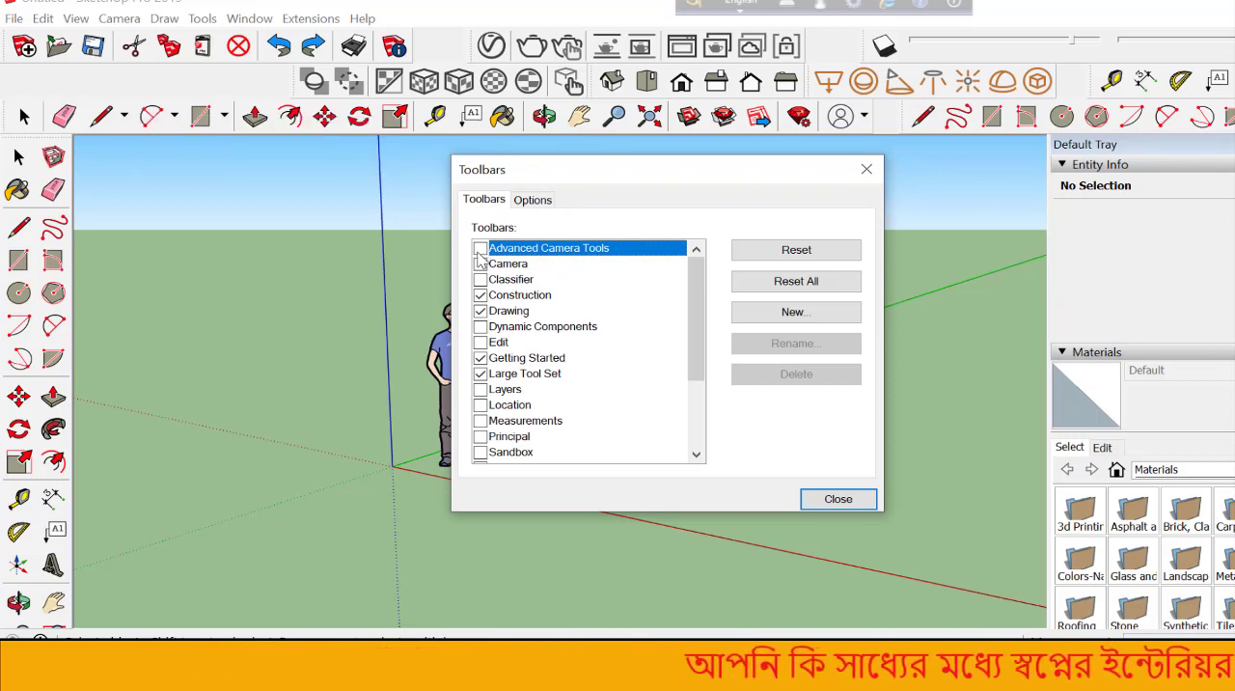
{"action": "left_click", "coordinate": [480, 263]}
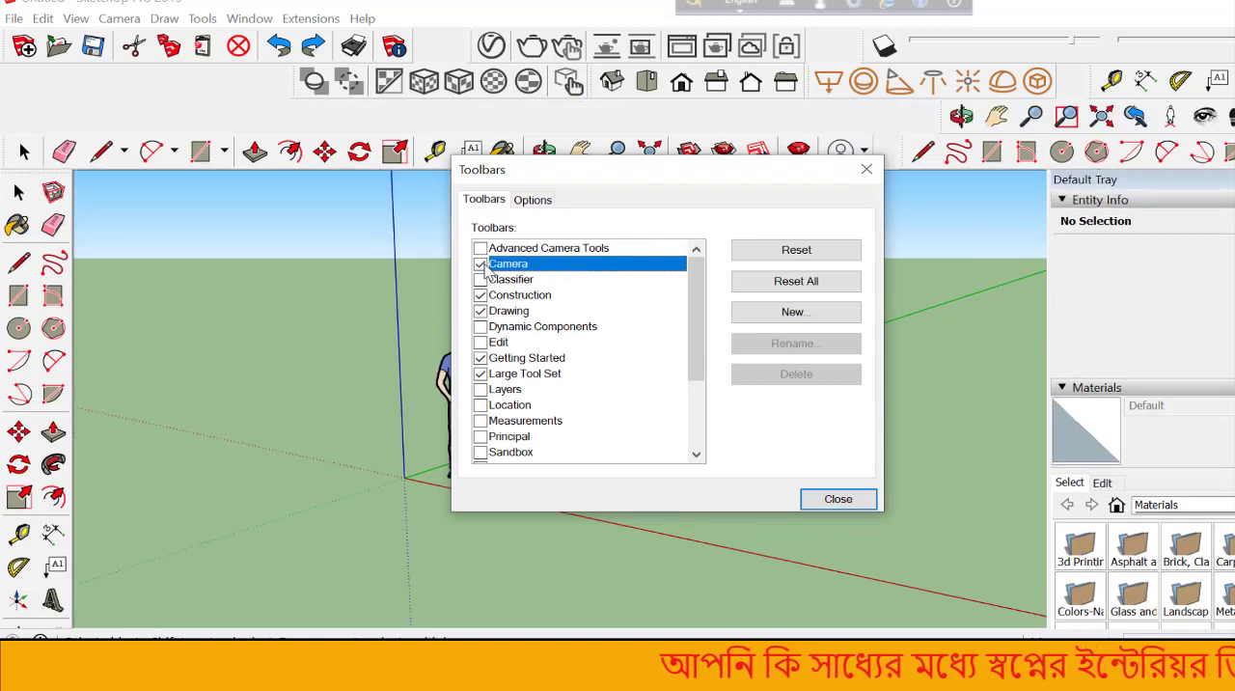
{"action": "left_click", "coordinate": [480, 263]}
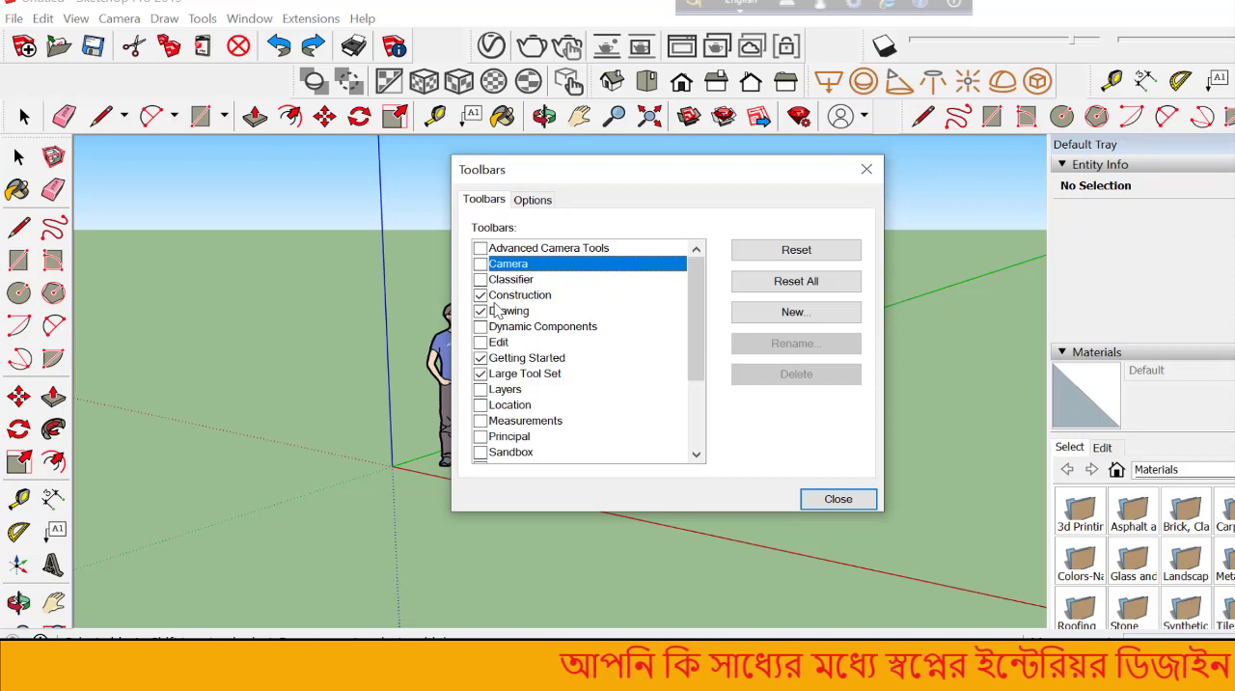
Hide the Shadows toolbar and keep the V-Ray for SketchUp toolbar shown
{"action": "scroll", "scroll_direction": "down", "scroll_amount": 3}
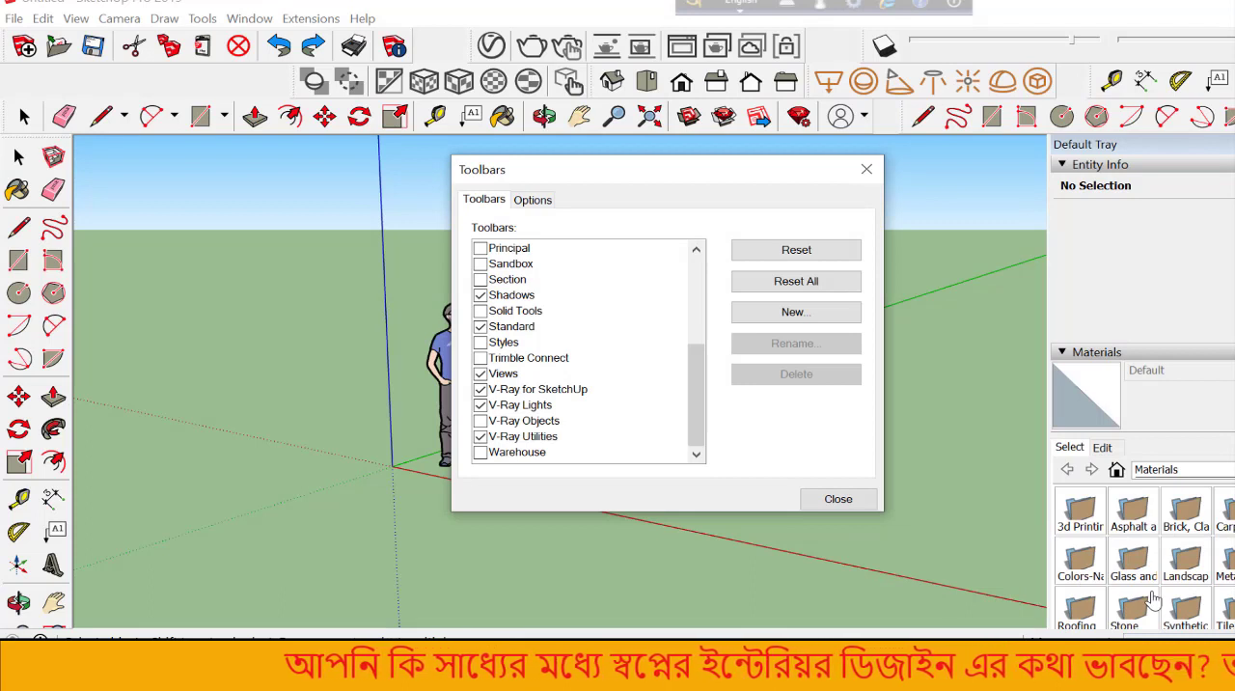
{"action": "mouse_move", "coordinate": [581, 460]}
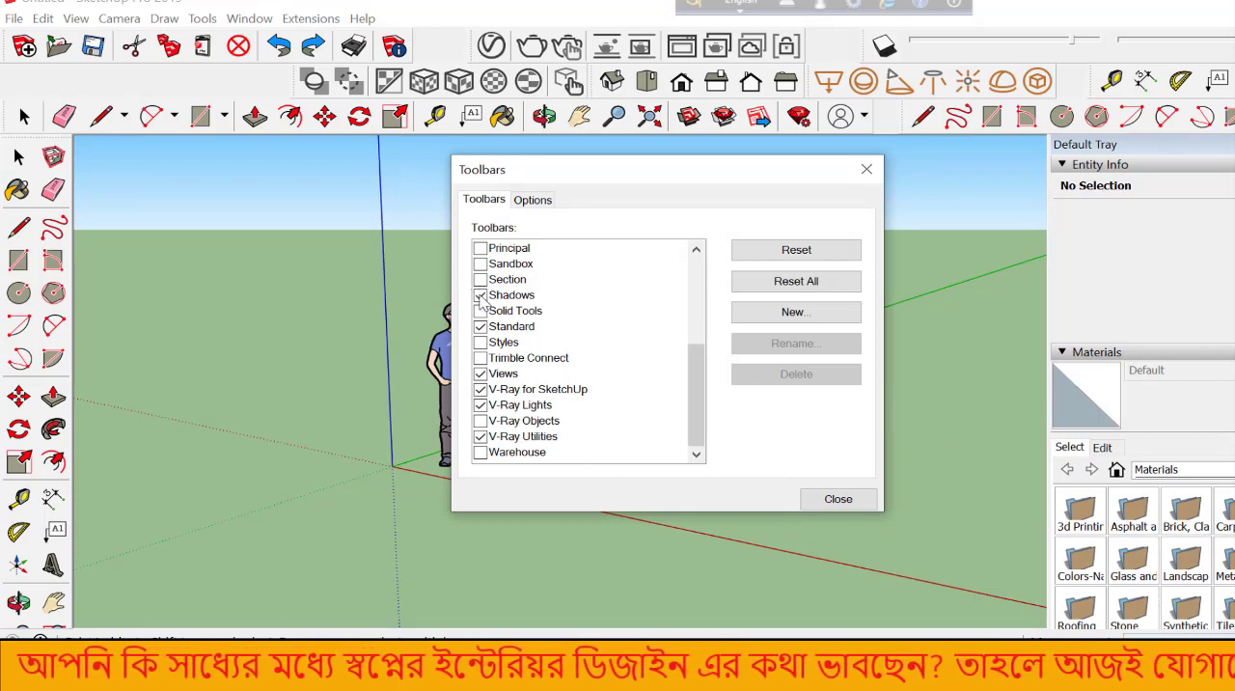
{"action": "left_click", "coordinate": [480, 295]}
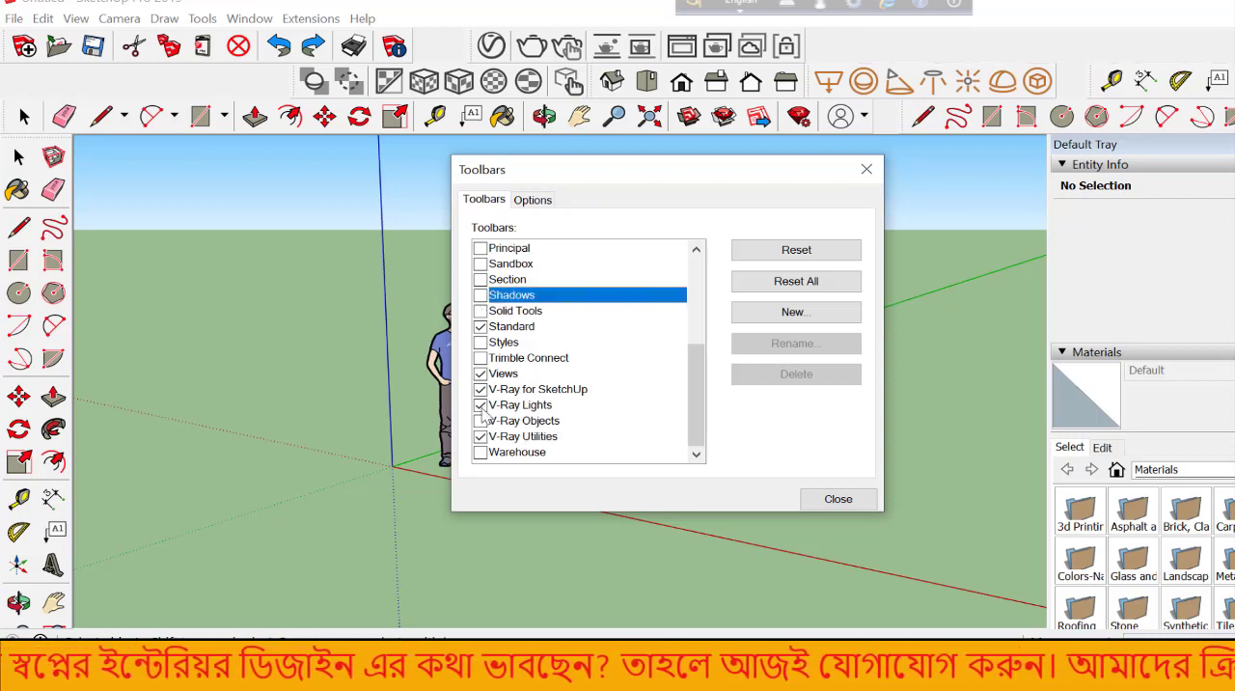
{"action": "left_click", "coordinate": [479, 405]}
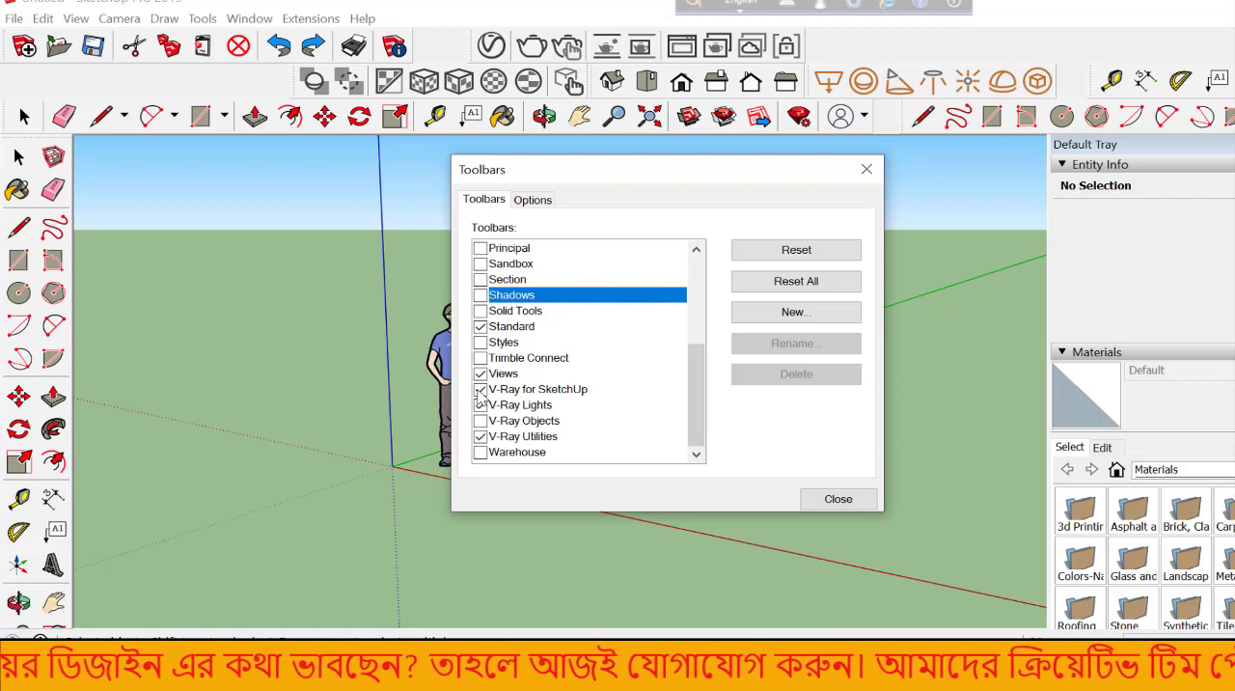
{"action": "left_click", "coordinate": [538, 389]}
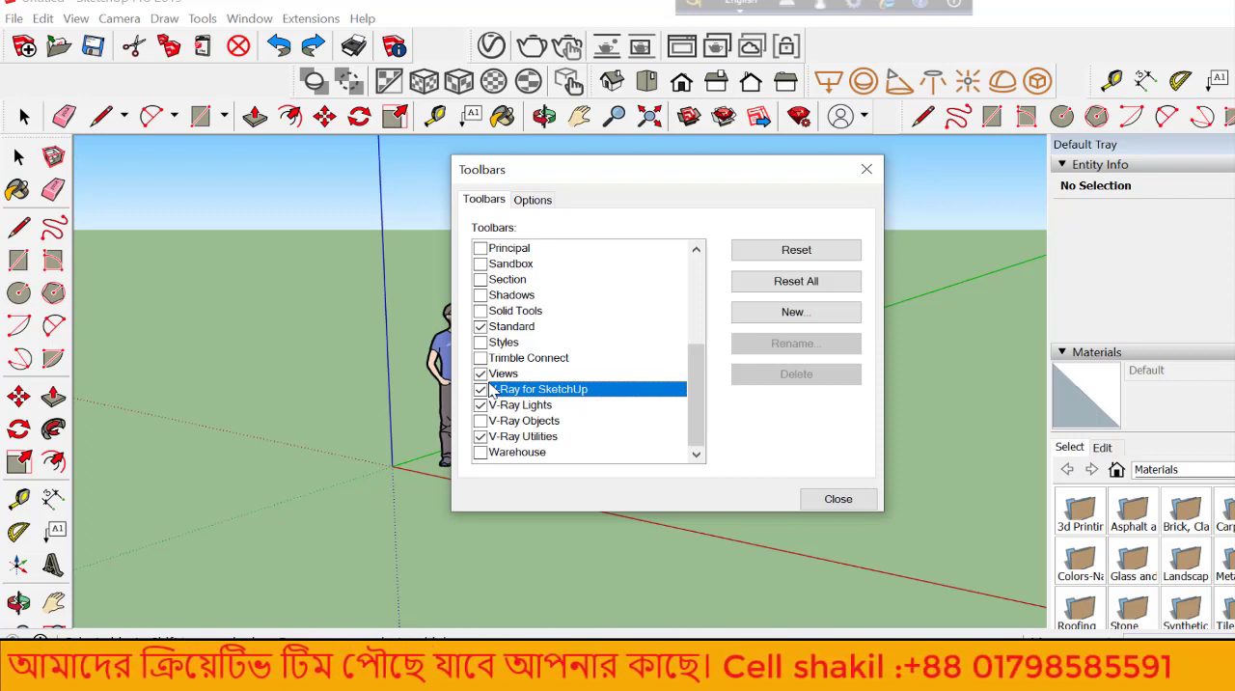
{"action": "mouse_move", "coordinate": [865, 169]}
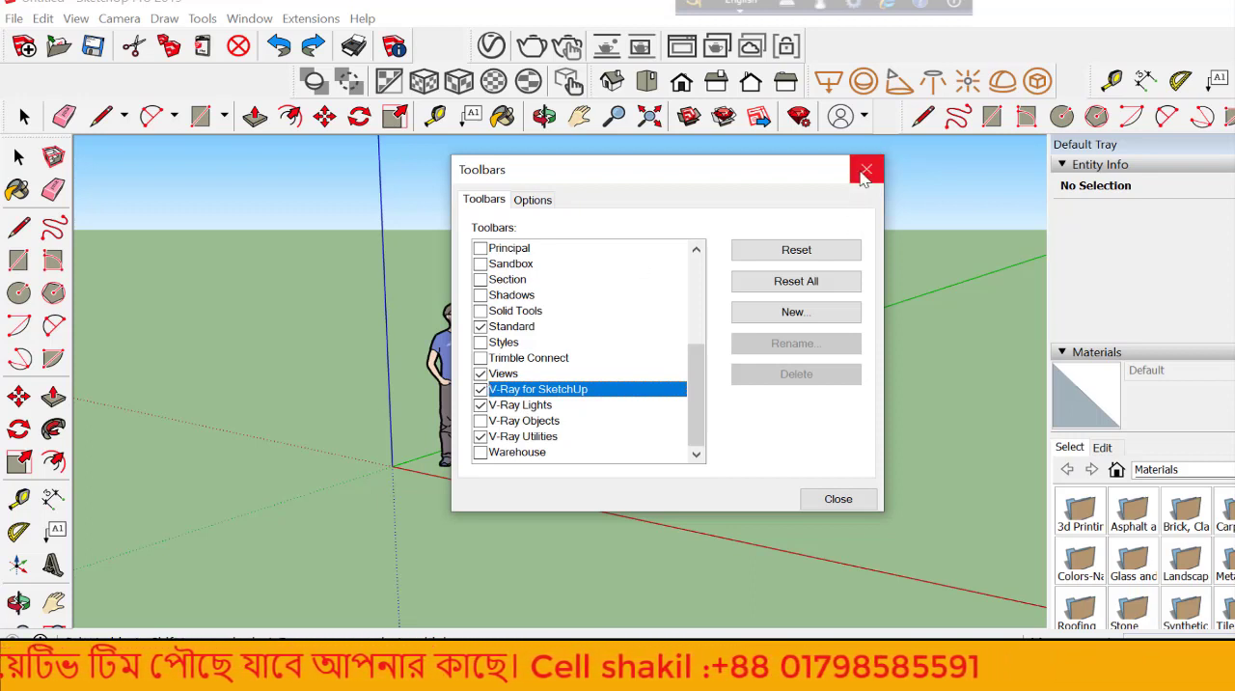
{"action": "left_click", "coordinate": [866, 170]}
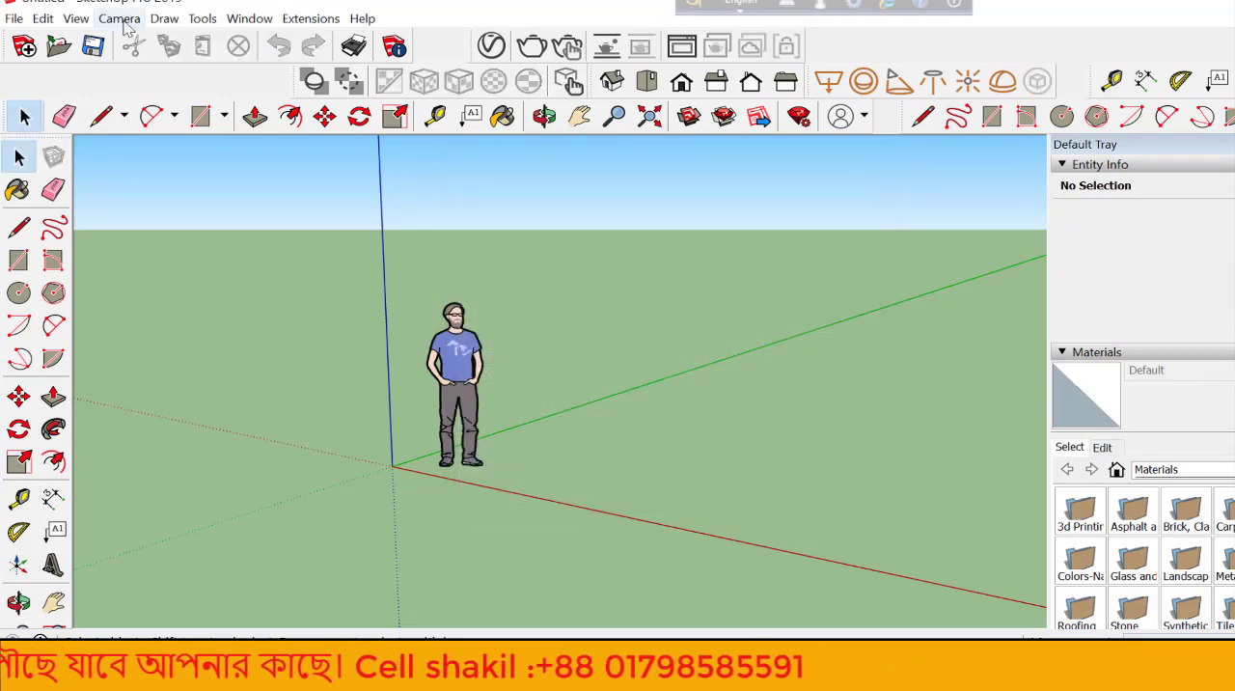
{"action": "left_click", "coordinate": [119, 18]}
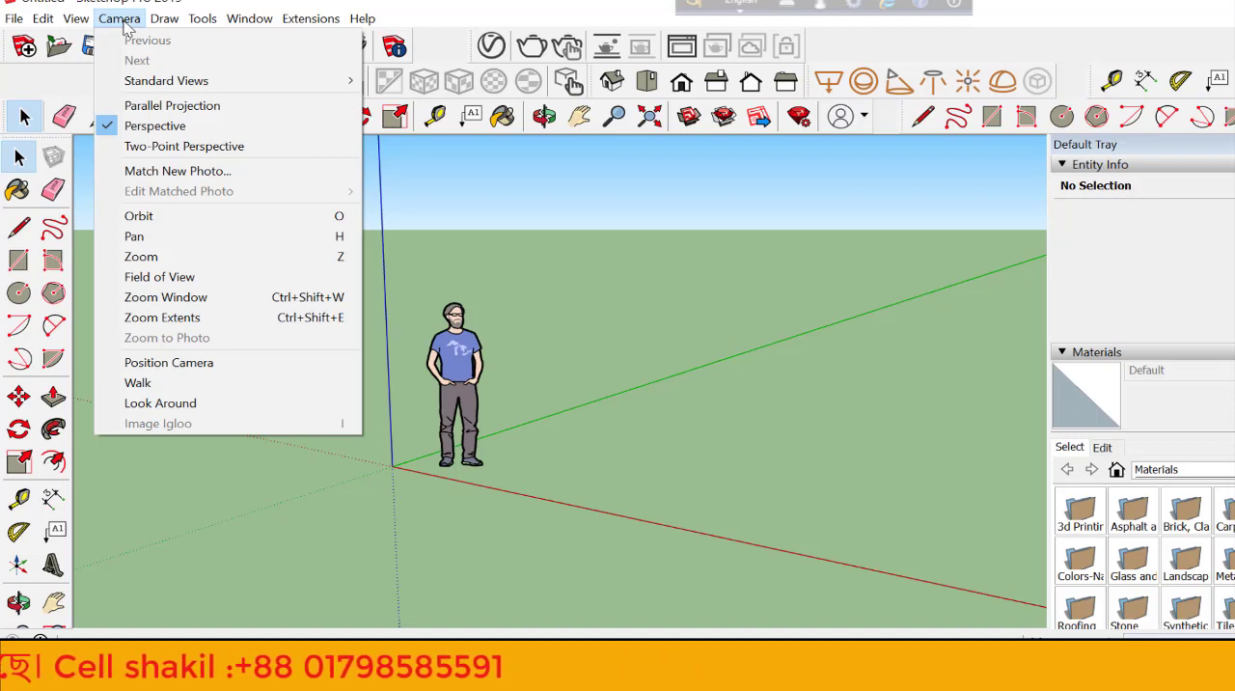
{"action": "left_click", "coordinate": [164, 19]}
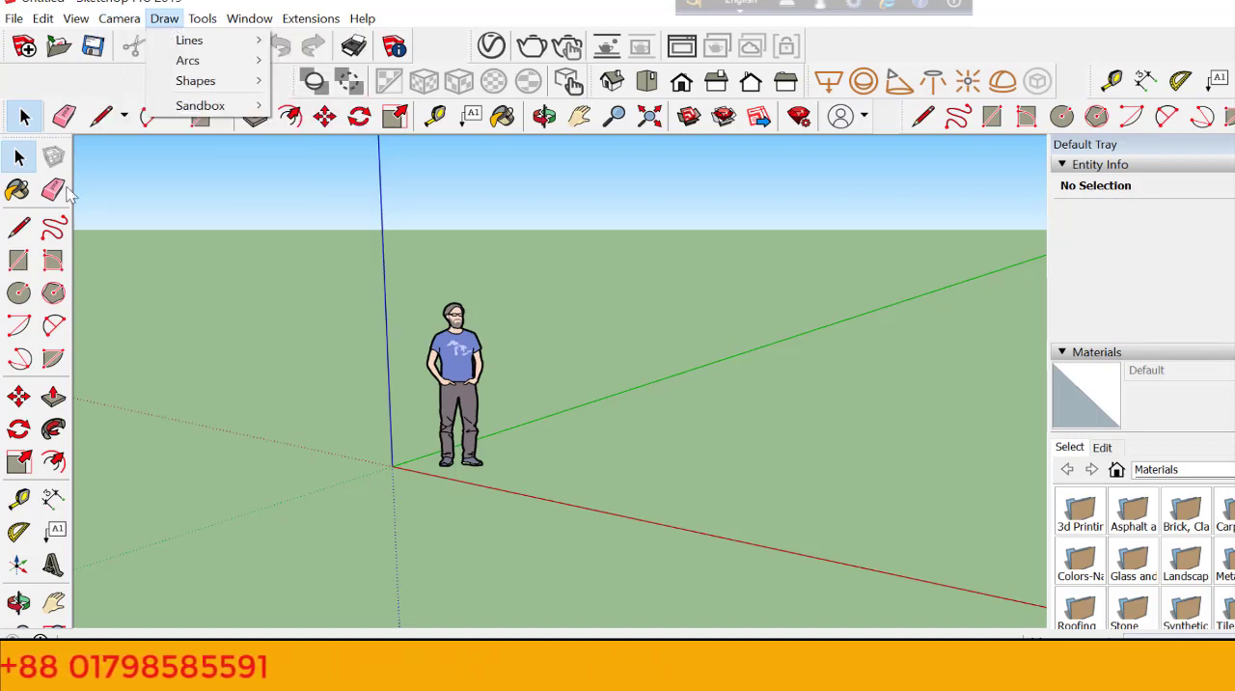
{"action": "left_click", "coordinate": [249, 19]}
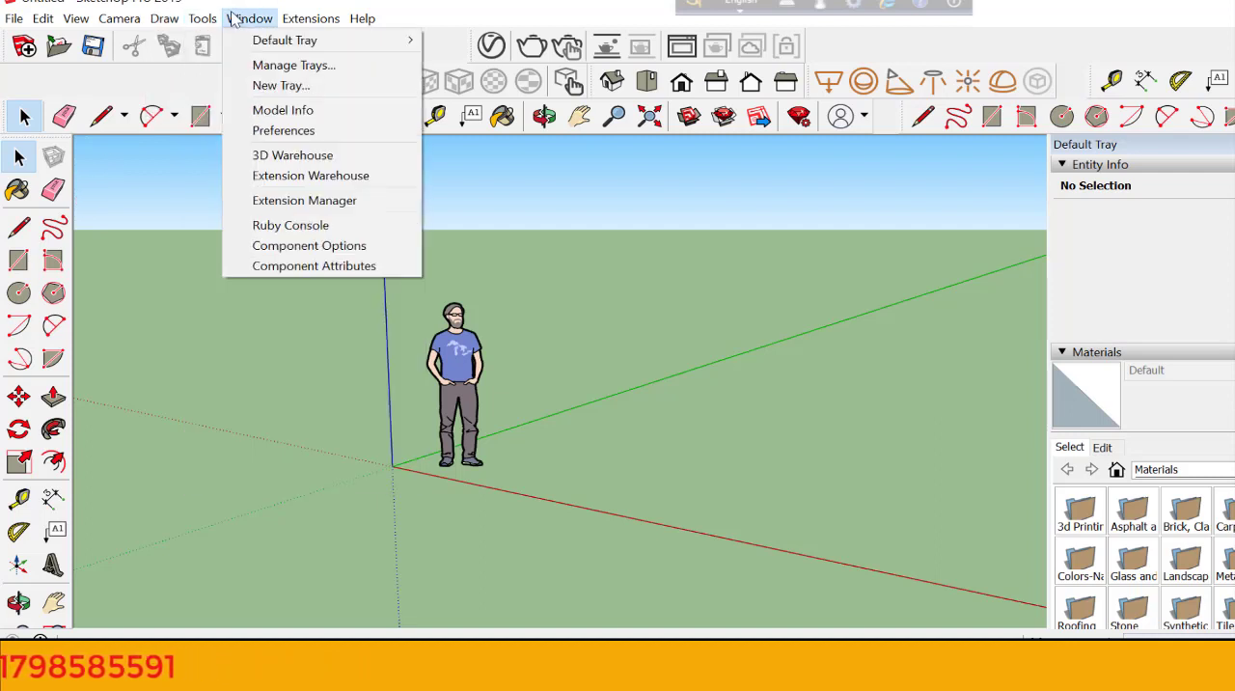
{"action": "left_click", "coordinate": [202, 18]}
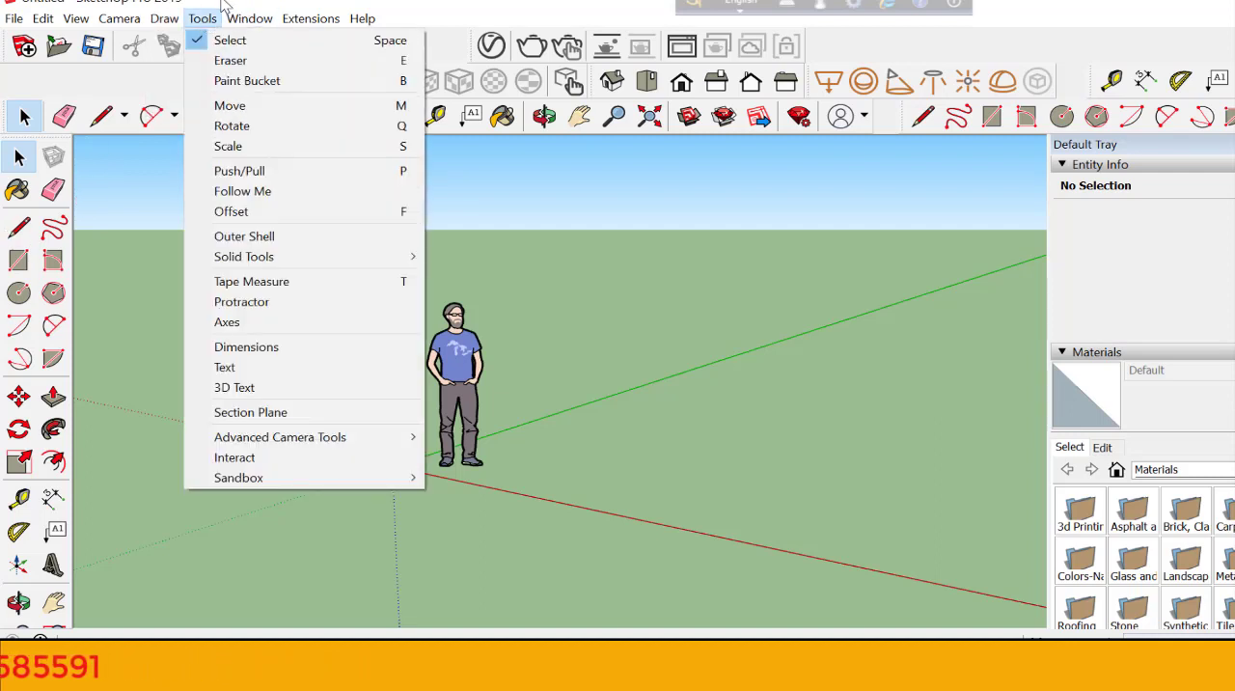
{"action": "left_click", "coordinate": [249, 19]}
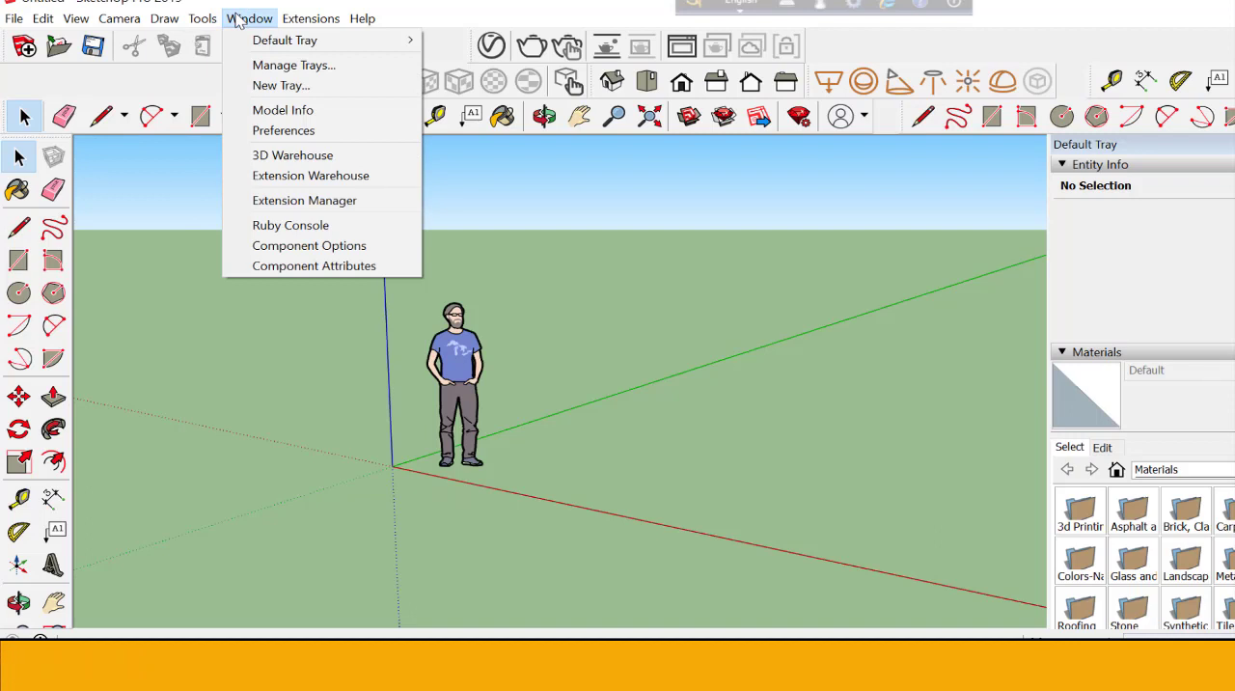
{"action": "mouse_move", "coordinate": [292, 154]}
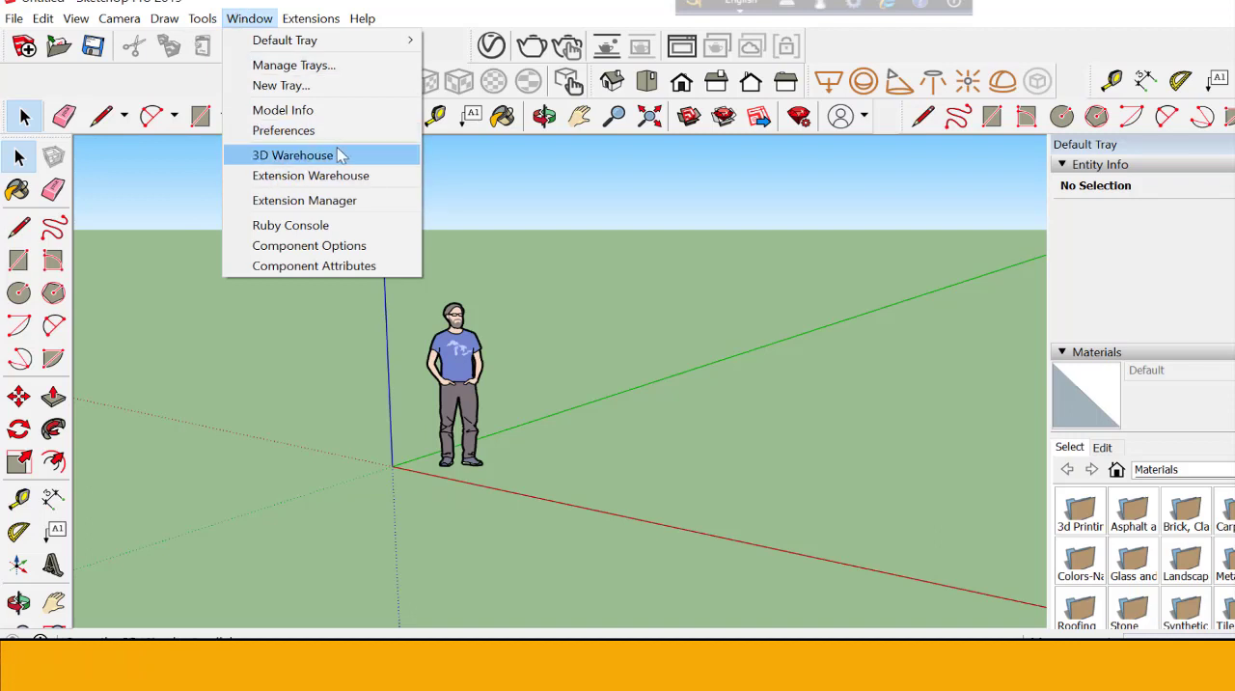
{"action": "mouse_move", "coordinate": [402, 169]}
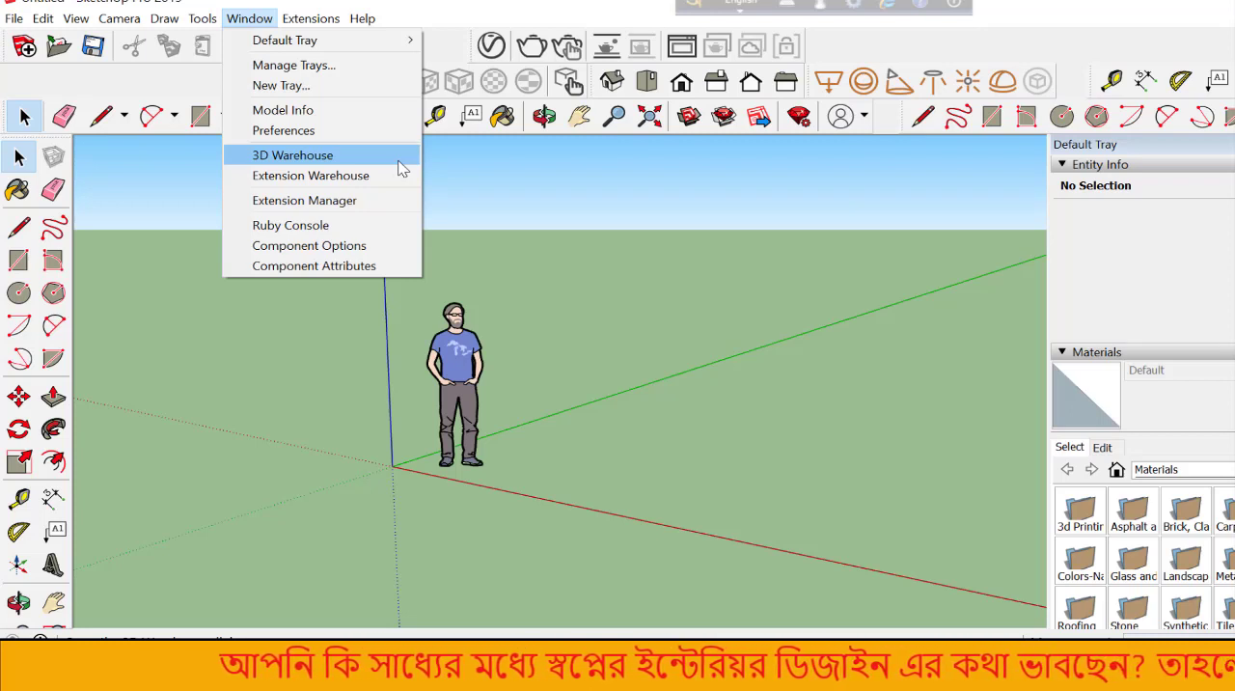
{"action": "left_click", "coordinate": [310, 19]}
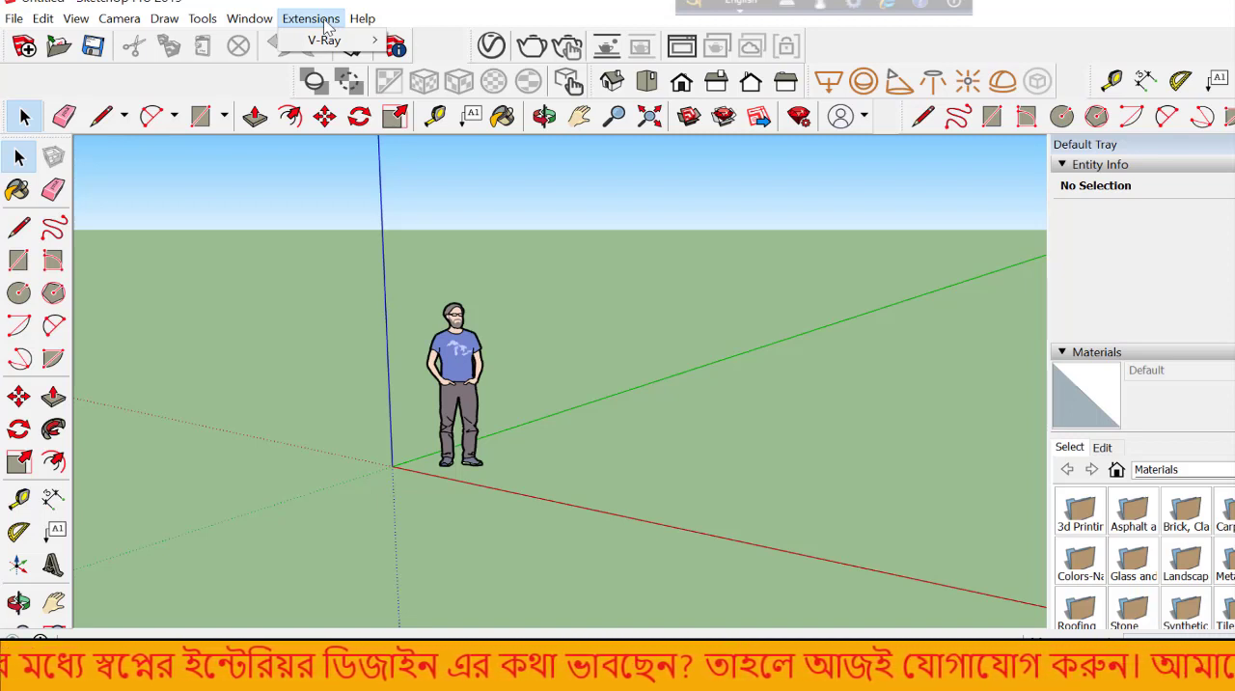
{"action": "mouse_move", "coordinate": [240, 76]}
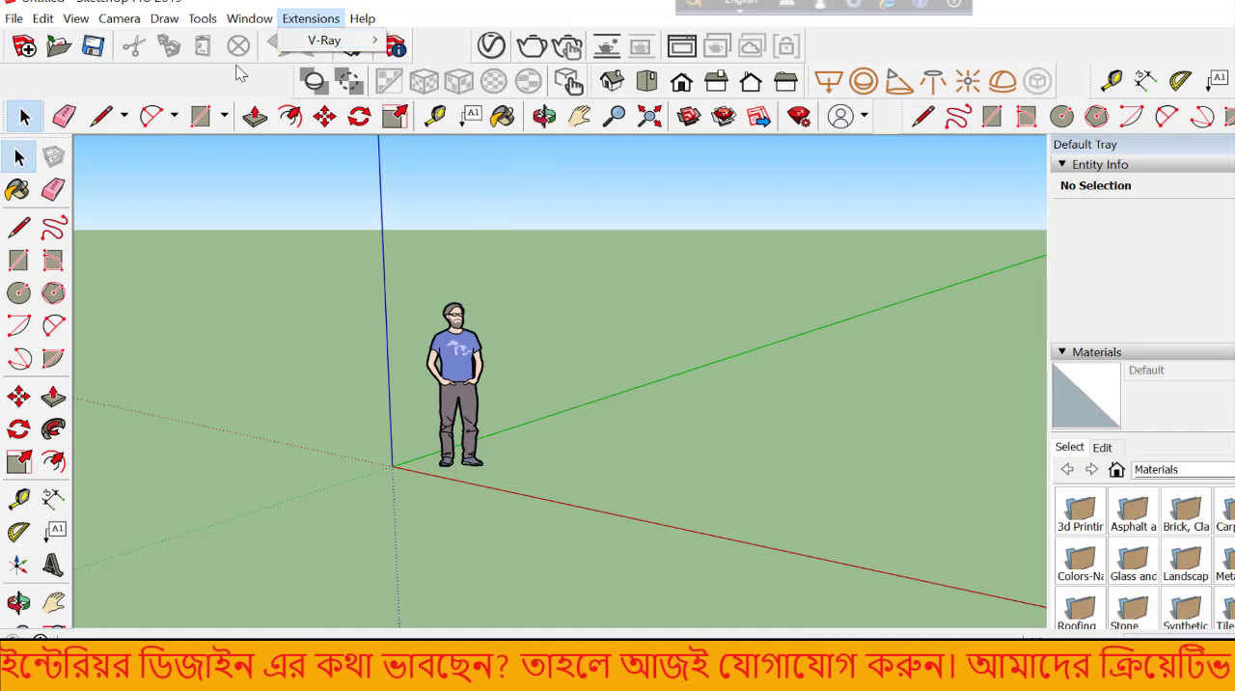
{"action": "left_click", "coordinate": [324, 40]}
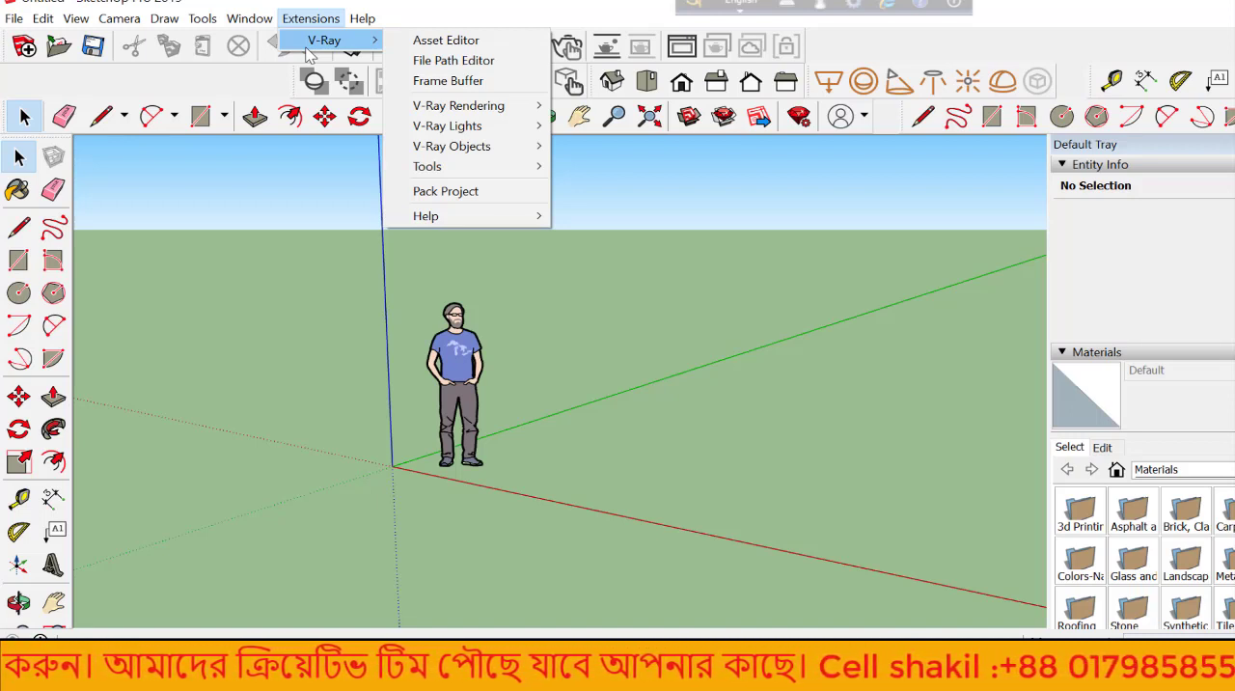
{"action": "left_click", "coordinate": [363, 18]}
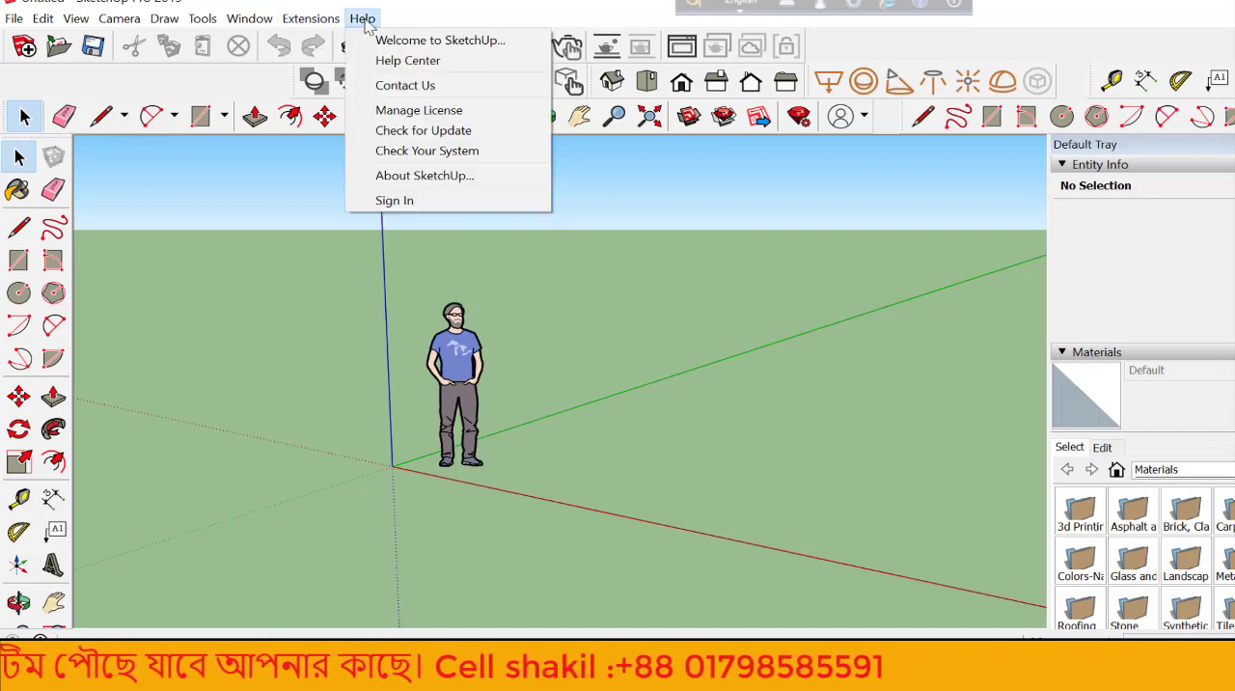
{"action": "mouse_move", "coordinate": [131, 55]}
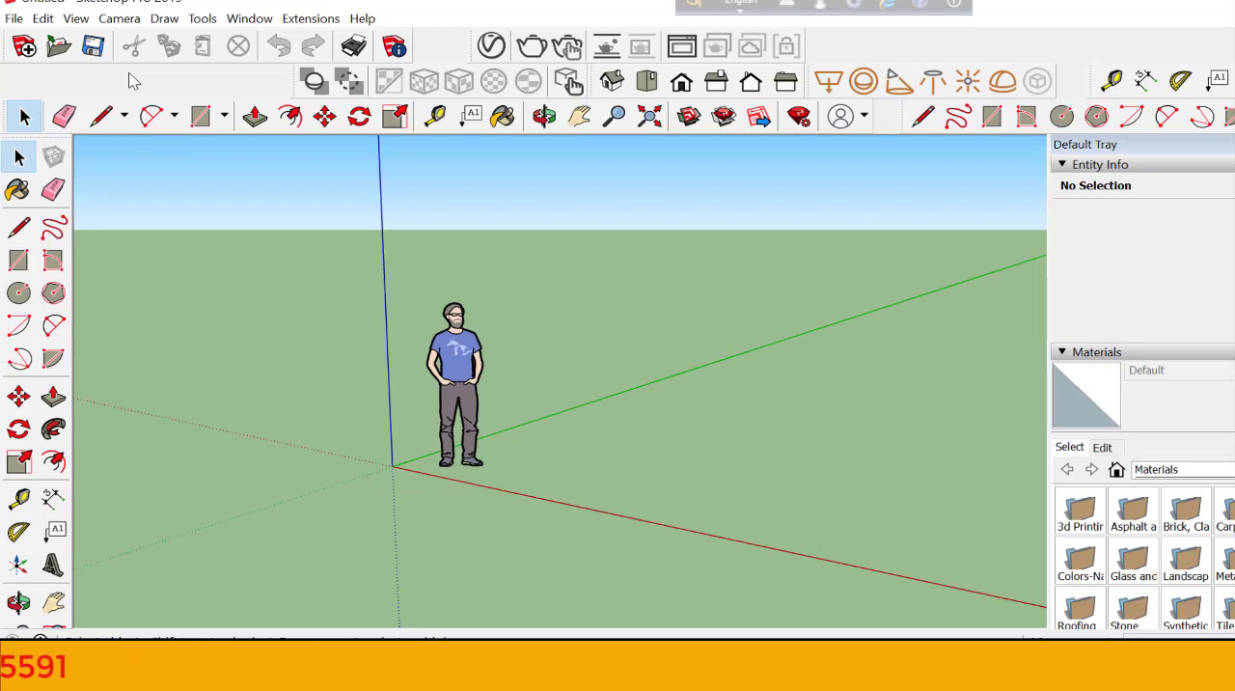
{"action": "left_click", "coordinate": [13, 18]}
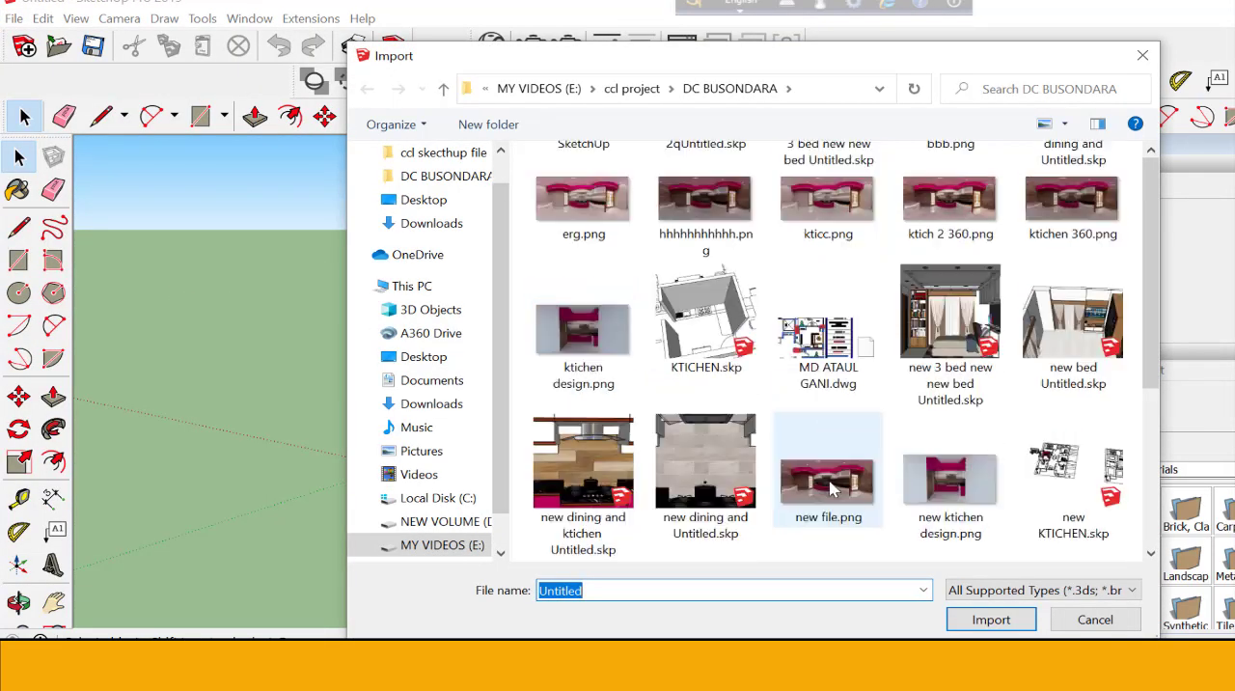
{"action": "left_click", "coordinate": [1071, 328]}
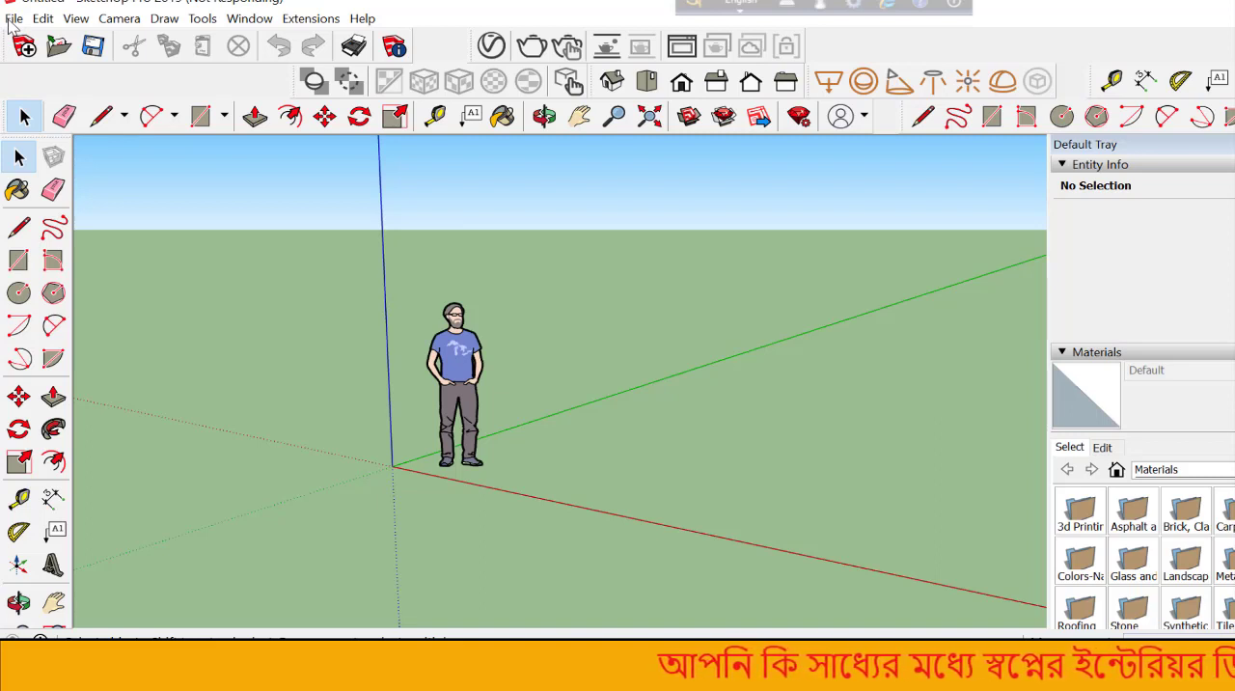
{"action": "left_click", "coordinate": [13, 19]}
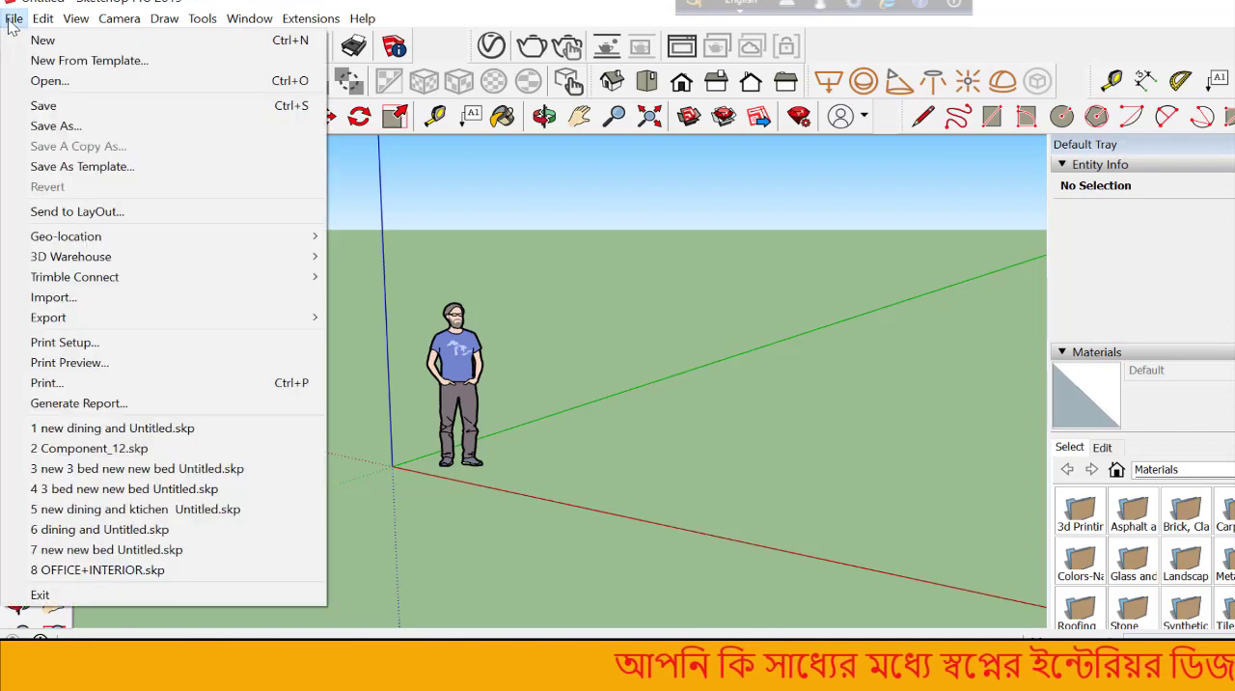
{"action": "mouse_move", "coordinate": [241, 297]}
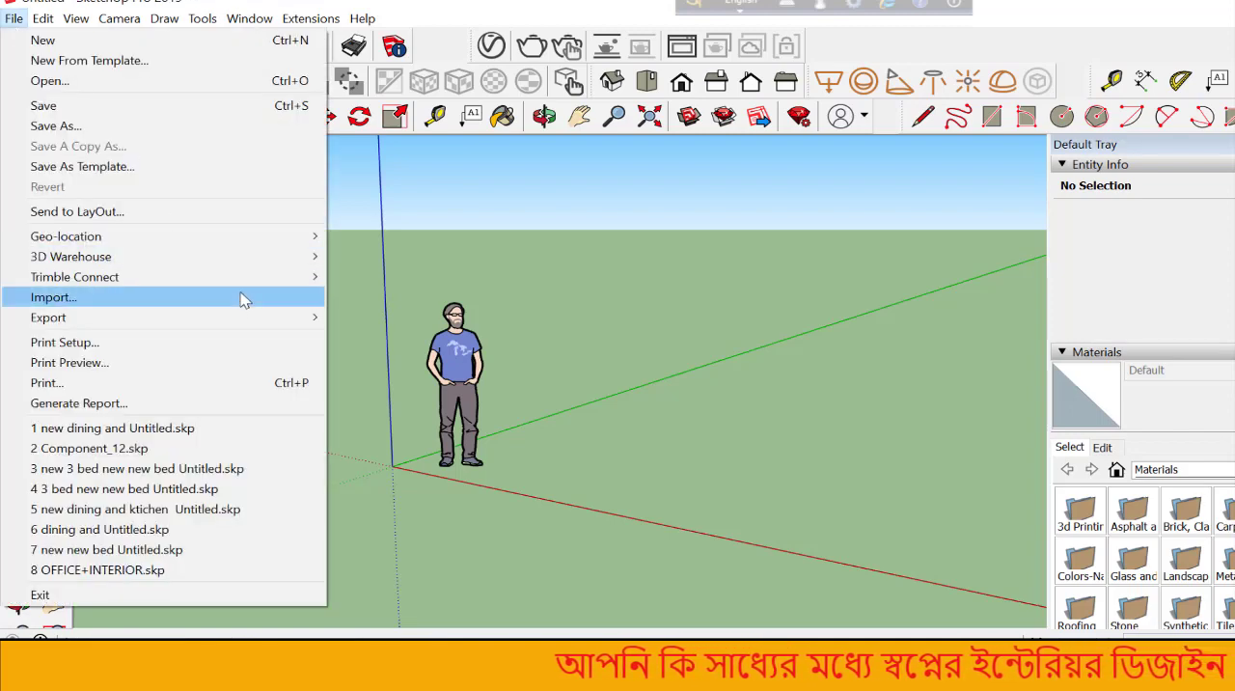
{"action": "left_click", "coordinate": [53, 297]}
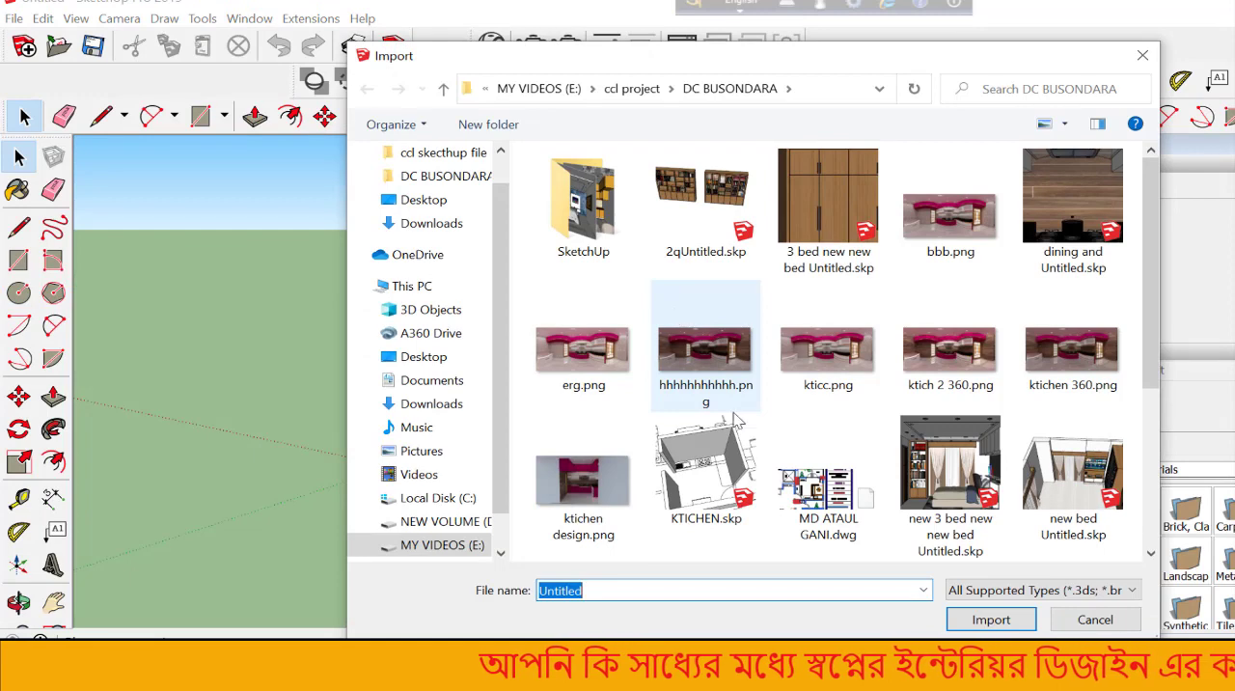
{"action": "left_click", "coordinate": [827, 460]}
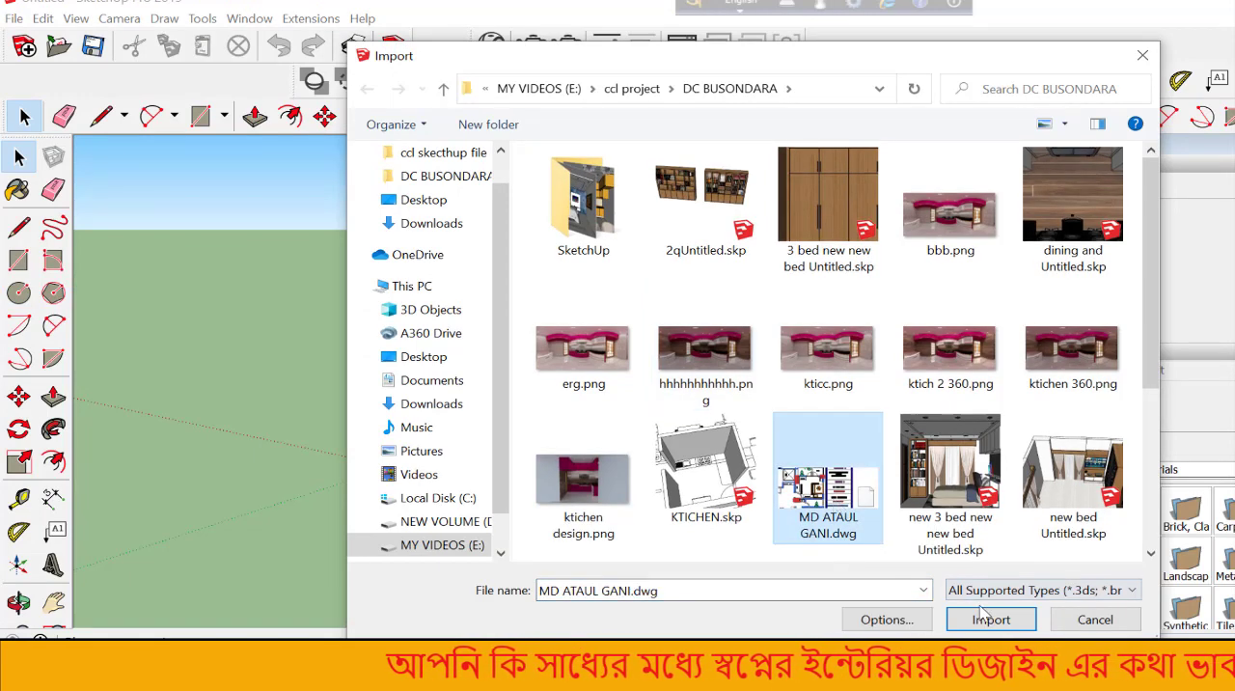
{"action": "left_click", "coordinate": [991, 618]}
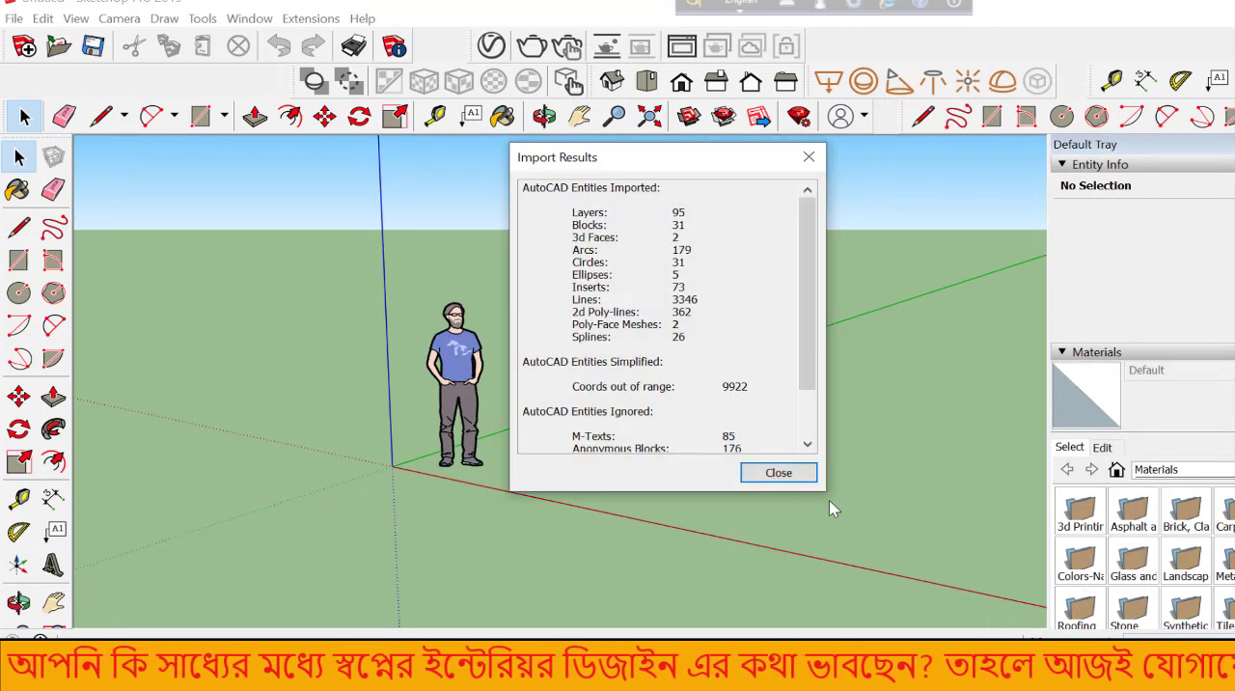
Close the Import Results dialog to reveal the two imported floor plan layouts
{"action": "left_click", "coordinate": [778, 472]}
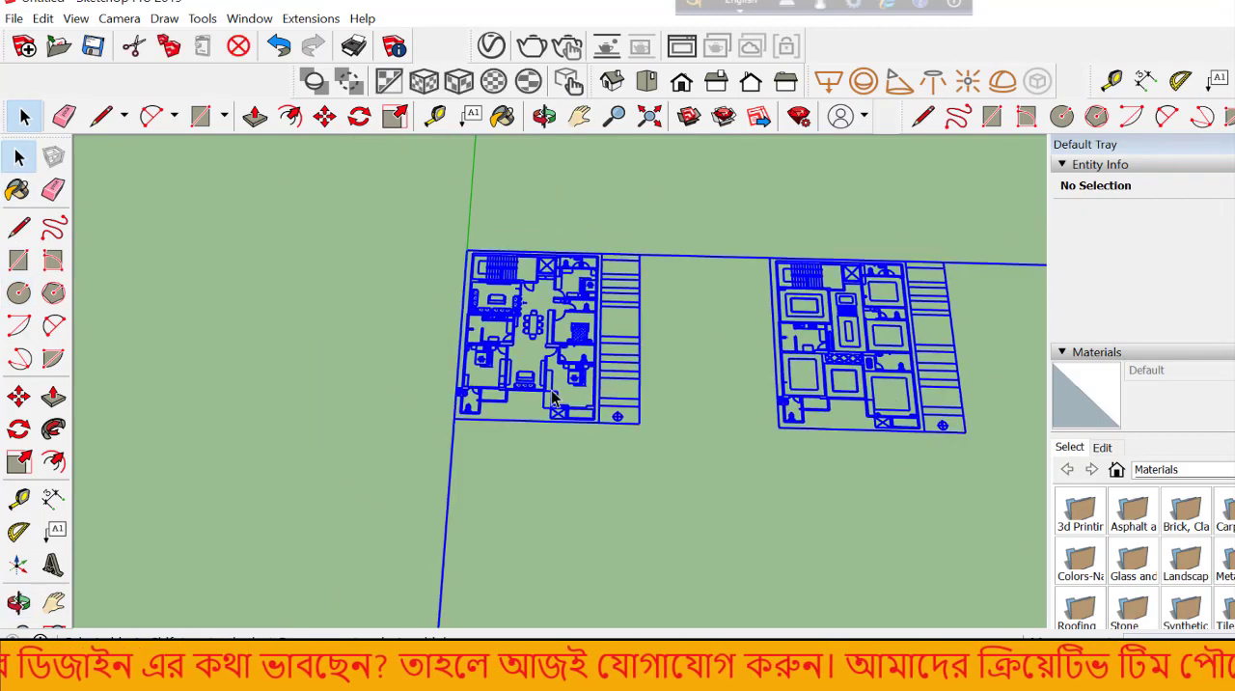
Select the imported floor plan component and explode it into loose edges
{"action": "left_click", "coordinate": [555, 396]}
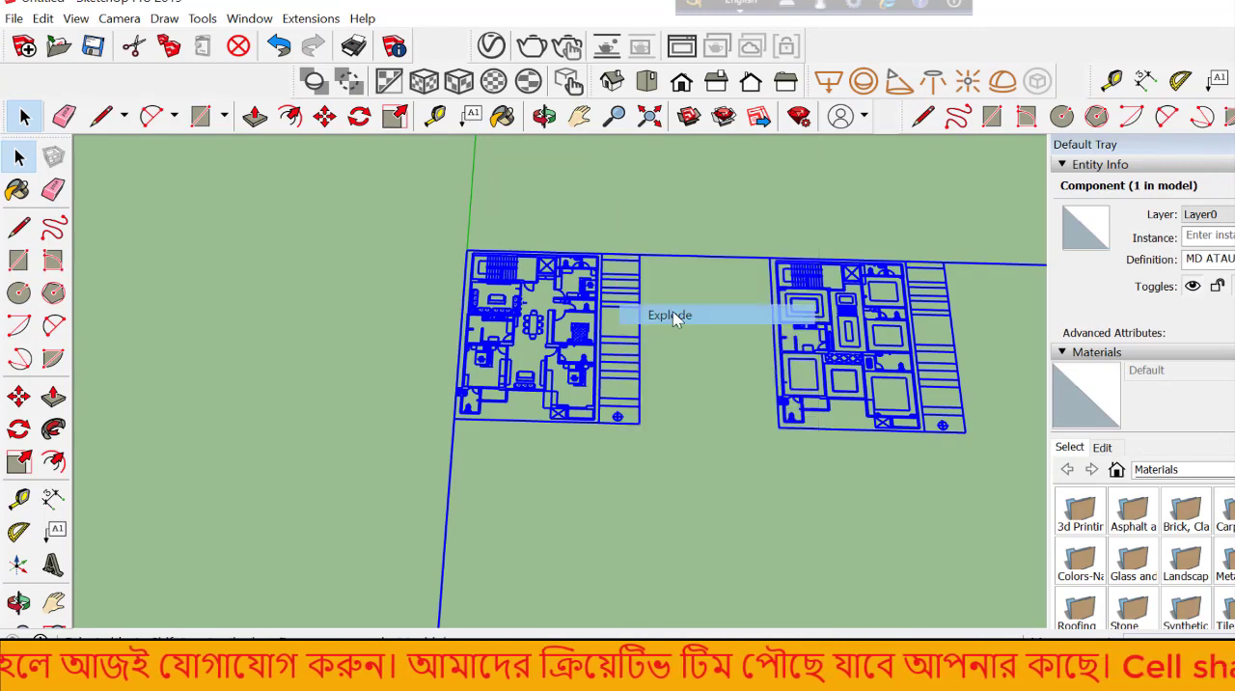
{"action": "left_click", "coordinate": [669, 315]}
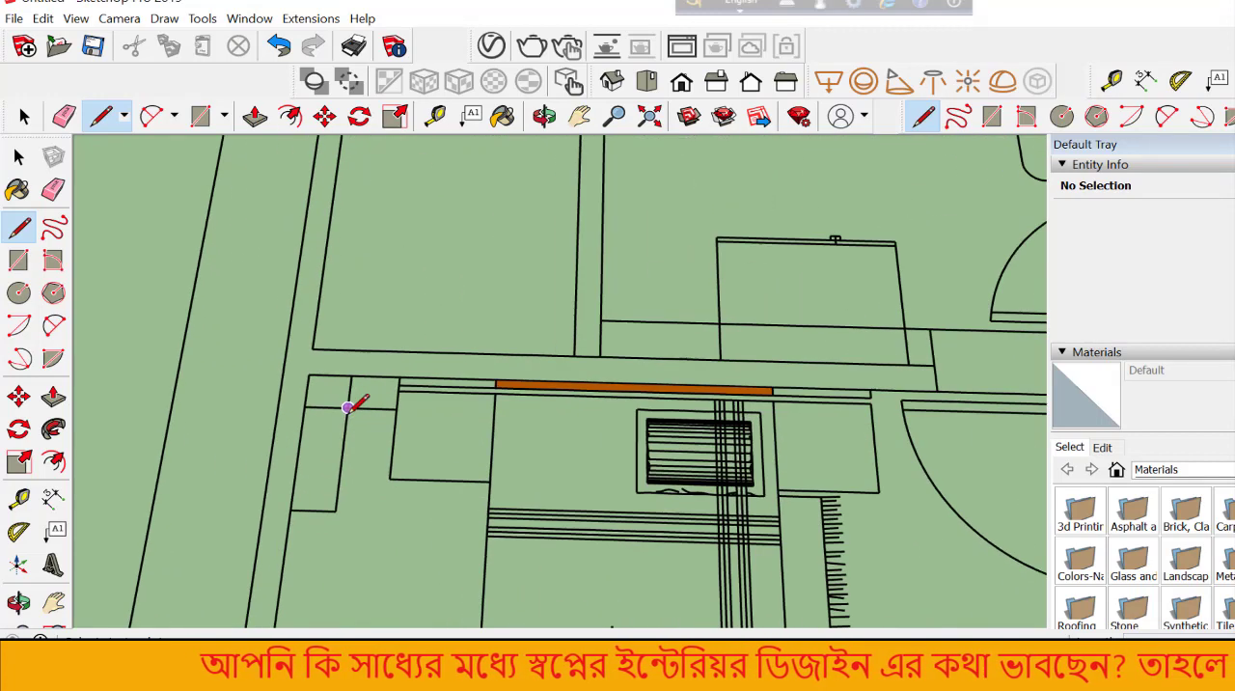
{"action": "mouse_move", "coordinate": [315, 348]}
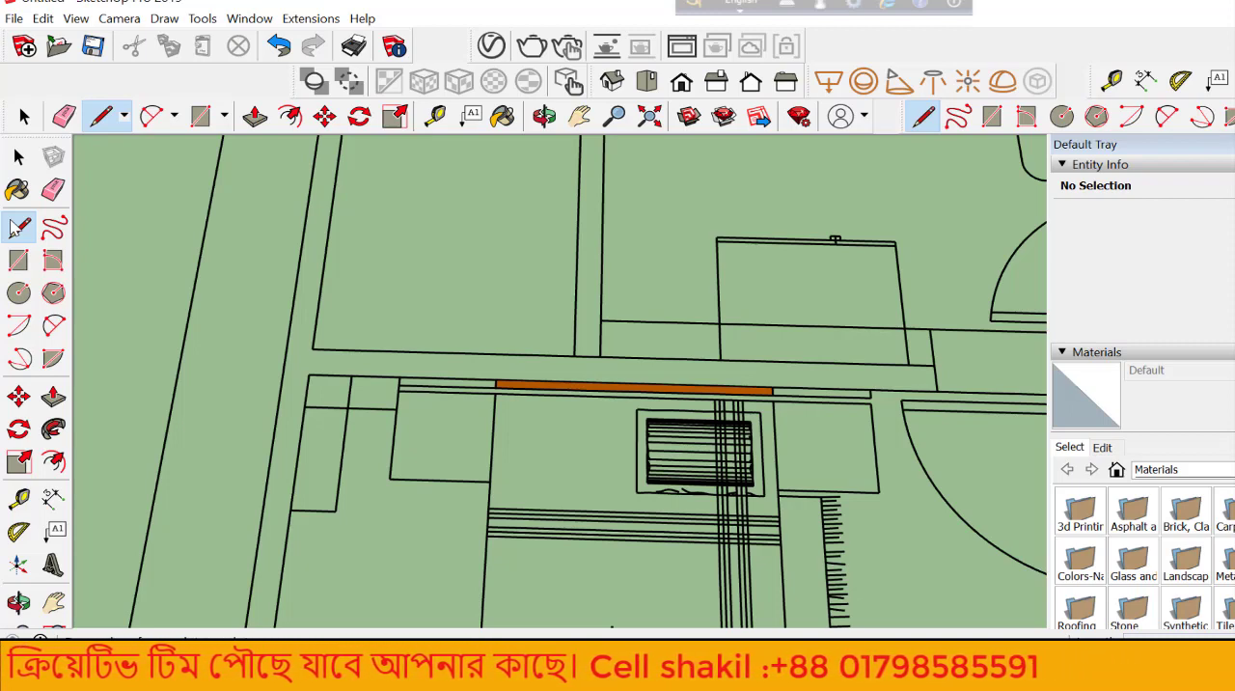
{"action": "mouse_move", "coordinate": [17, 157]}
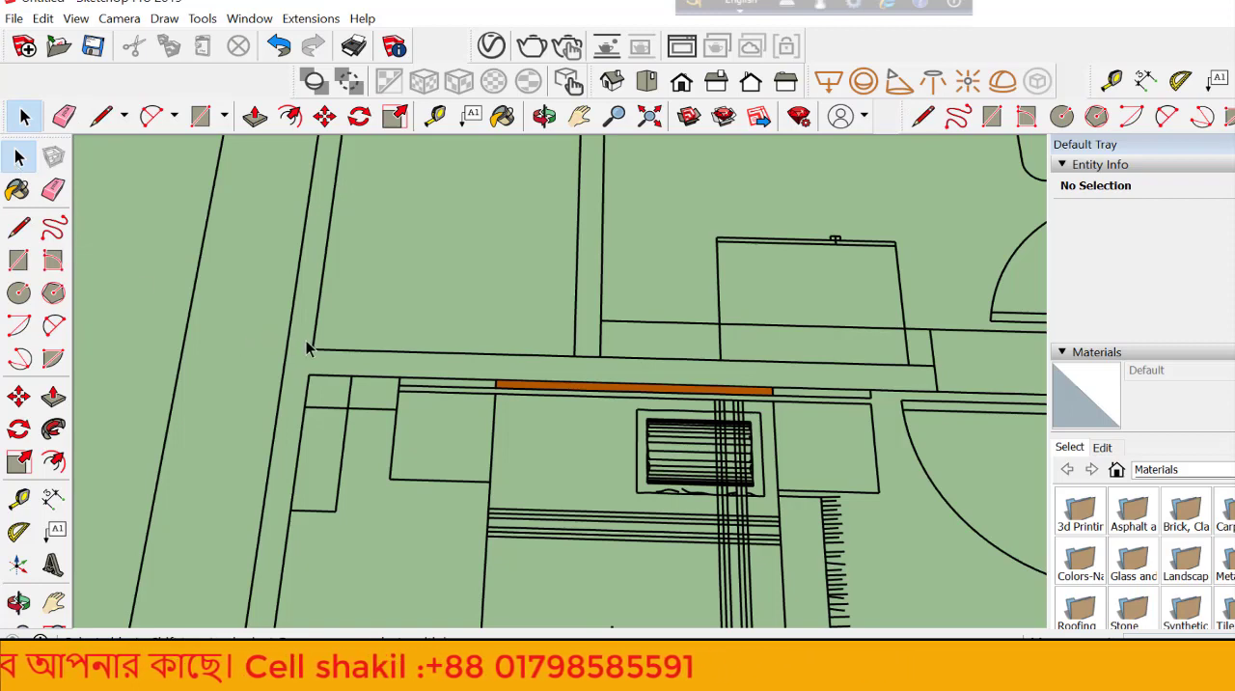
{"action": "mouse_move", "coordinate": [318, 354]}
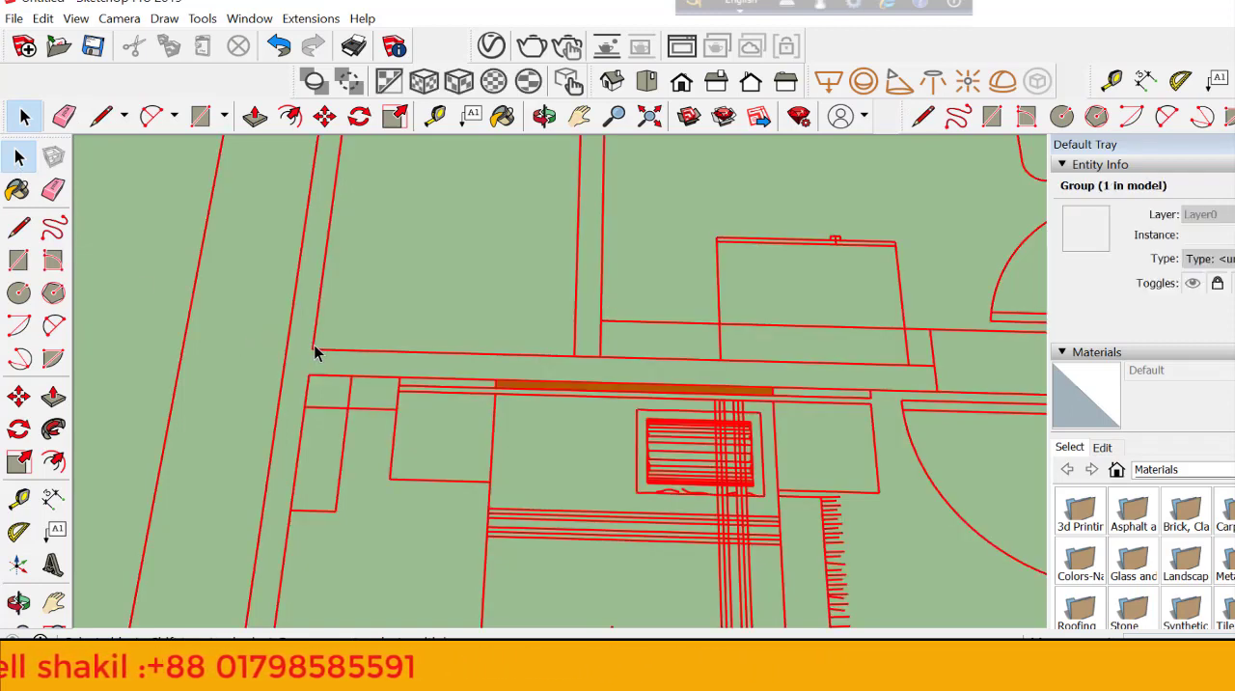
{"action": "mouse_move", "coordinate": [54, 156]}
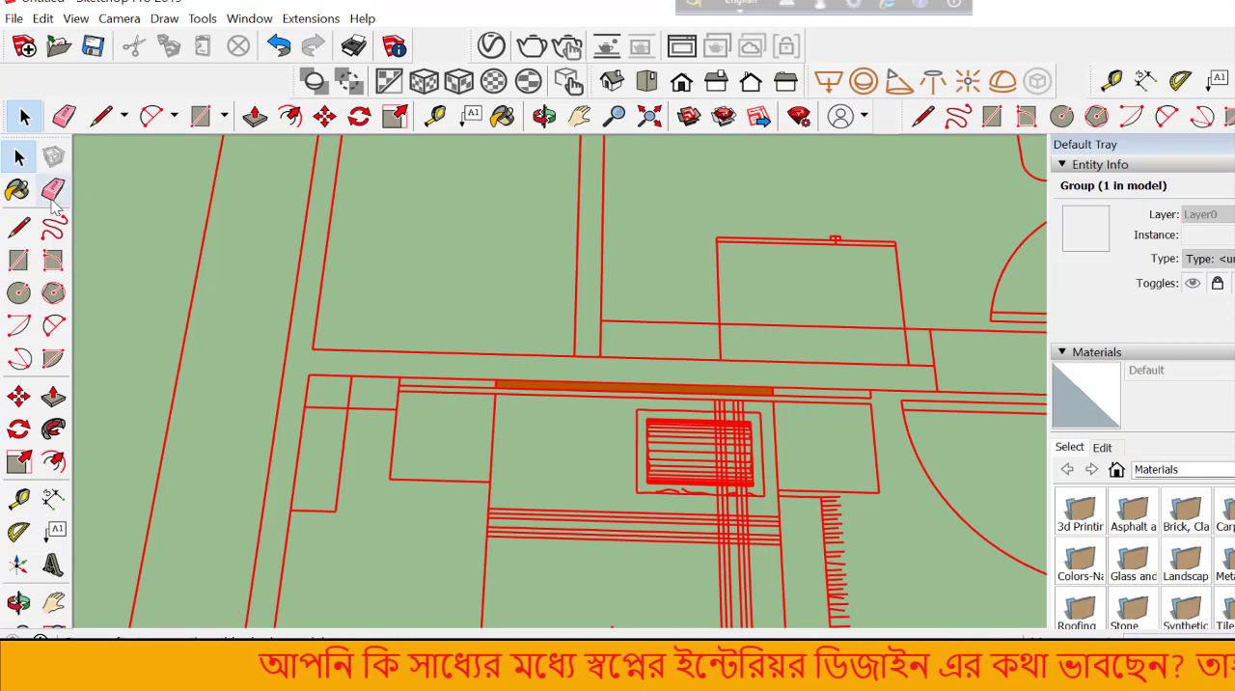
{"action": "mouse_move", "coordinate": [17, 190]}
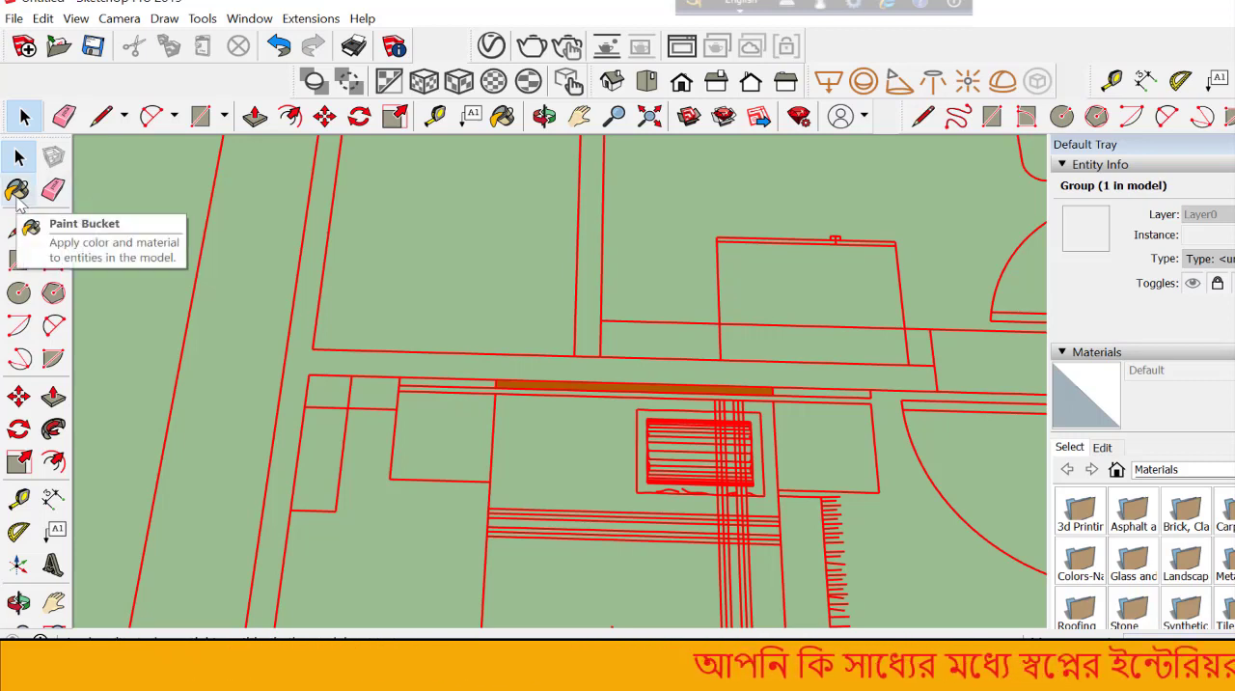
Activate the Paint Bucket tool with the Colors material collection showing
{"action": "left_click", "coordinate": [17, 190]}
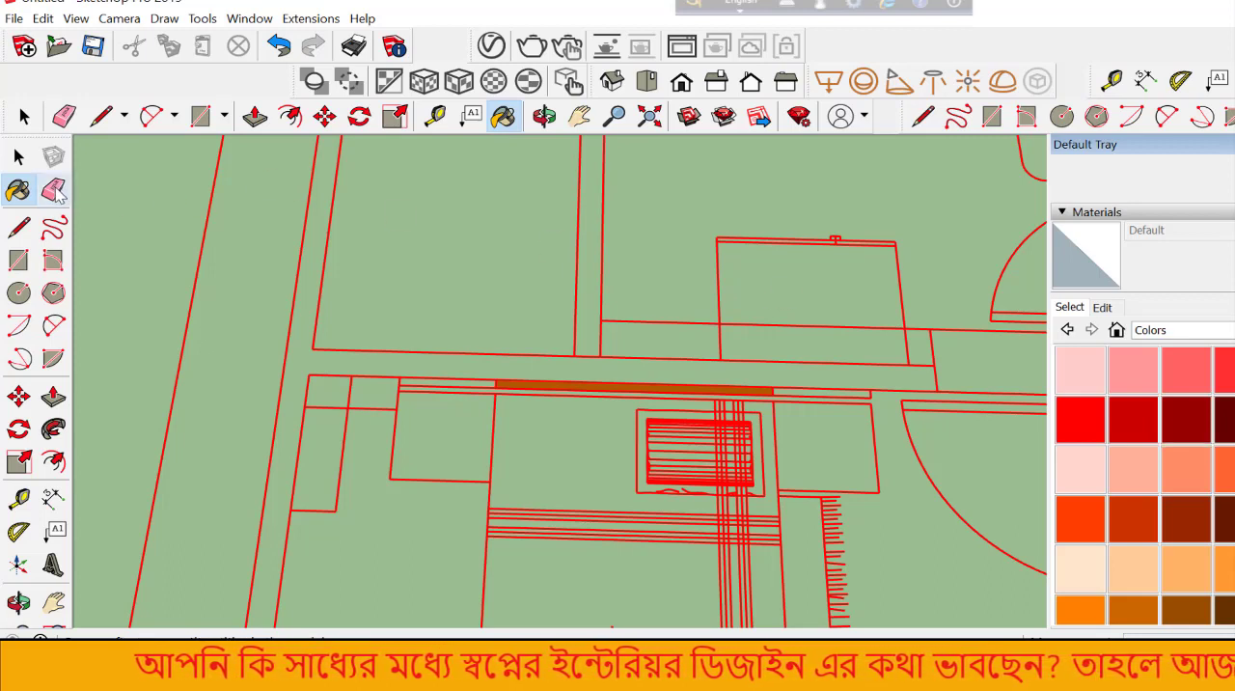
{"action": "mouse_move", "coordinate": [19, 190]}
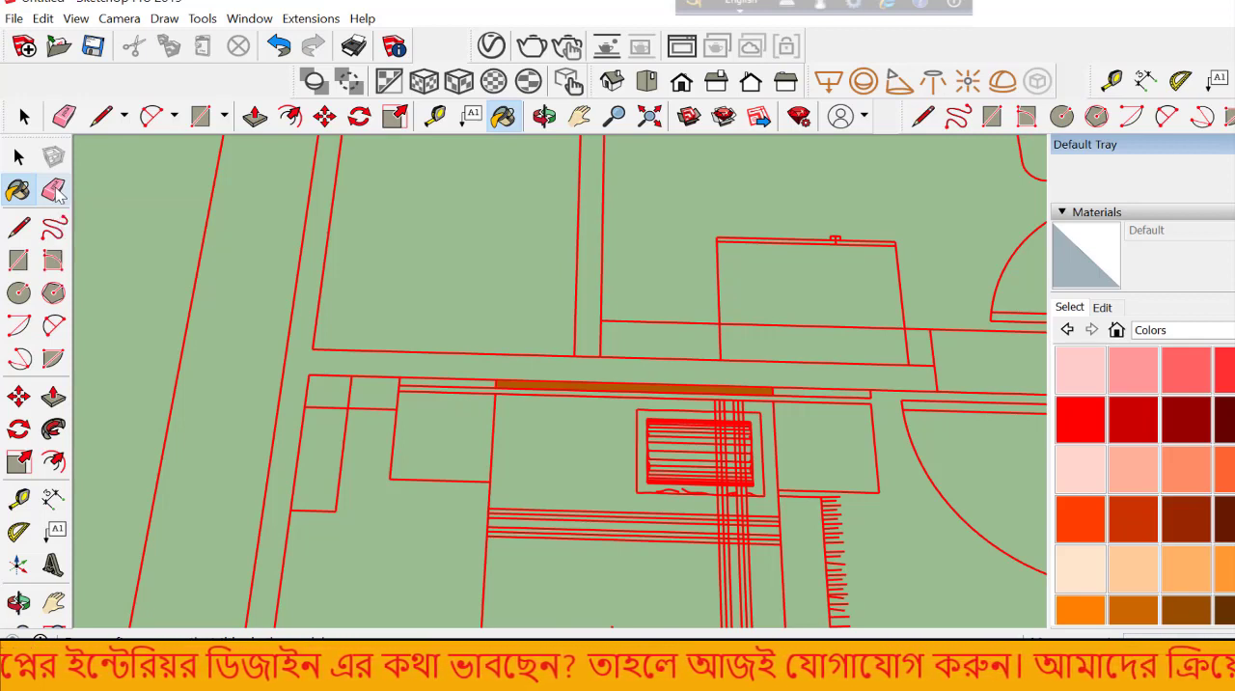
{"action": "mouse_move", "coordinate": [18, 228]}
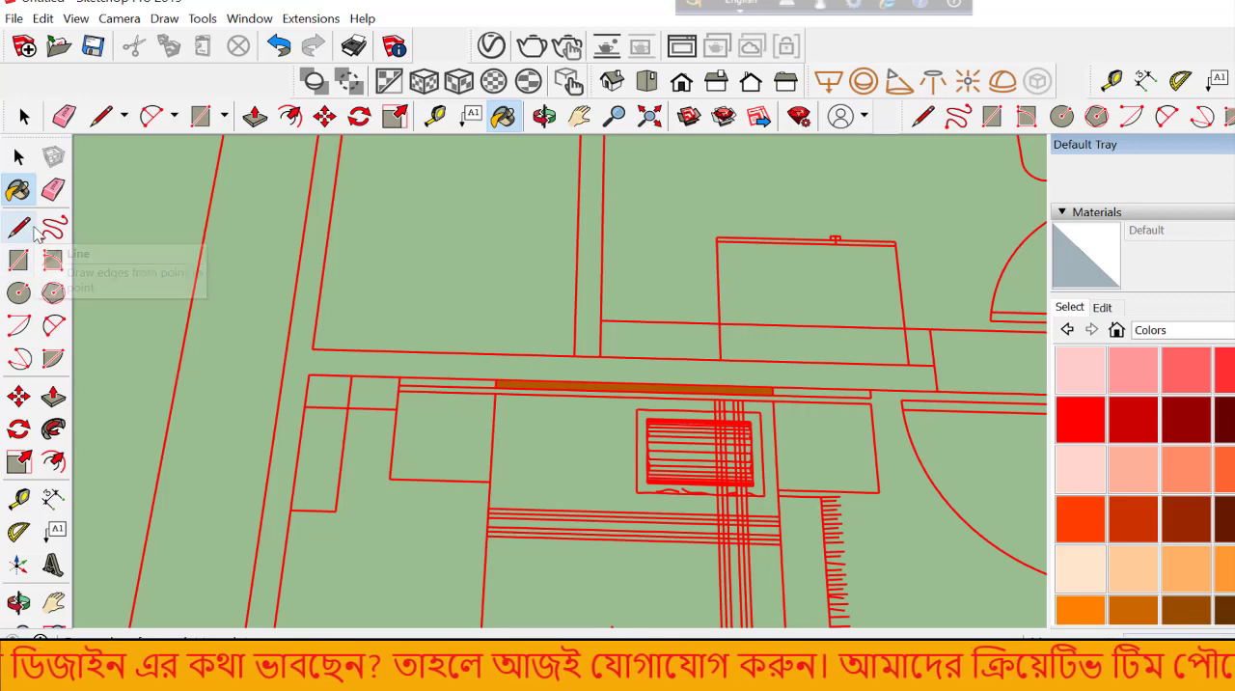
{"action": "mouse_move", "coordinate": [18, 229]}
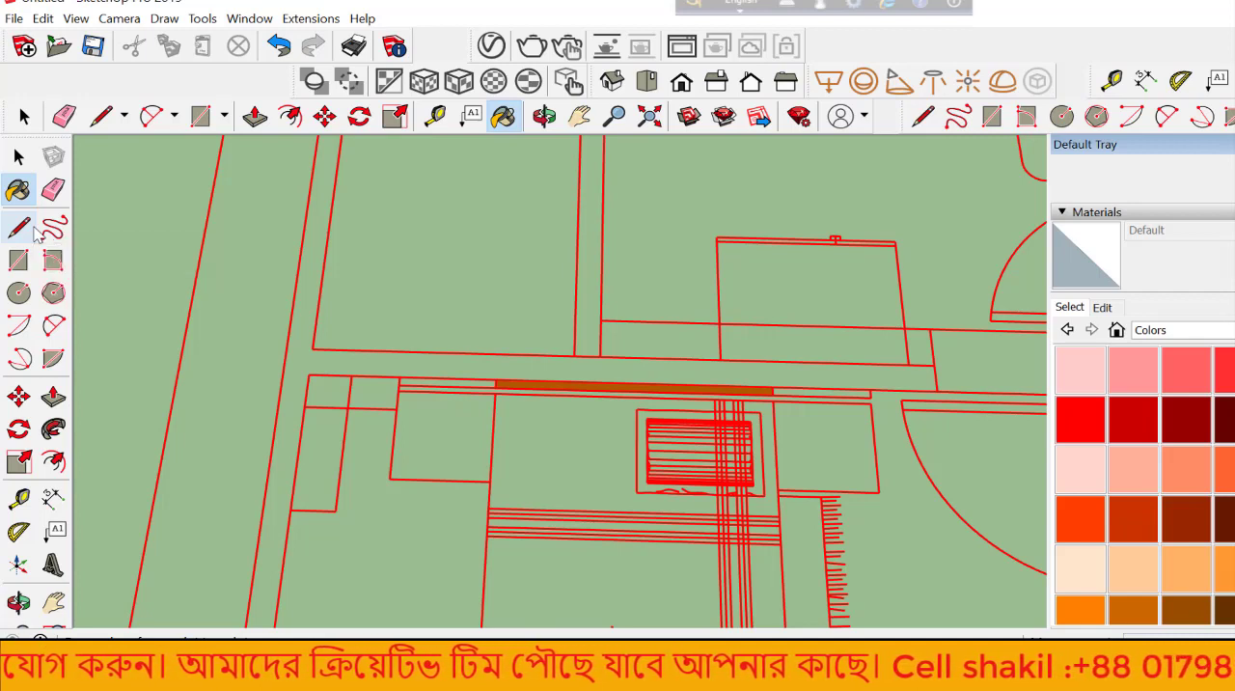
{"action": "mouse_move", "coordinate": [53, 228]}
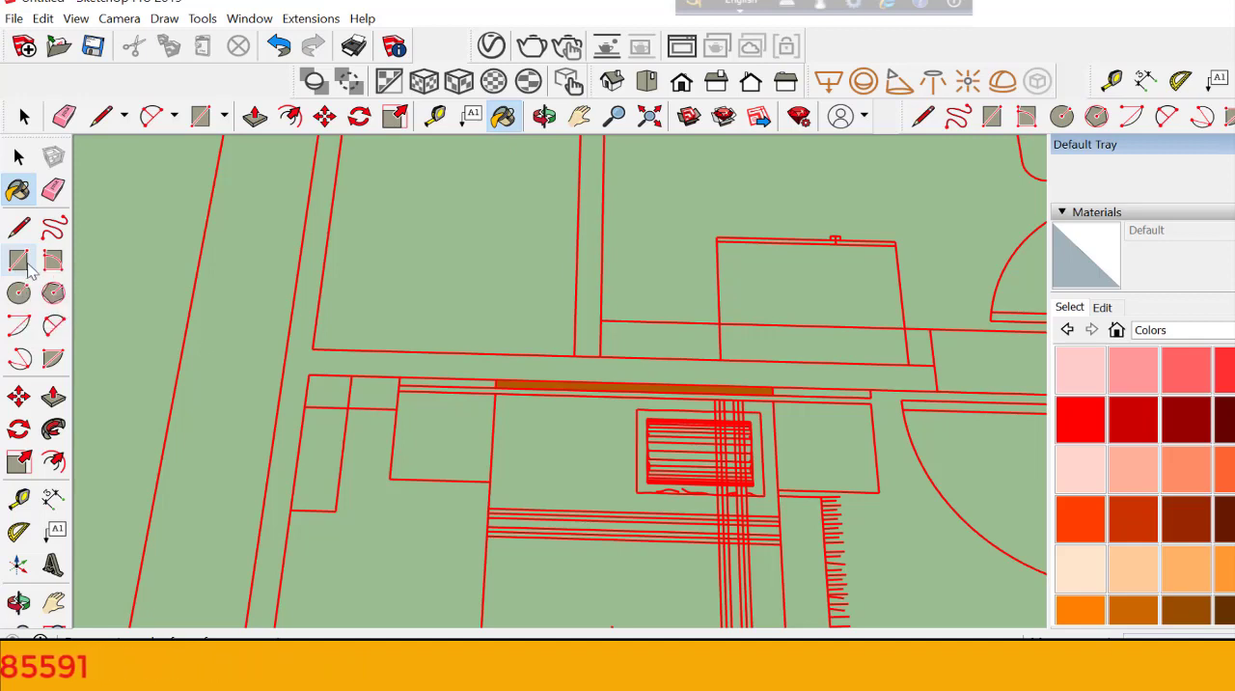
{"action": "mouse_move", "coordinate": [53, 262]}
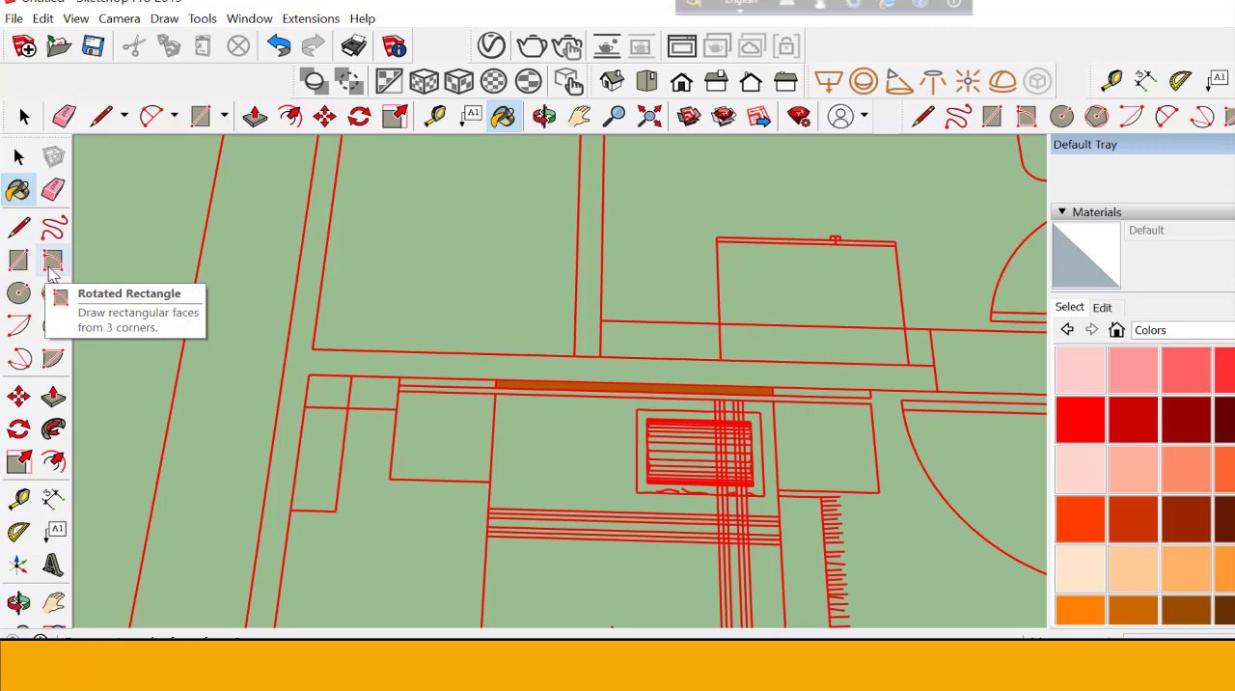
{"action": "mouse_move", "coordinate": [19, 294]}
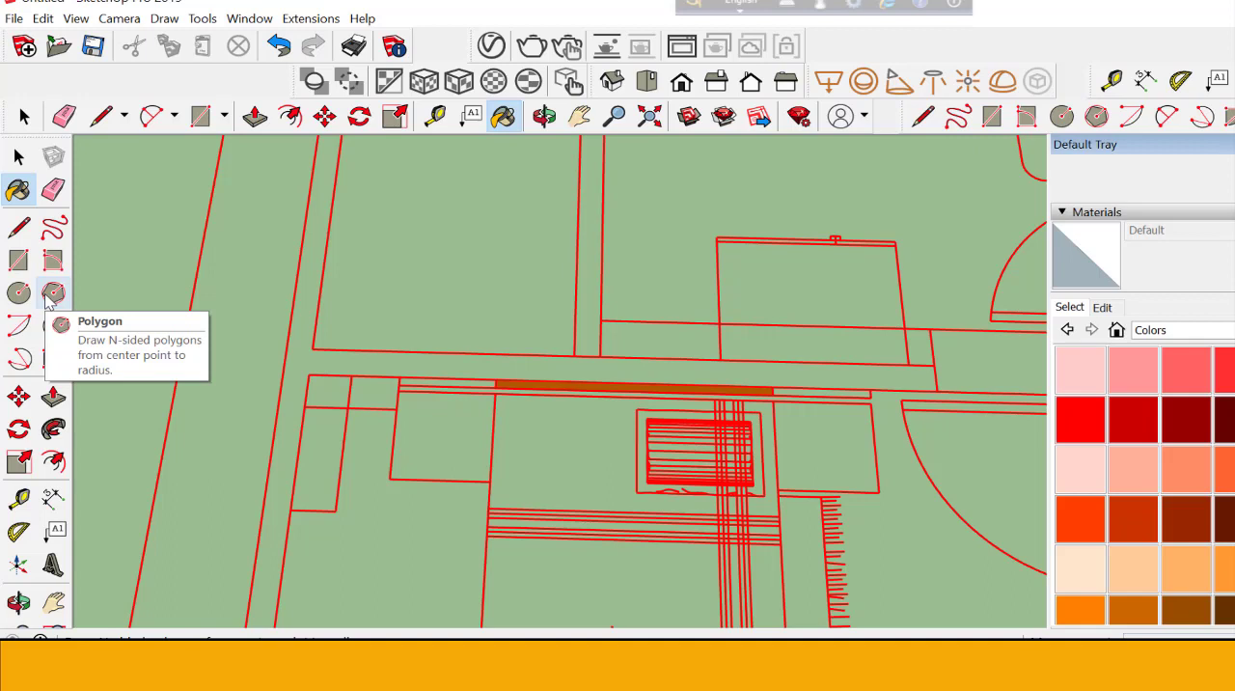
{"action": "mouse_move", "coordinate": [19, 325]}
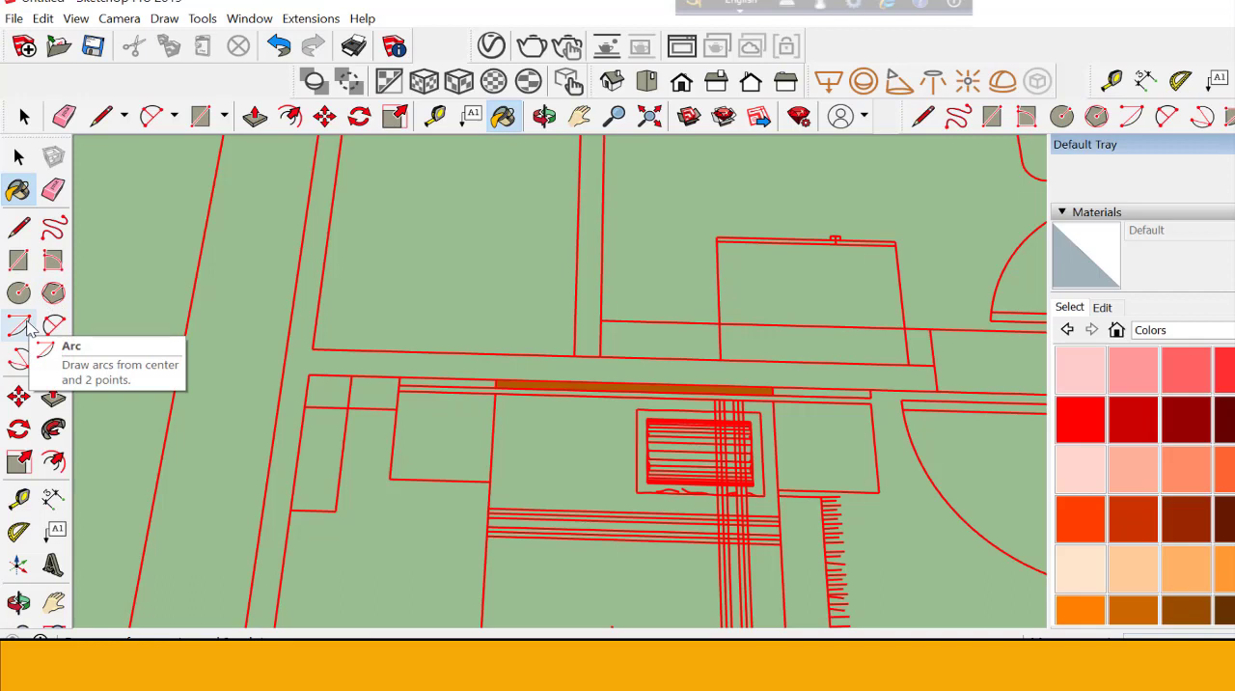
{"action": "mouse_move", "coordinate": [54, 326]}
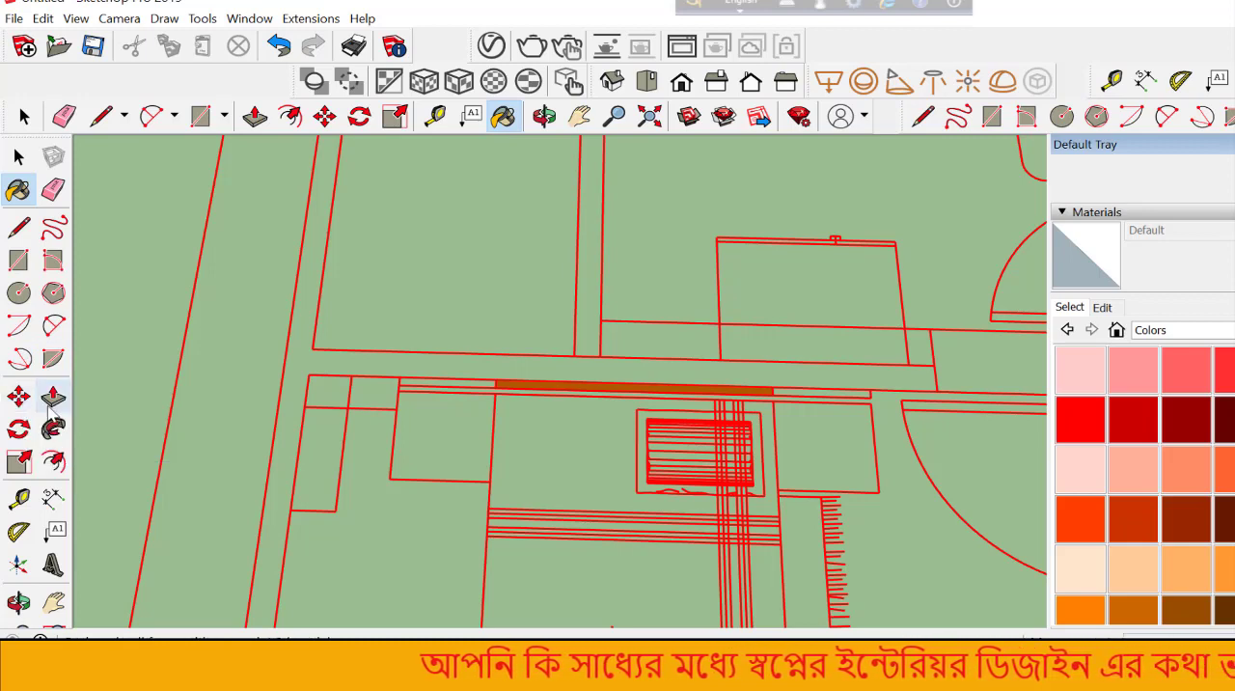
{"action": "mouse_move", "coordinate": [54, 396]}
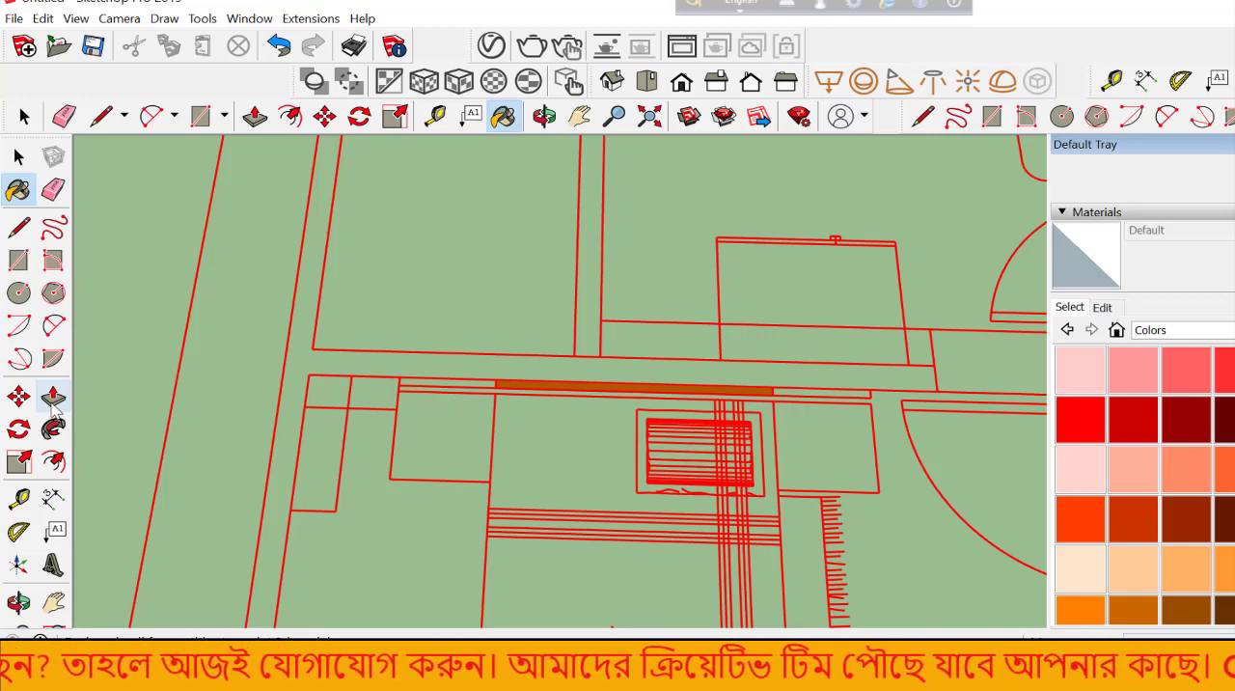
{"action": "mouse_move", "coordinate": [20, 428]}
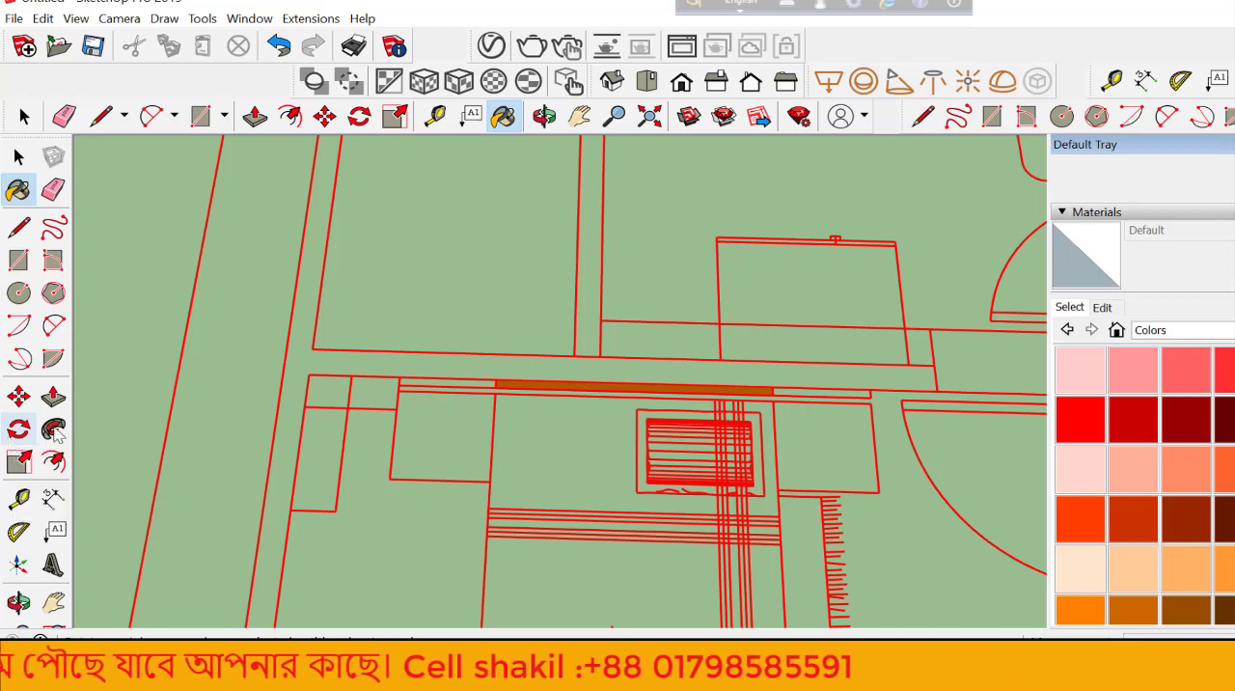
{"action": "mouse_move", "coordinate": [53, 428]}
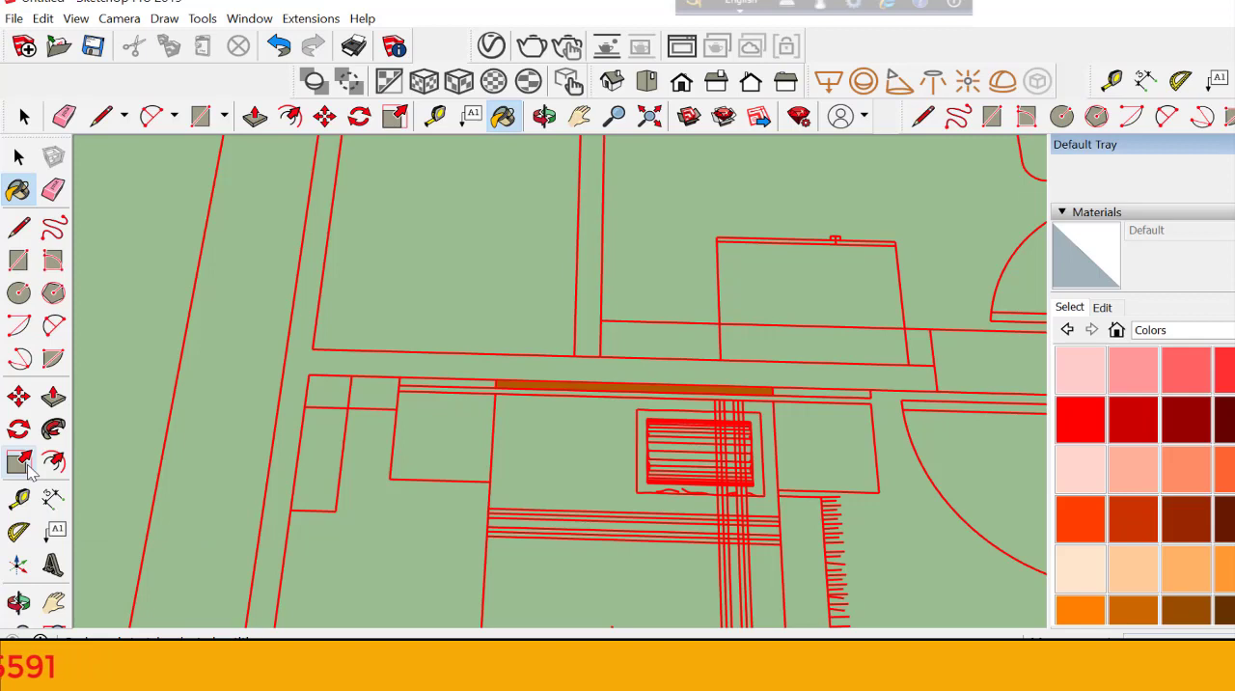
{"action": "mouse_move", "coordinate": [53, 461]}
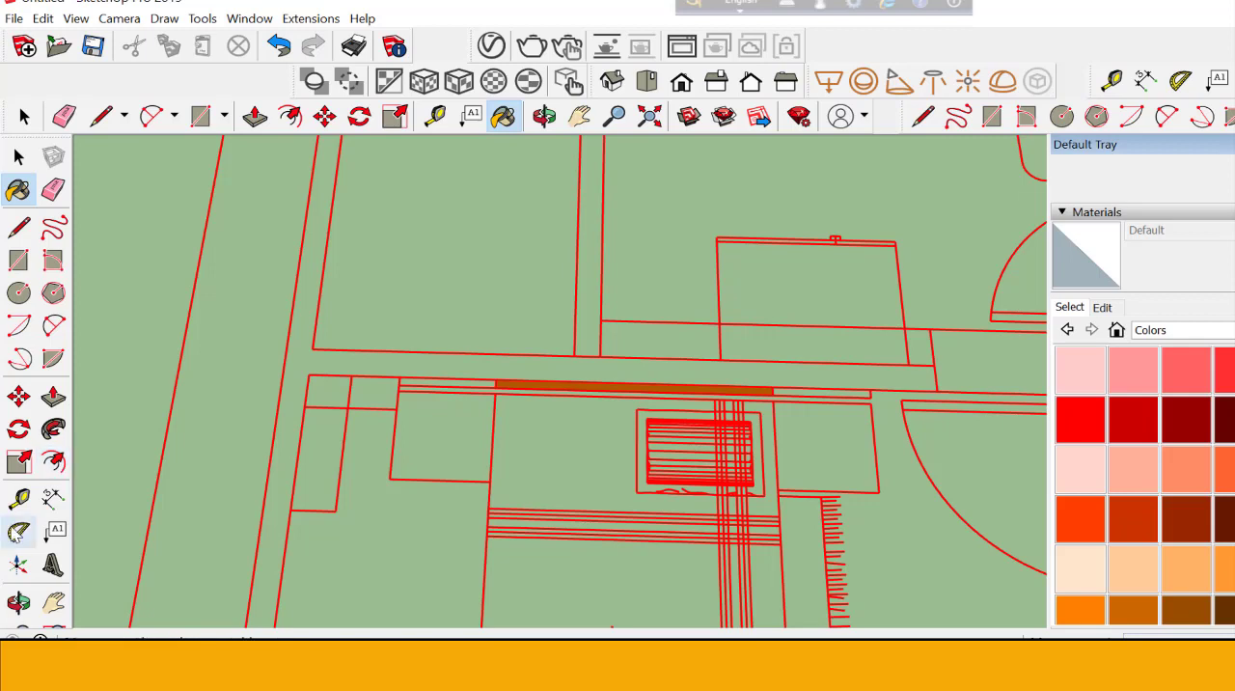
{"action": "mouse_move", "coordinate": [20, 498]}
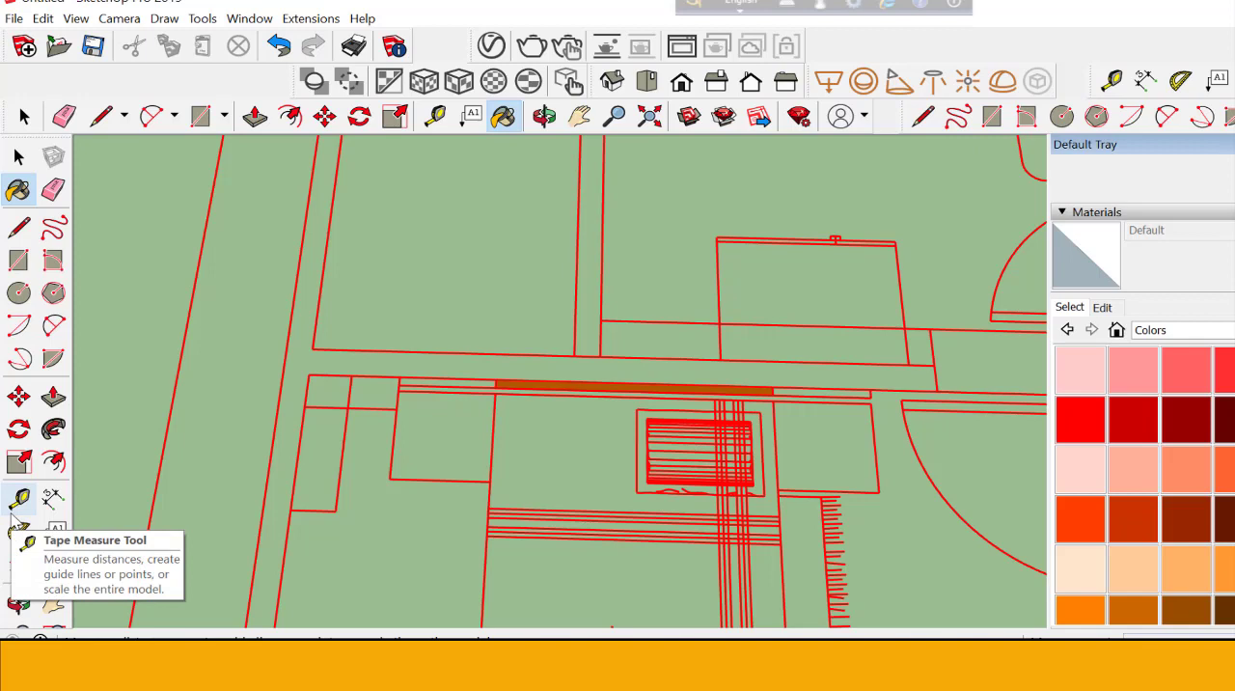
{"action": "mouse_move", "coordinate": [54, 499]}
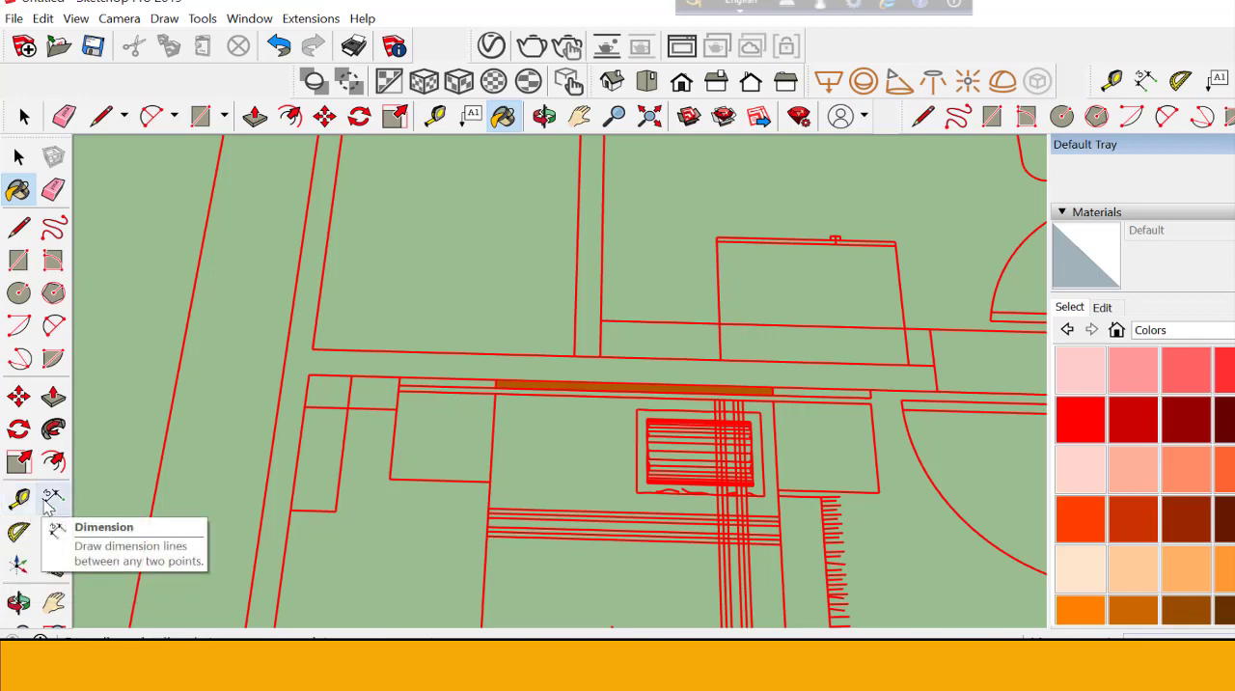
{"action": "mouse_move", "coordinate": [20, 531]}
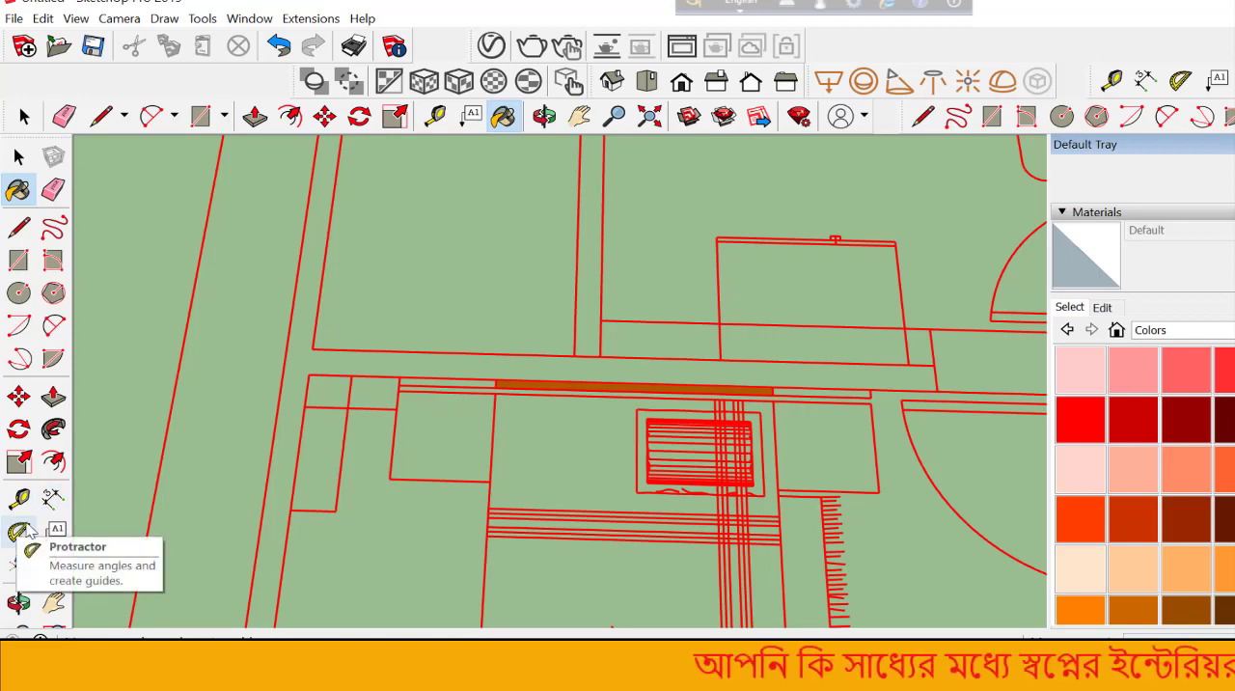
{"action": "mouse_move", "coordinate": [52, 564]}
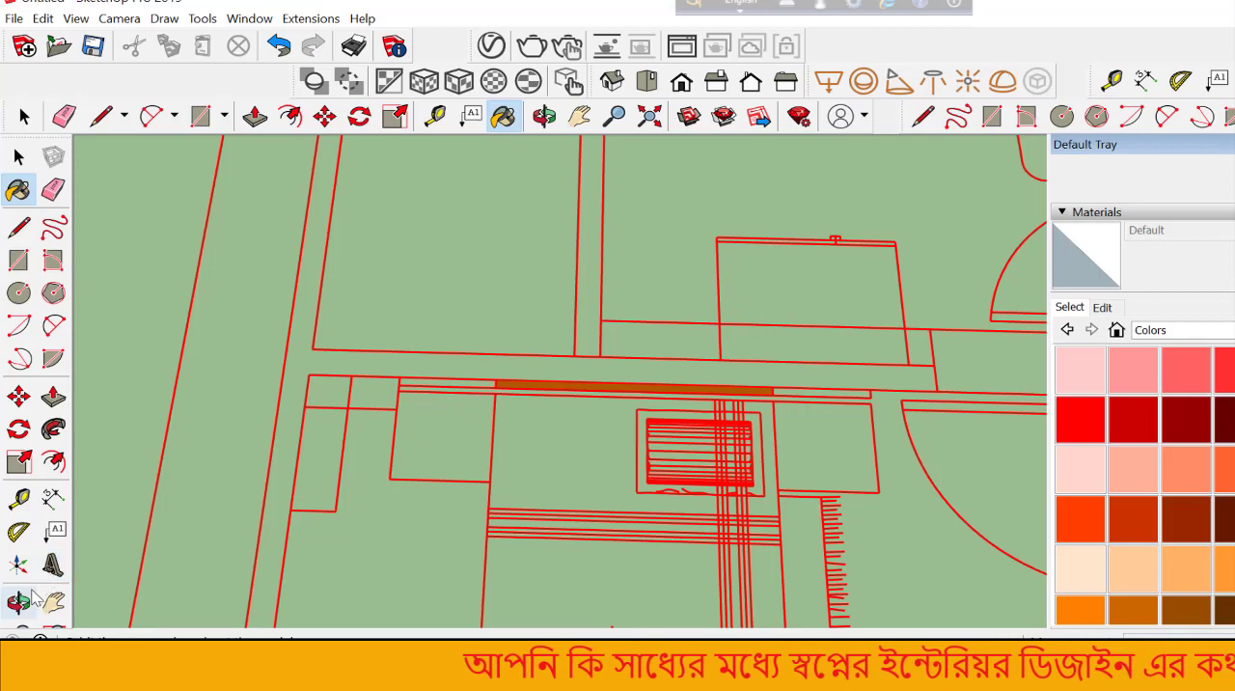
{"action": "mouse_move", "coordinate": [17, 605]}
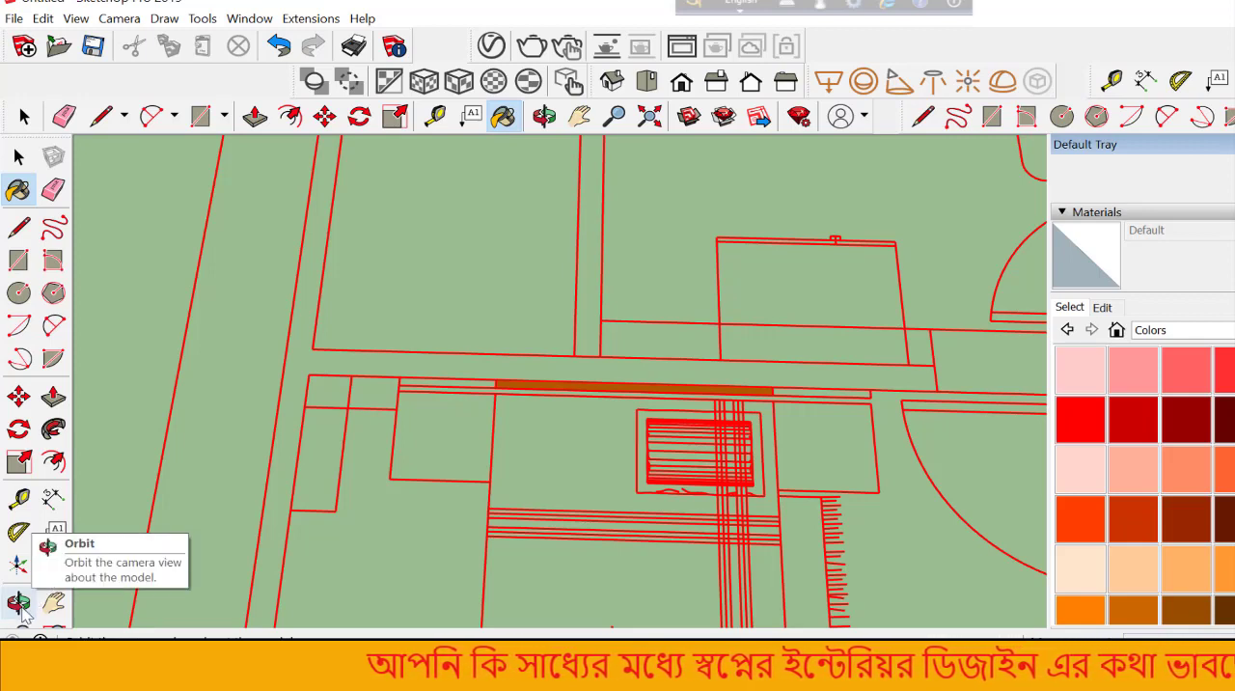
{"action": "mouse_move", "coordinate": [75, 608]}
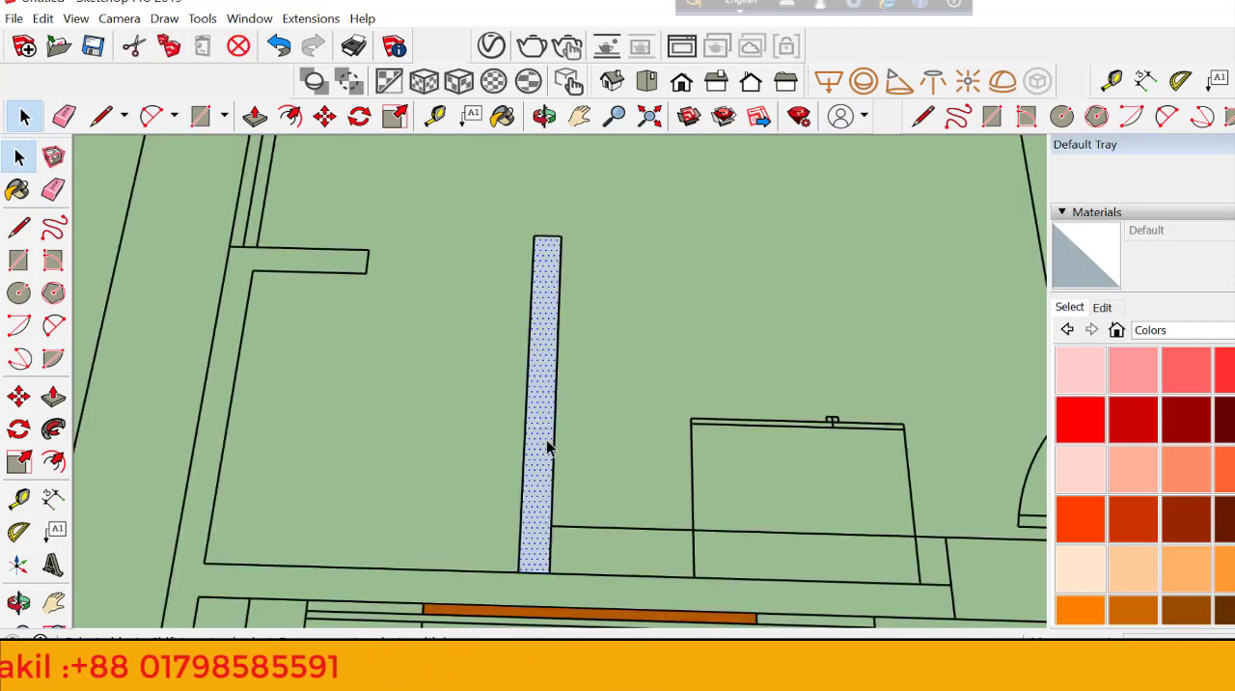
Apply Reverse Faces to the narrow wall strip so its front side shows
{"action": "left_click", "coordinate": [545, 443]}
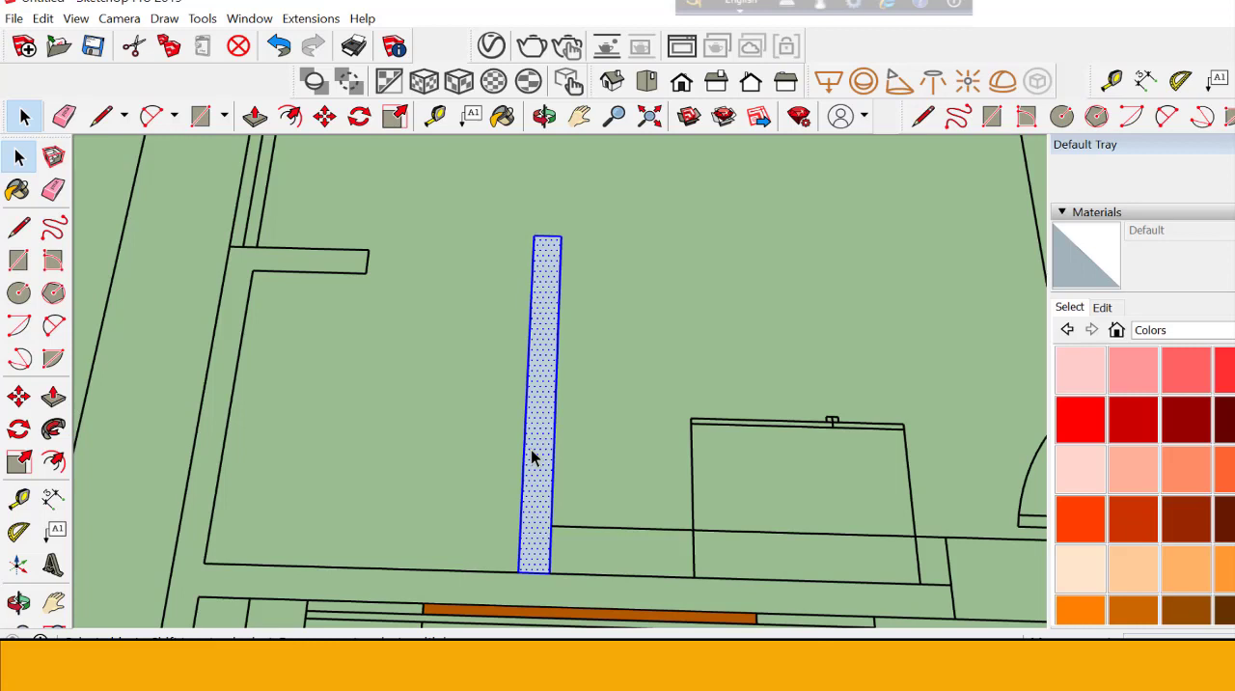
{"action": "right_click", "coordinate": [534, 457]}
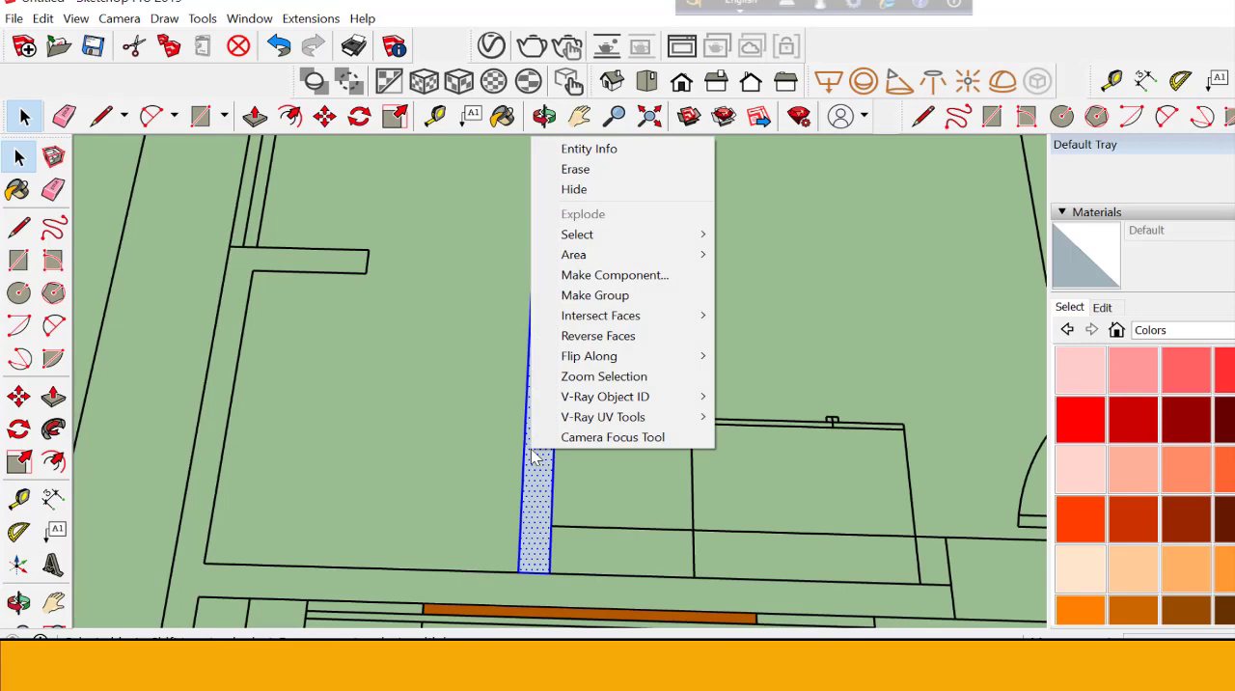
{"action": "mouse_move", "coordinate": [597, 335]}
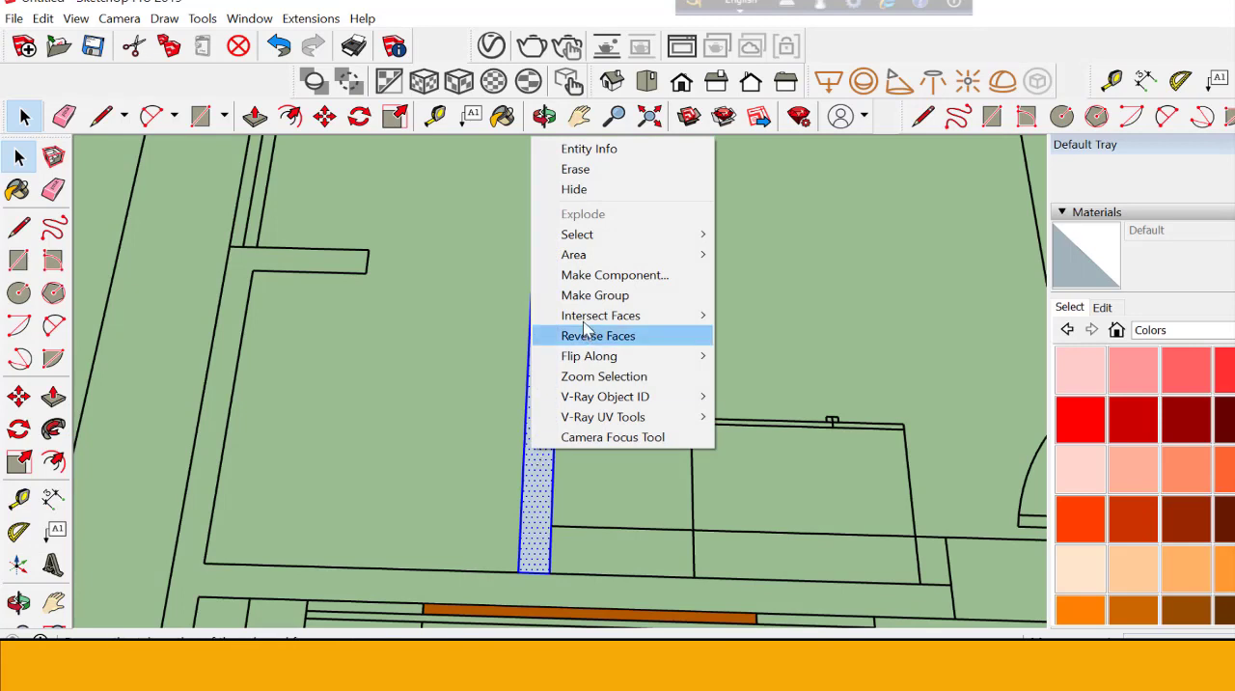
{"action": "left_click", "coordinate": [597, 334]}
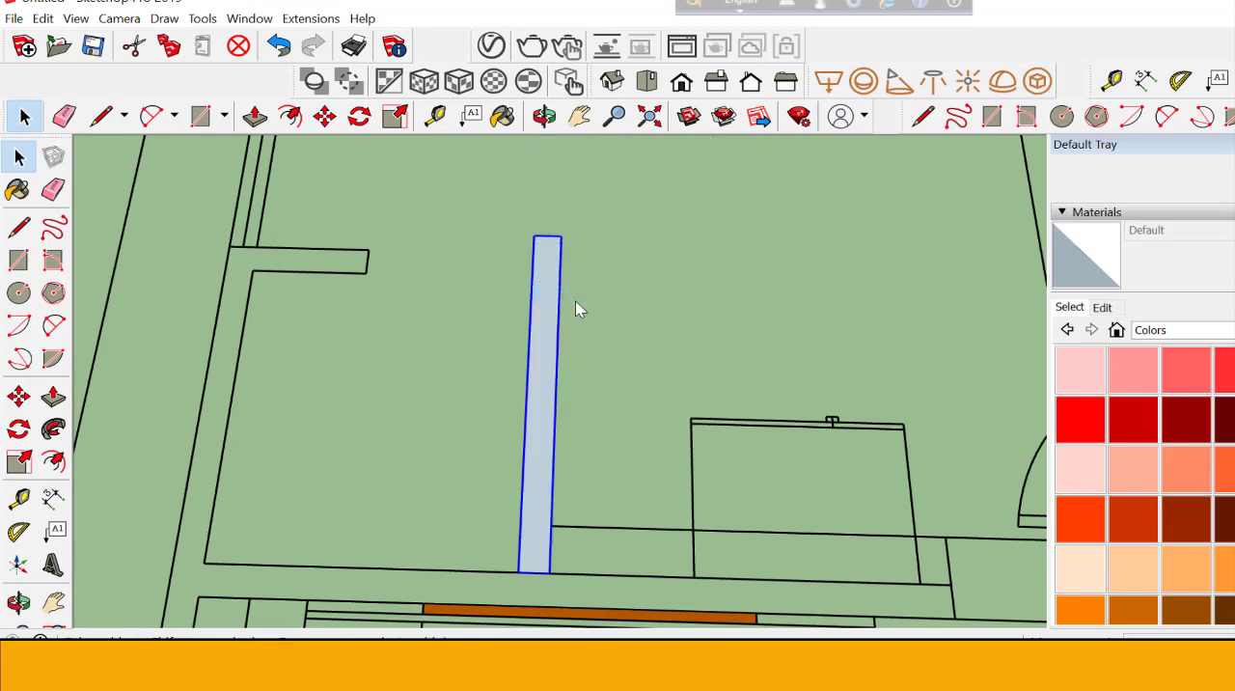
{"action": "mouse_move", "coordinate": [468, 334]}
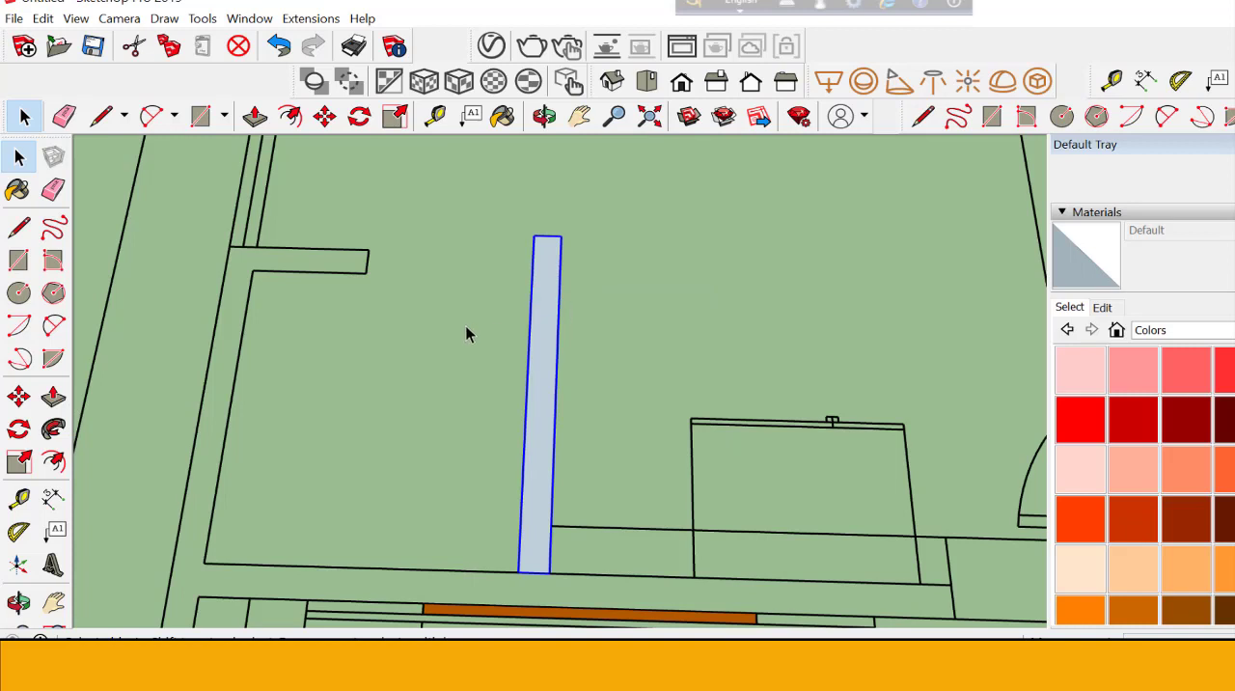
{"action": "mouse_move", "coordinate": [537, 386]}
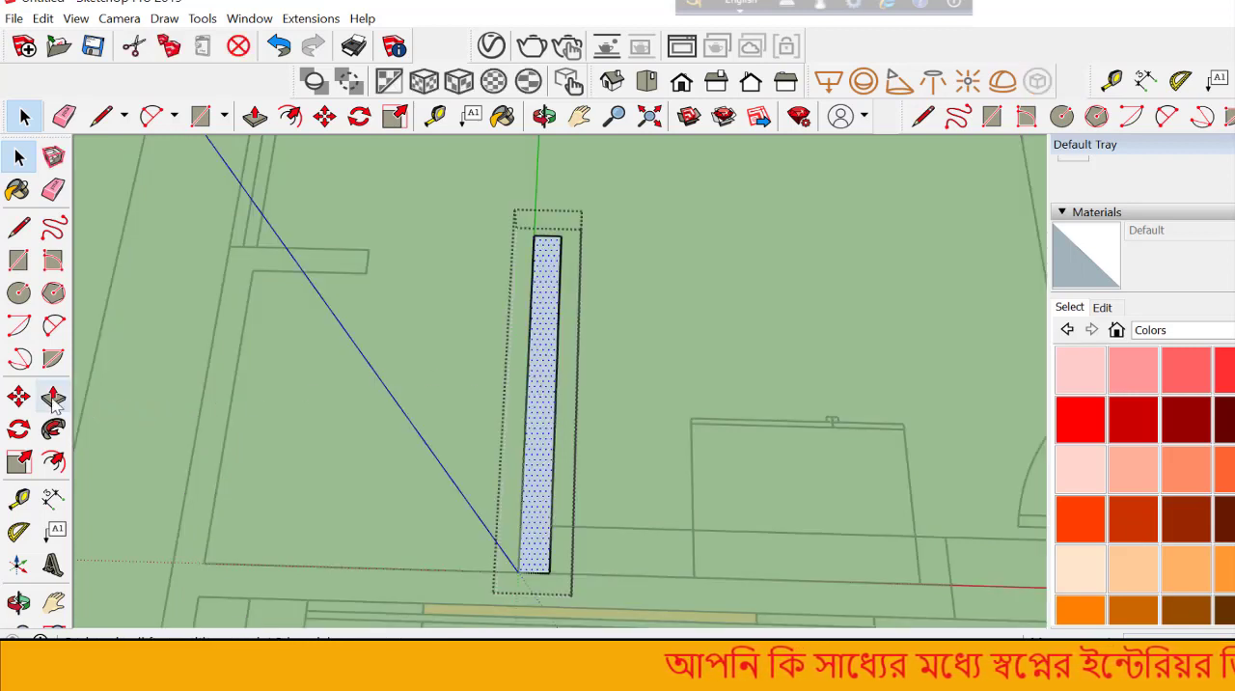
{"action": "left_click", "coordinate": [254, 116]}
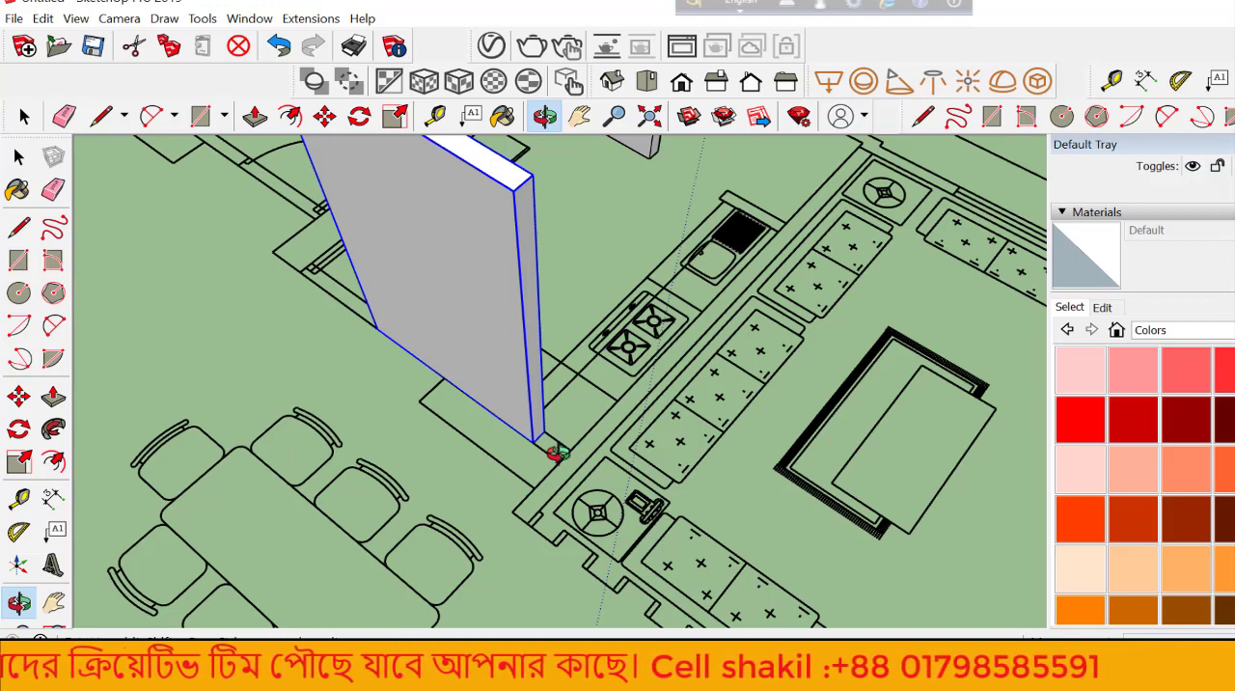
{"action": "mouse_move", "coordinate": [18, 461]}
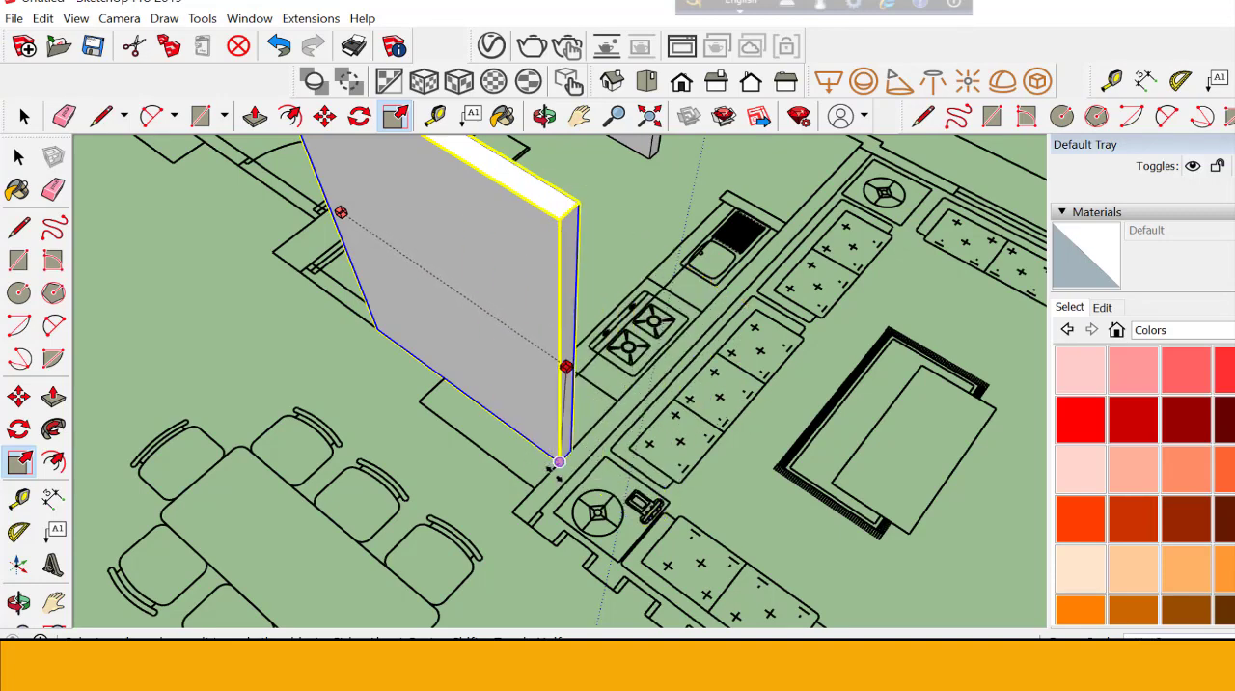
{"action": "mouse_move", "coordinate": [17, 158]}
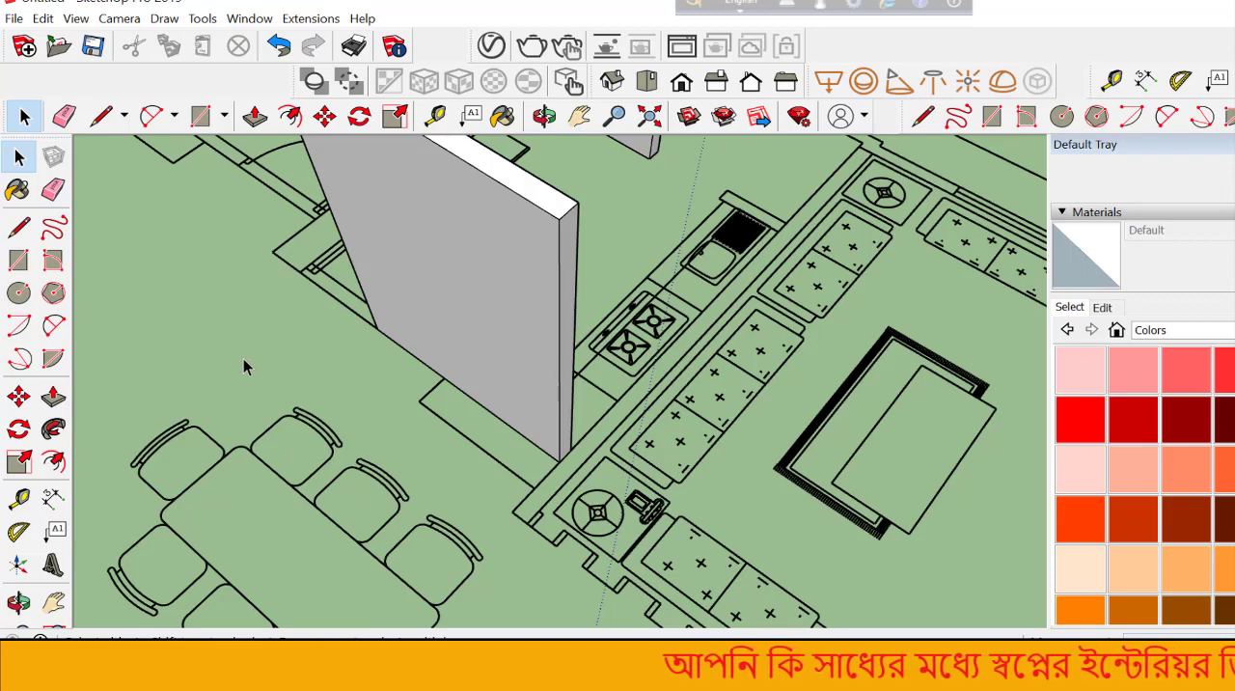
{"action": "mouse_move", "coordinate": [285, 361]}
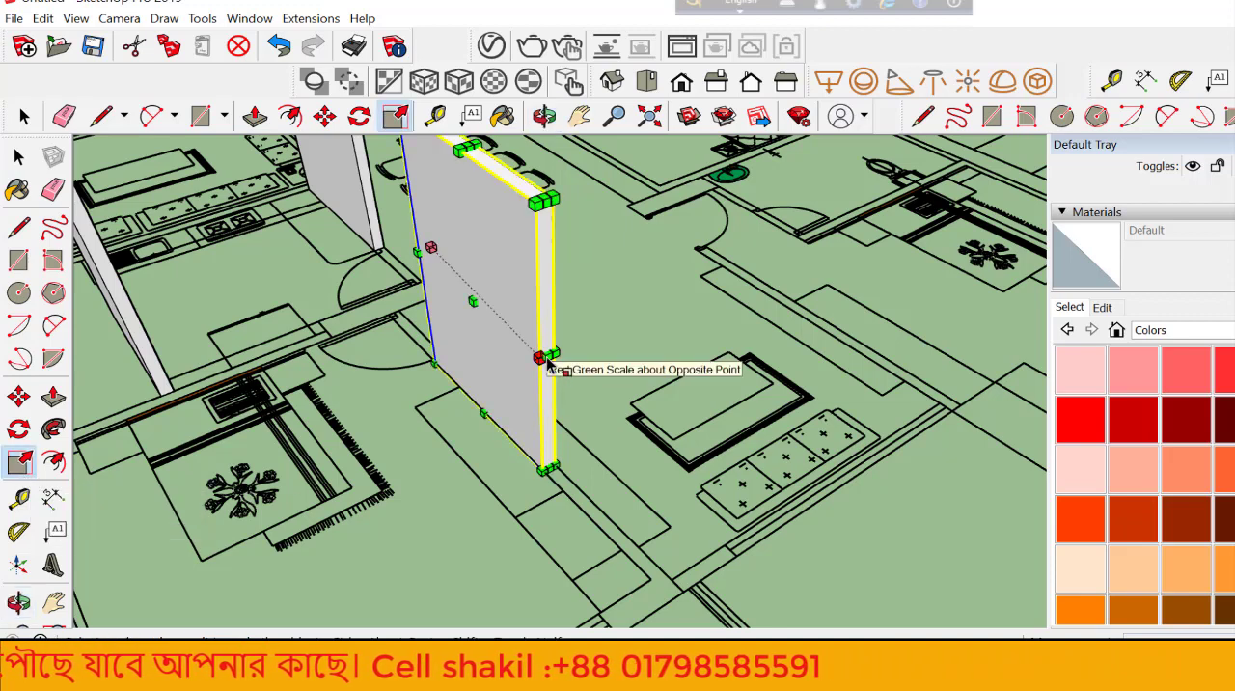
Drag the Scale tool's green-axis handle to lengthen the standing wall
{"action": "left_click_drag", "start_coordinate": [548, 359], "coordinate": [669, 460]}
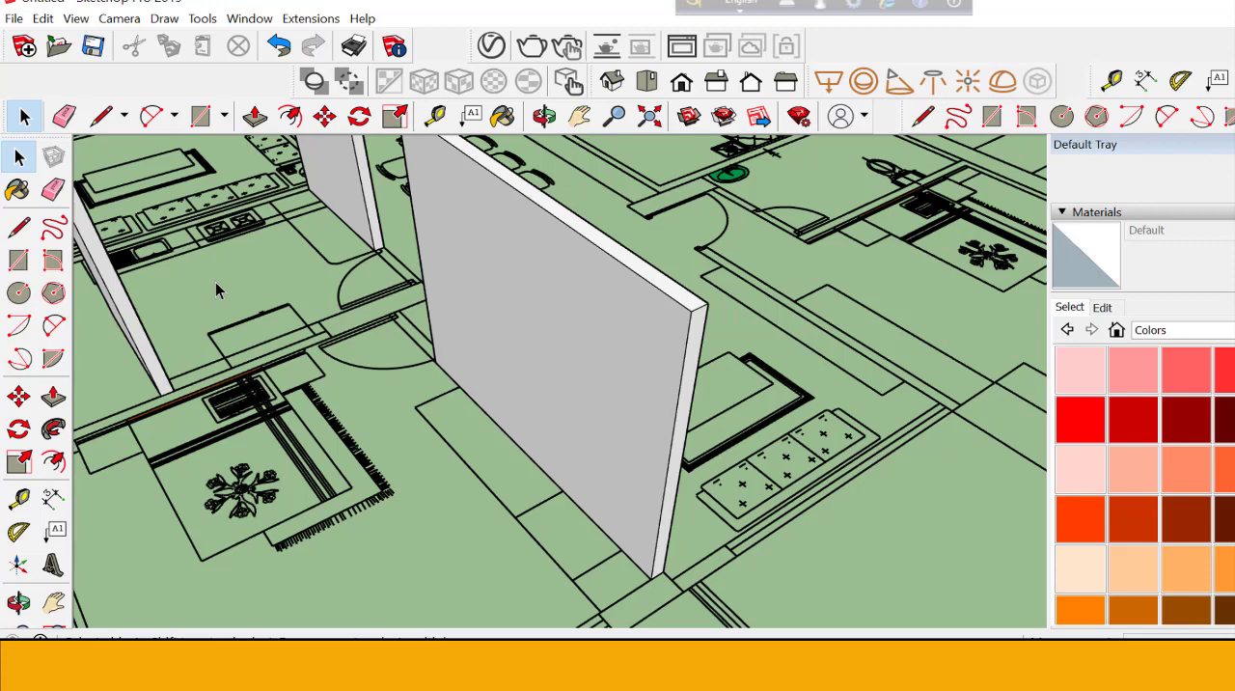
{"action": "mouse_move", "coordinate": [19, 499]}
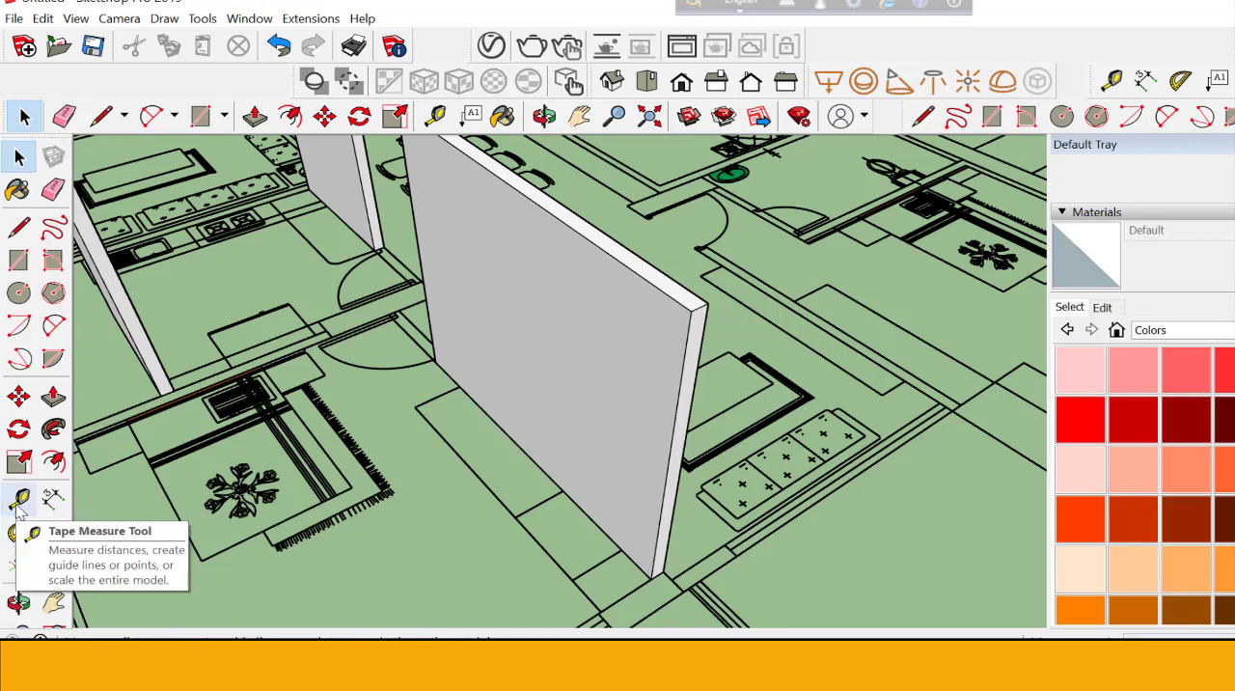